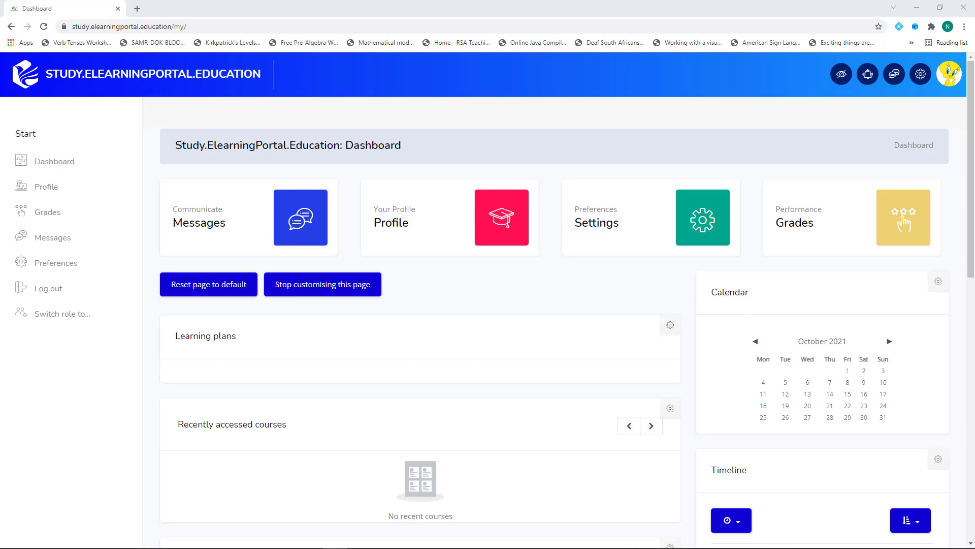
pyautogui.moveTo(293, 264)
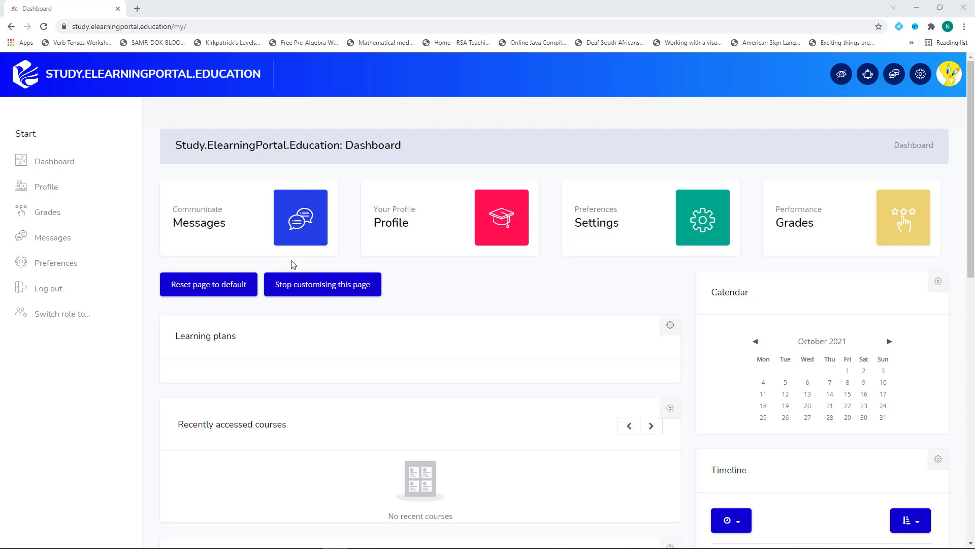
pyautogui.moveTo(819, 368)
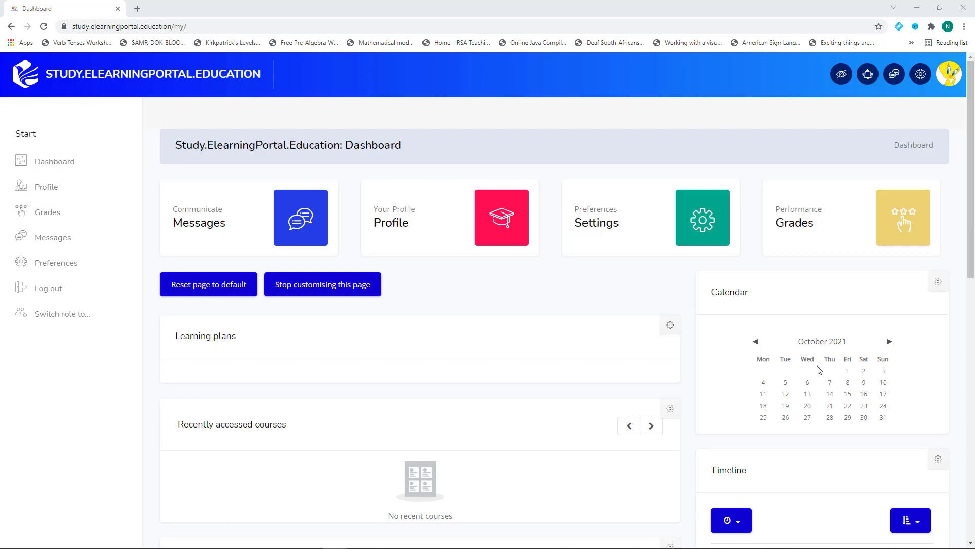
pyautogui.moveTo(791, 358)
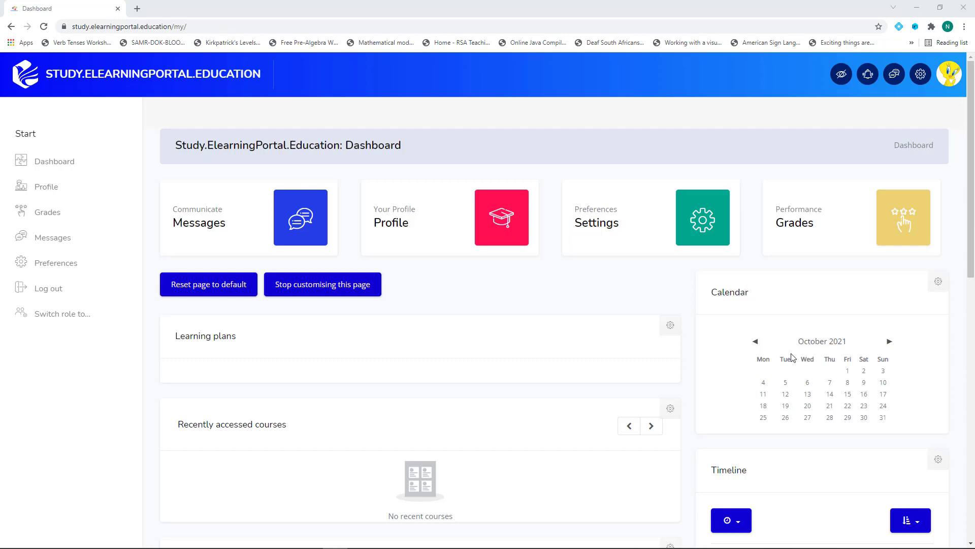
pyautogui.moveTo(688, 386)
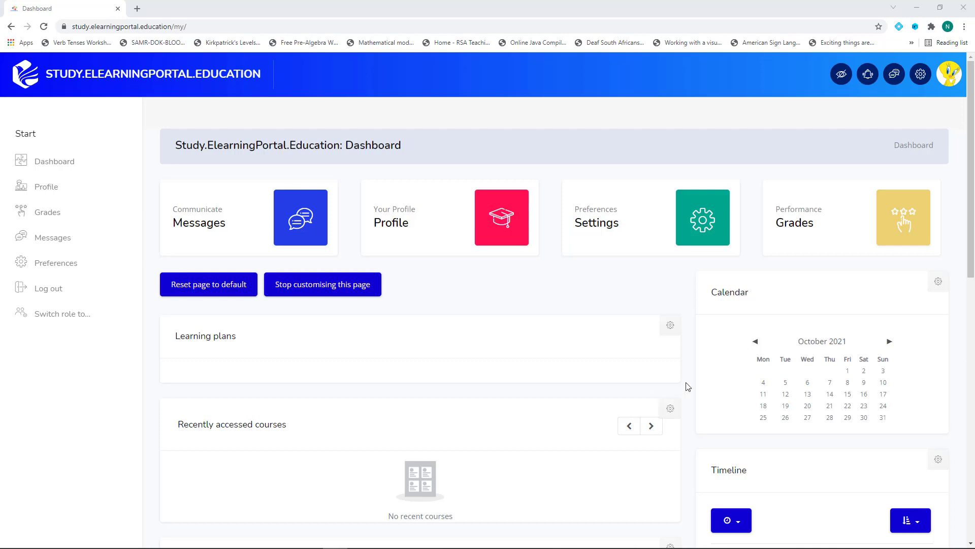
pyautogui.moveTo(549, 295)
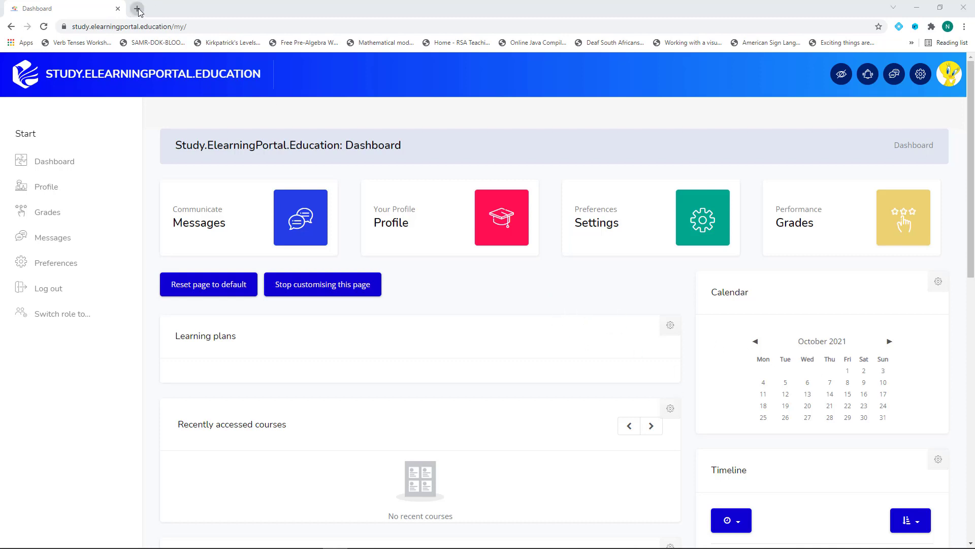
pyautogui.moveTo(137, 9)
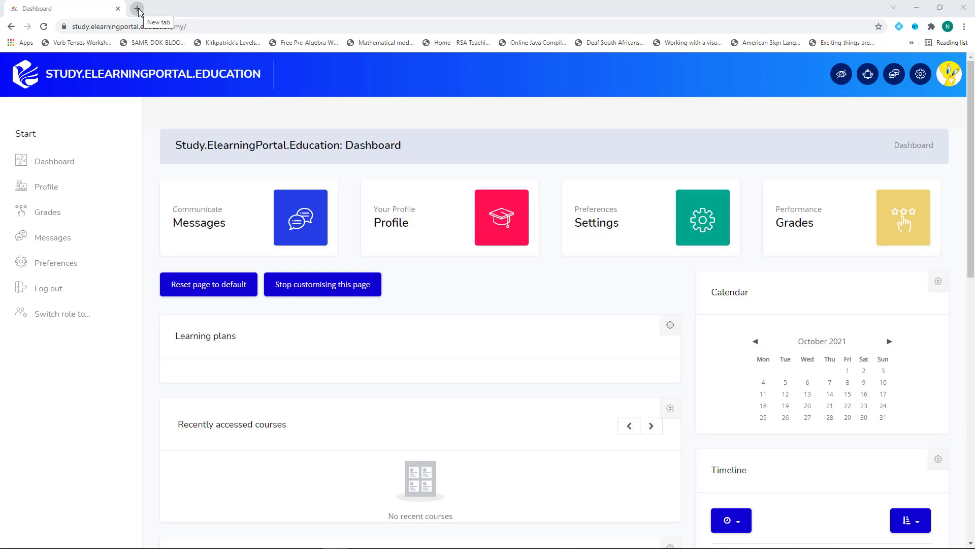
# Open moodle.org in a new tab and go to its Plugins directory from the footer Downloads
pyautogui.click(137, 8)
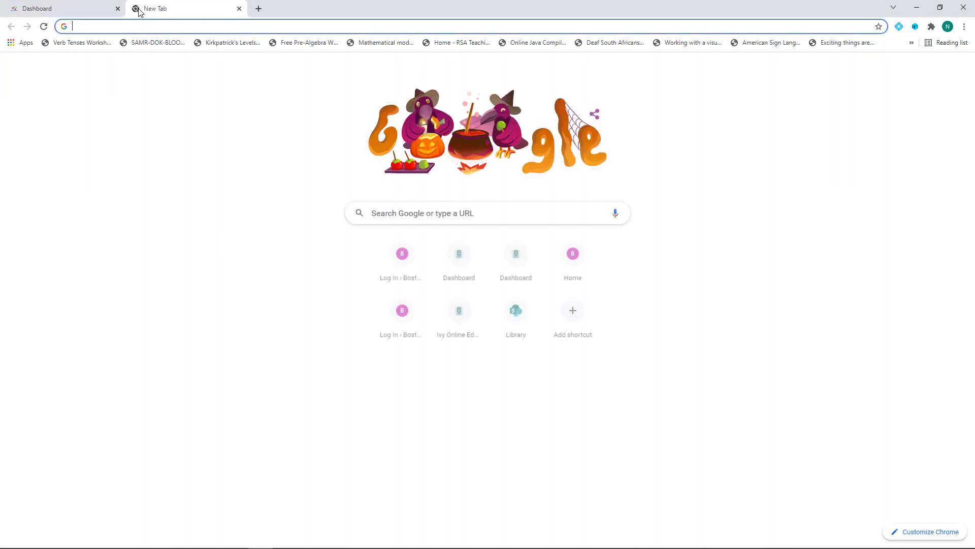
pyautogui.write('moodle.org')
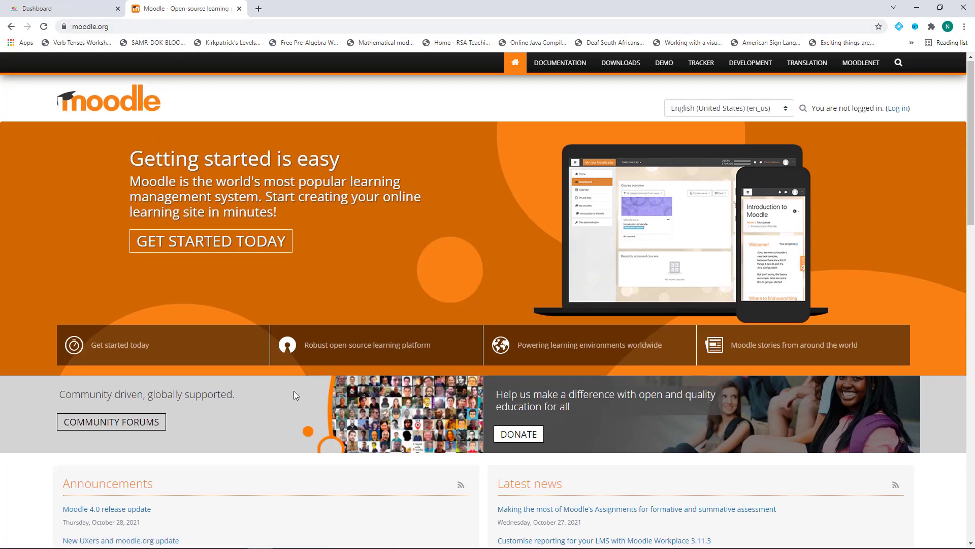
pyautogui.scroll(-3)
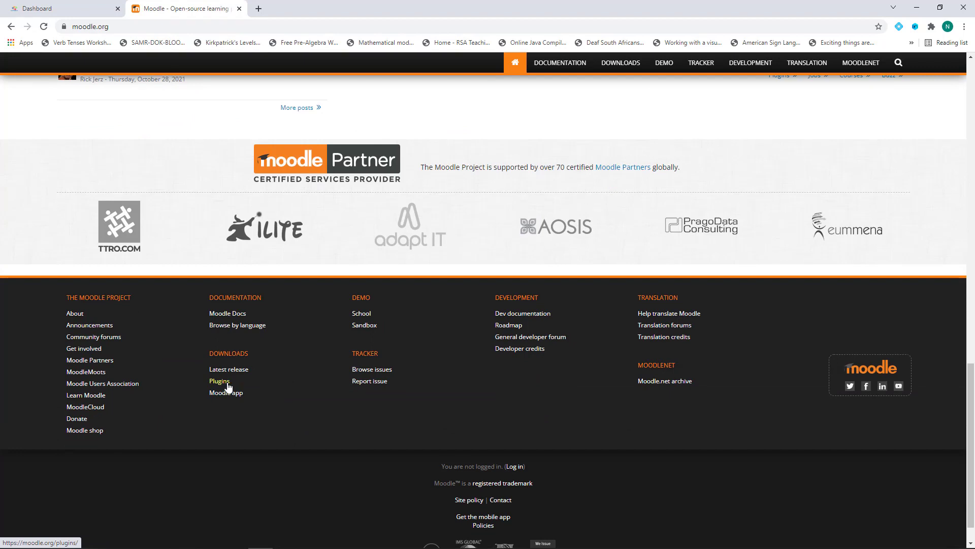
pyautogui.click(220, 381)
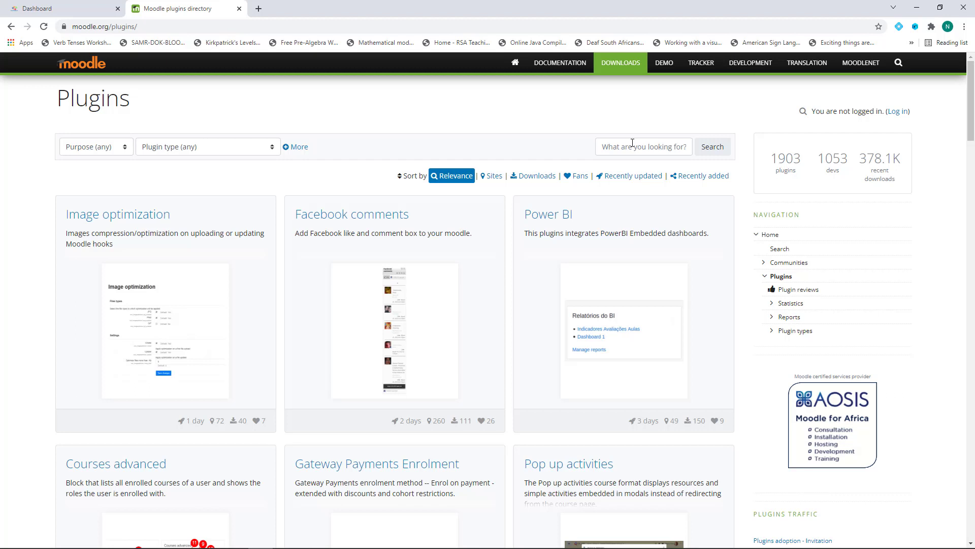
# Search the plugins directory for 'cours' and open the Courses to Calendar plugin page
pyautogui.click(644, 147)
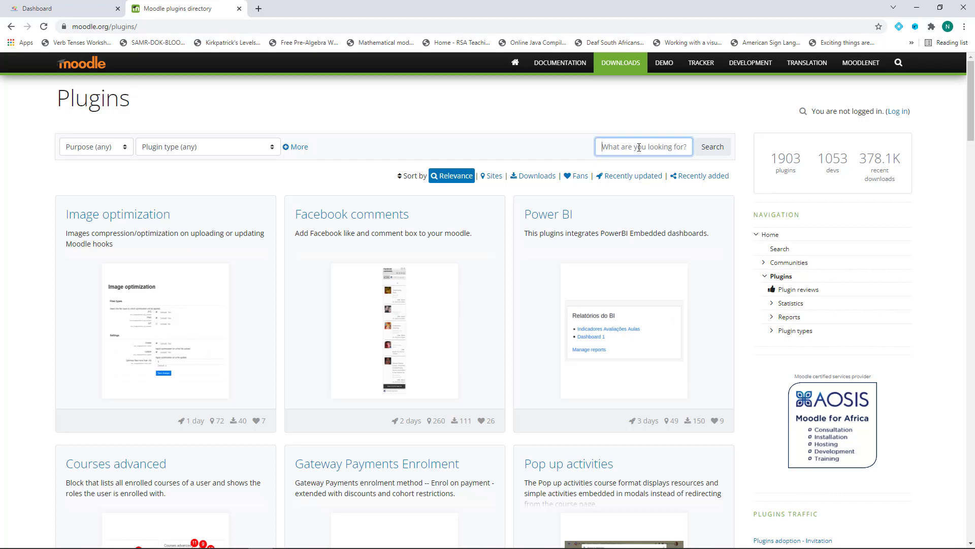
pyautogui.write('courses')
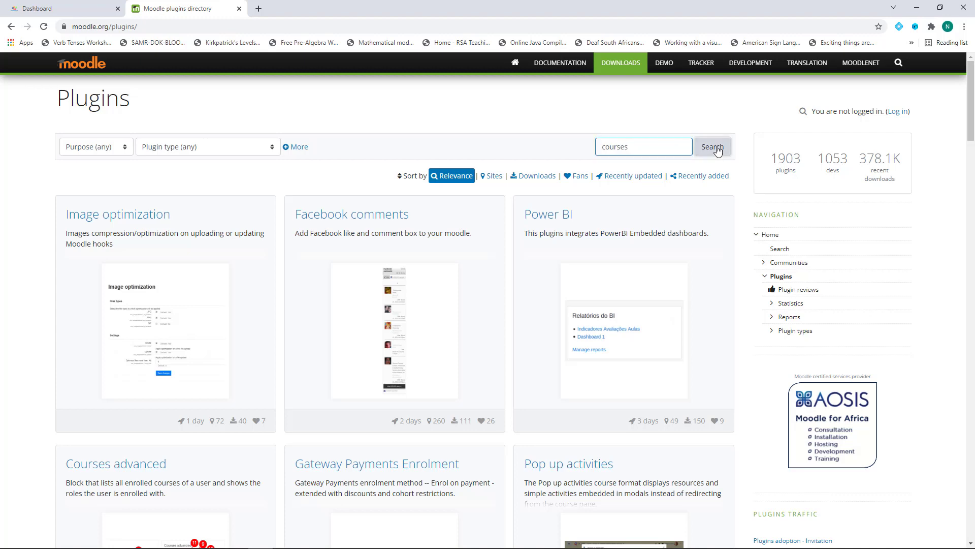
pyautogui.click(712, 146)
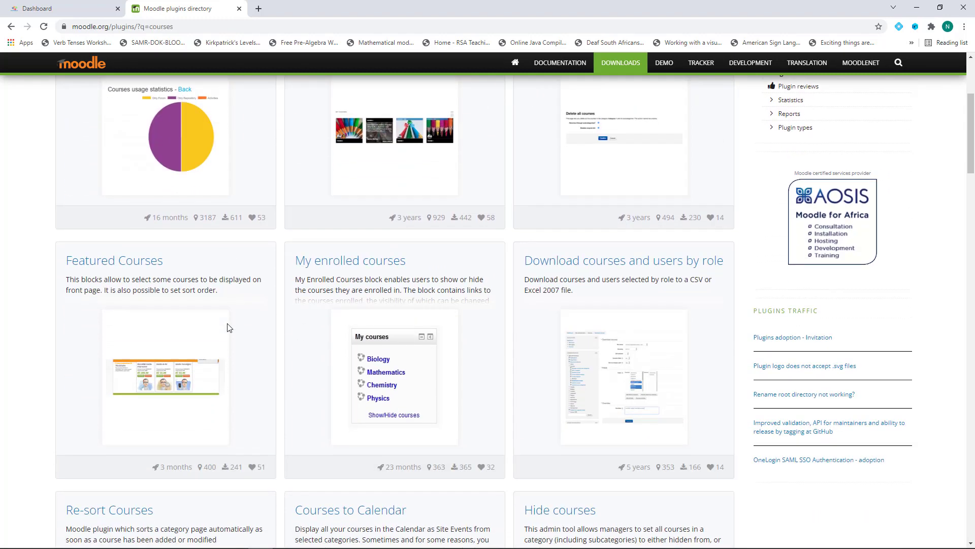
pyautogui.scroll(-3)
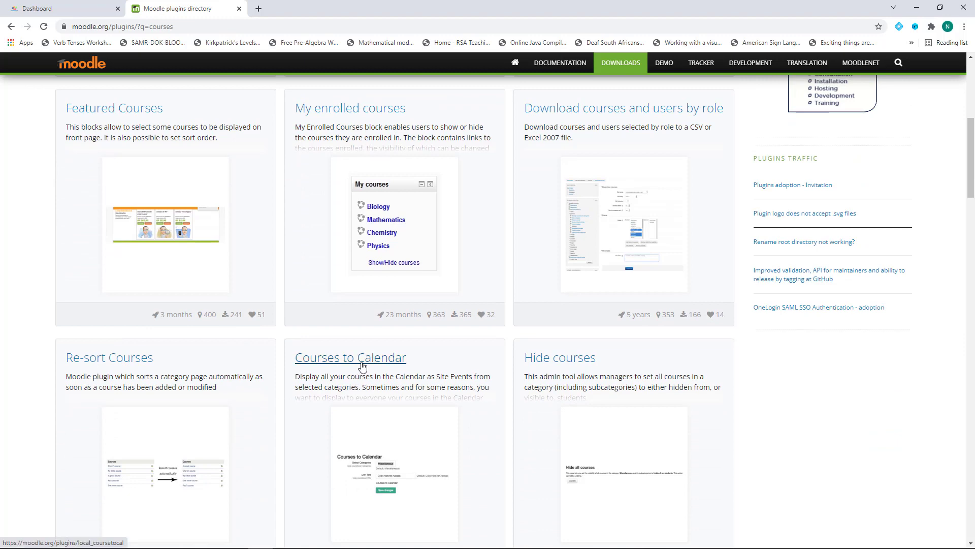
pyautogui.moveTo(366, 363)
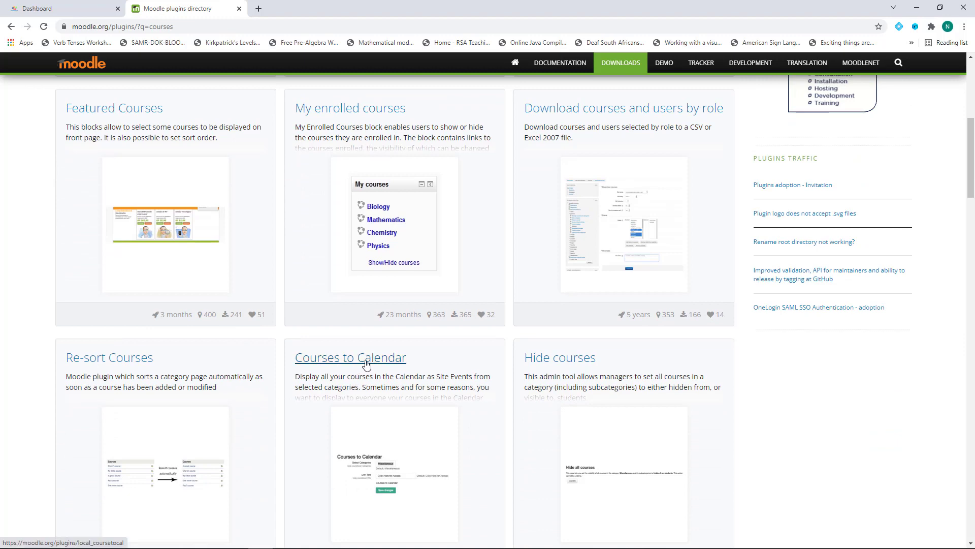
pyautogui.click(351, 356)
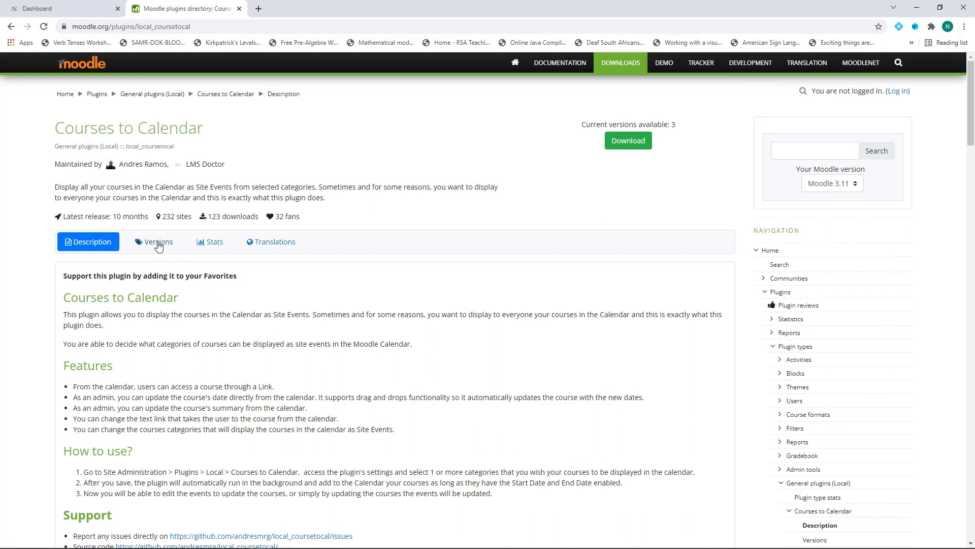
pyautogui.click(153, 241)
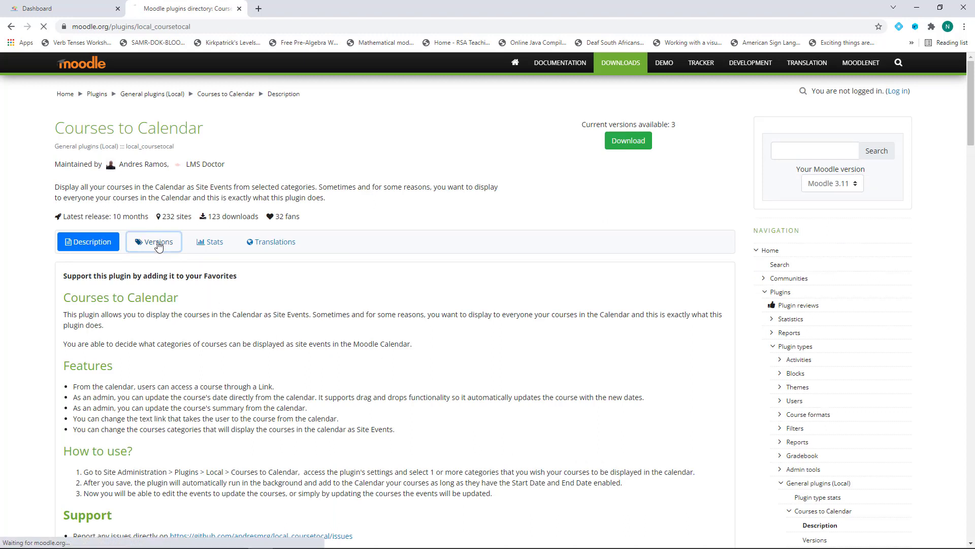
pyautogui.click(153, 242)
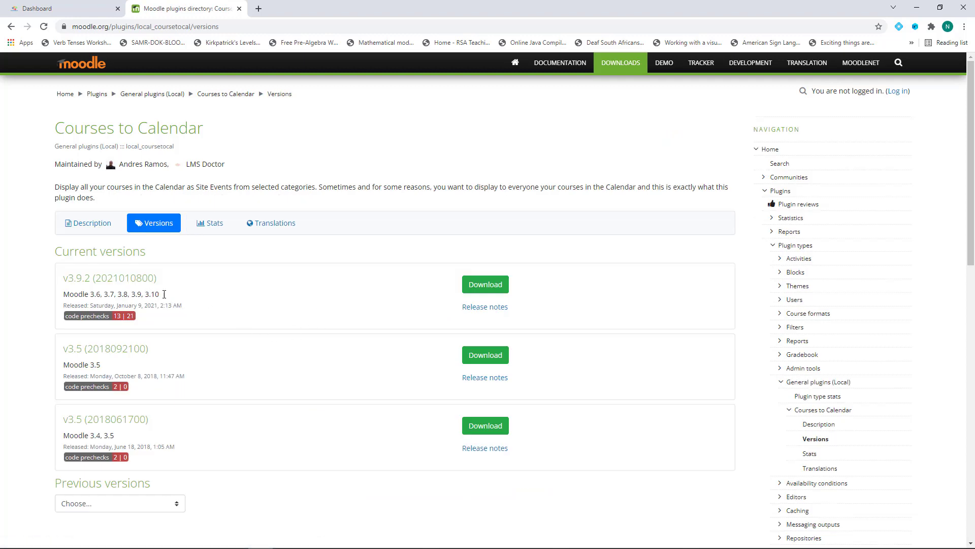
pyautogui.moveTo(486, 285)
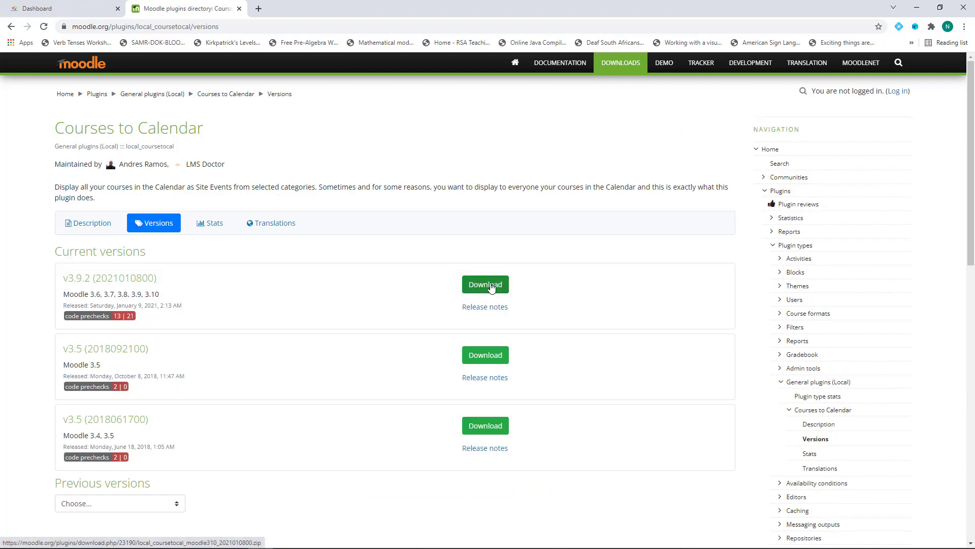
pyautogui.click(486, 285)
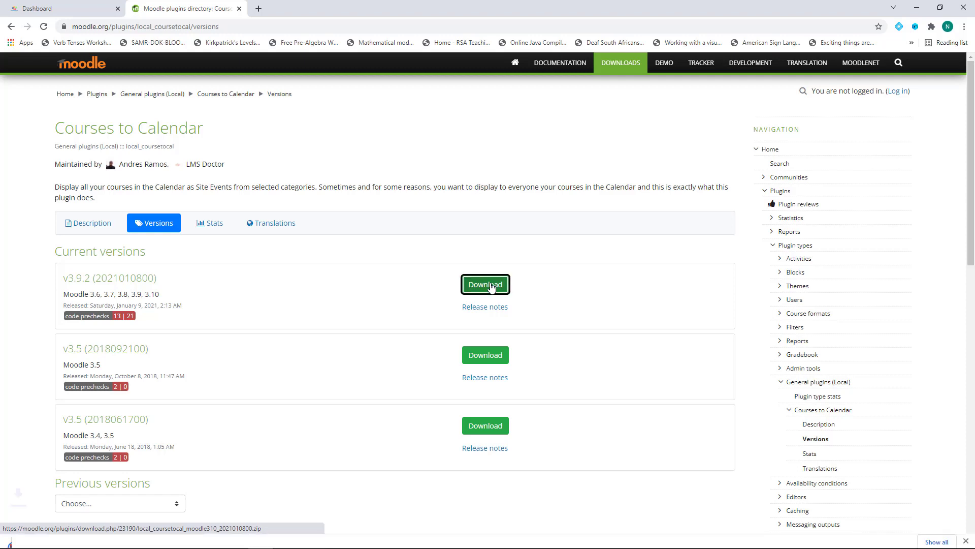
pyautogui.click(486, 284)
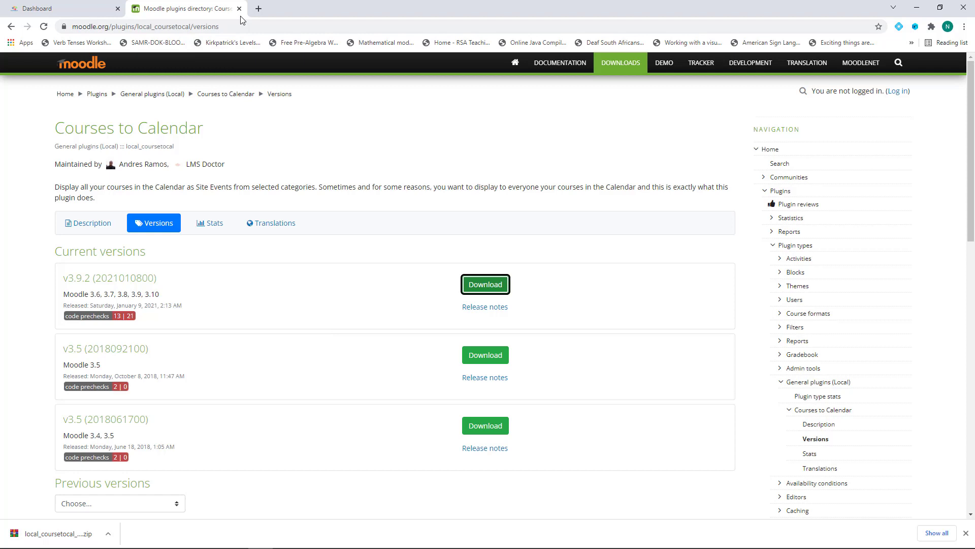
# From the Dashboard tab, reach Site administration > Plugins > Install plugins with the local_coursetocal ZIP loaded
pyautogui.click(56, 8)
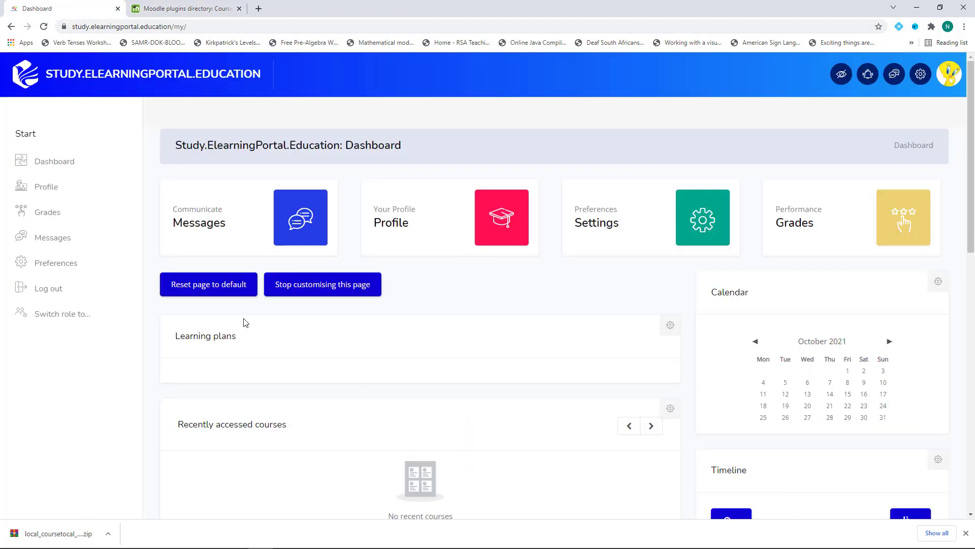
pyautogui.moveTo(538, 315)
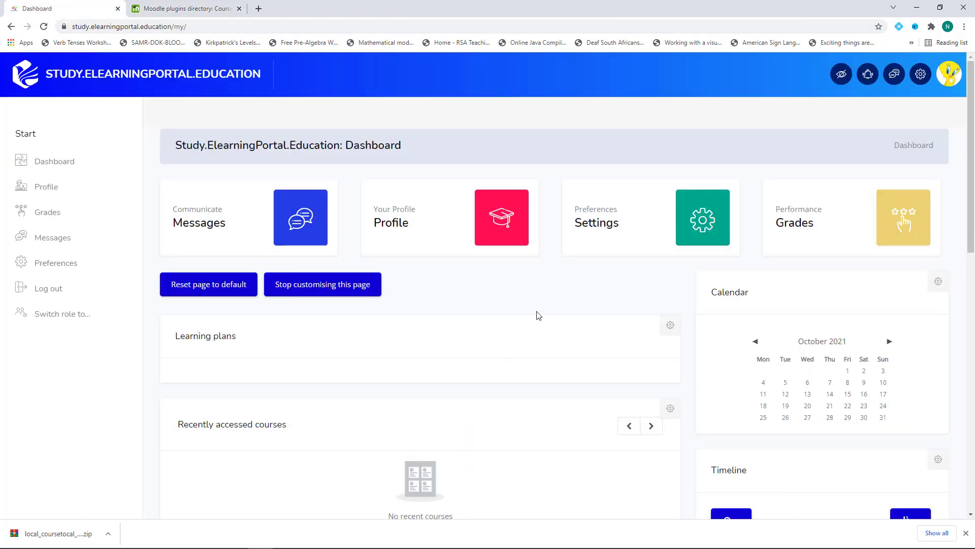
pyautogui.click(921, 75)
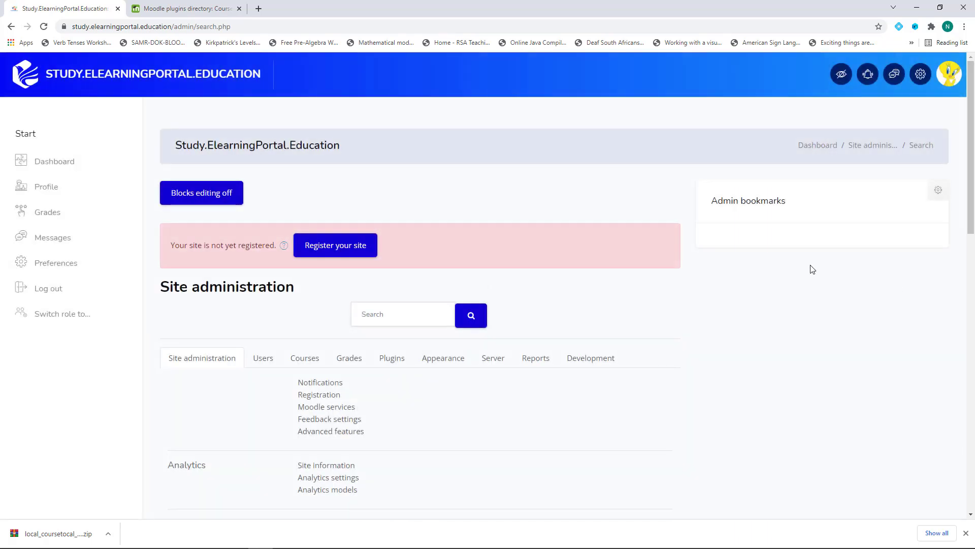
pyautogui.click(391, 358)
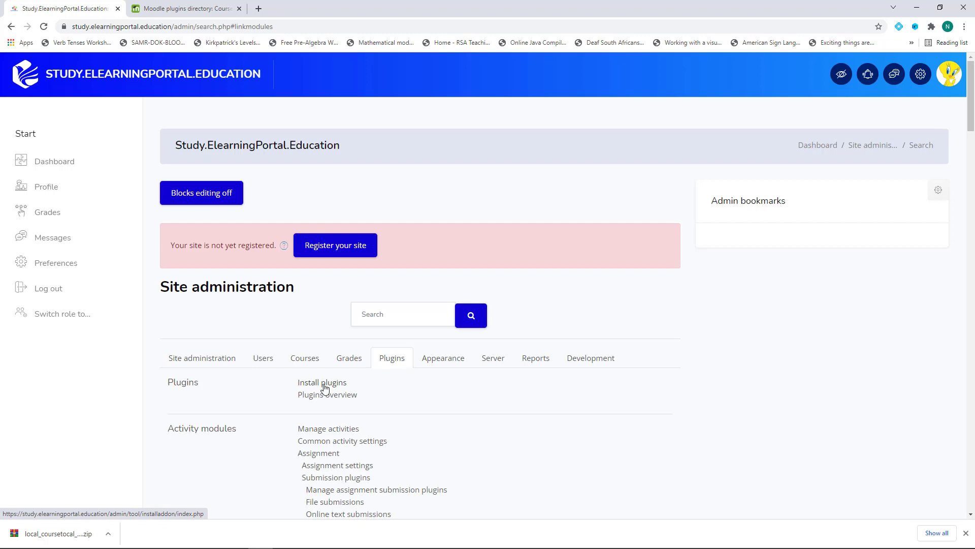
pyautogui.click(322, 382)
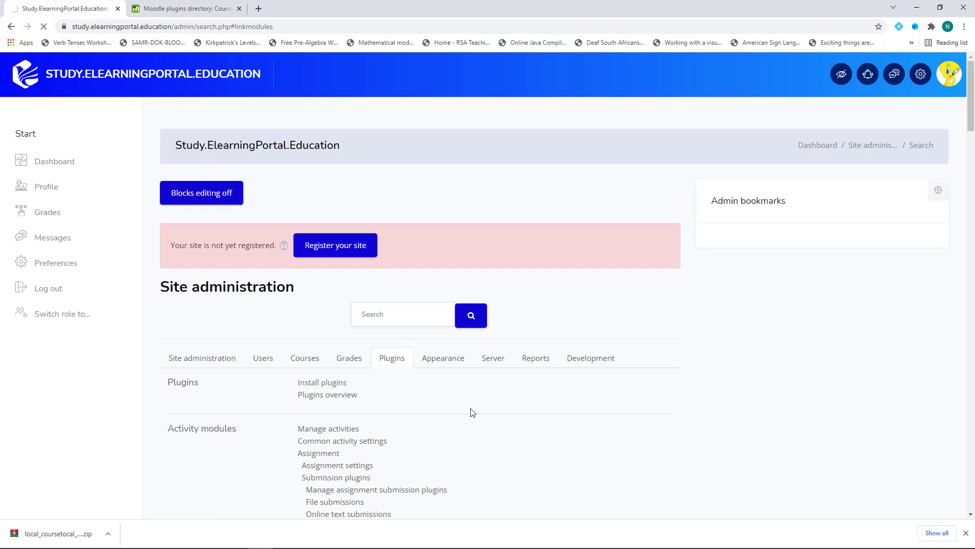
pyautogui.click(322, 382)
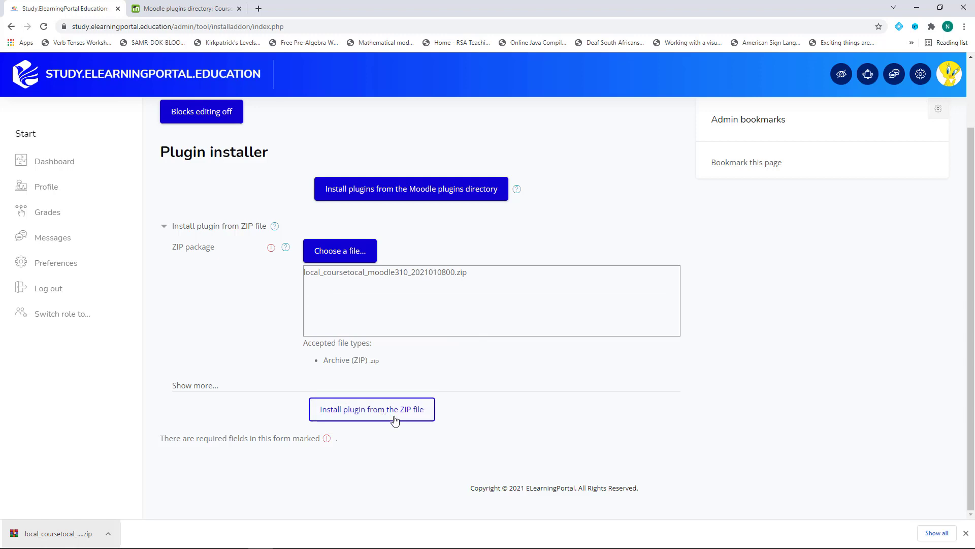
# Install the plugin from the ZIP file and continue past the successful validation report
pyautogui.click(372, 409)
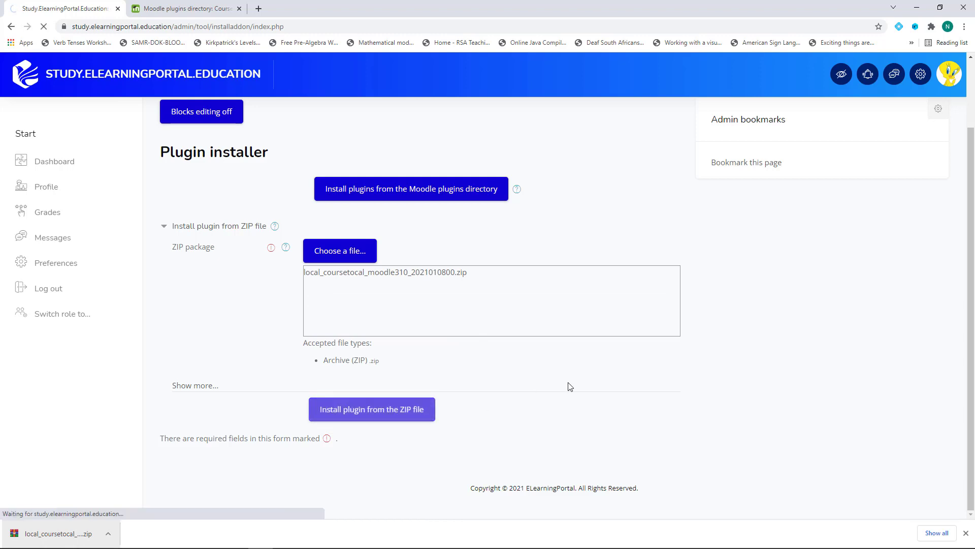
pyautogui.click(372, 409)
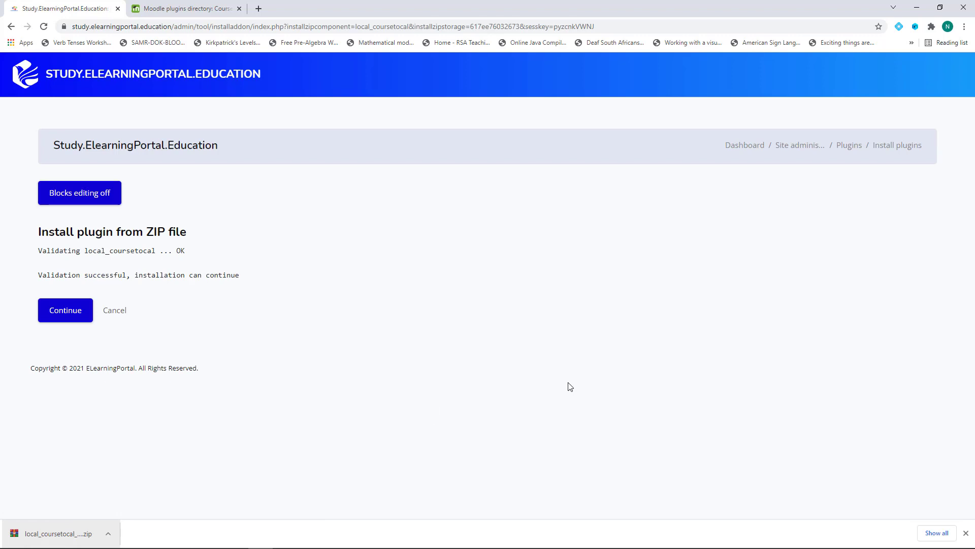
pyautogui.moveTo(65, 310)
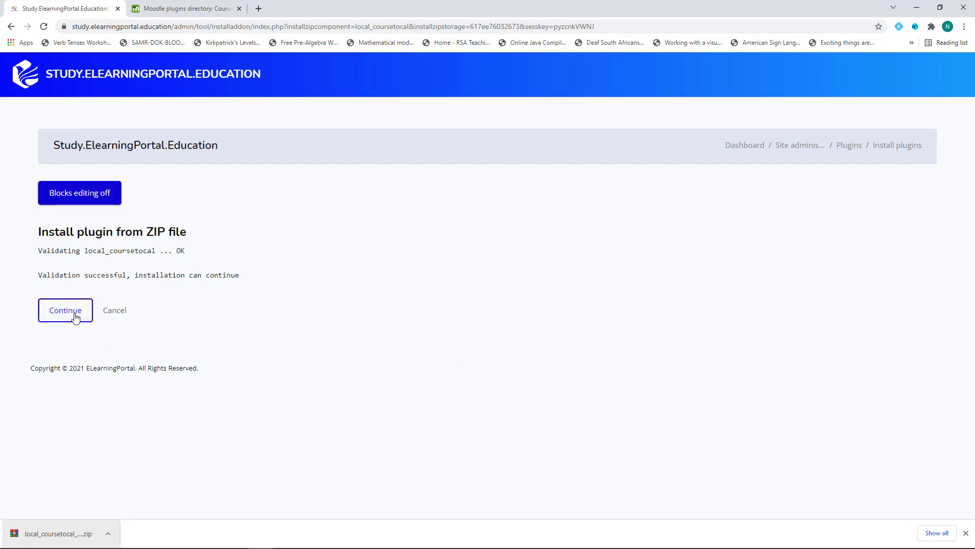
pyautogui.click(65, 310)
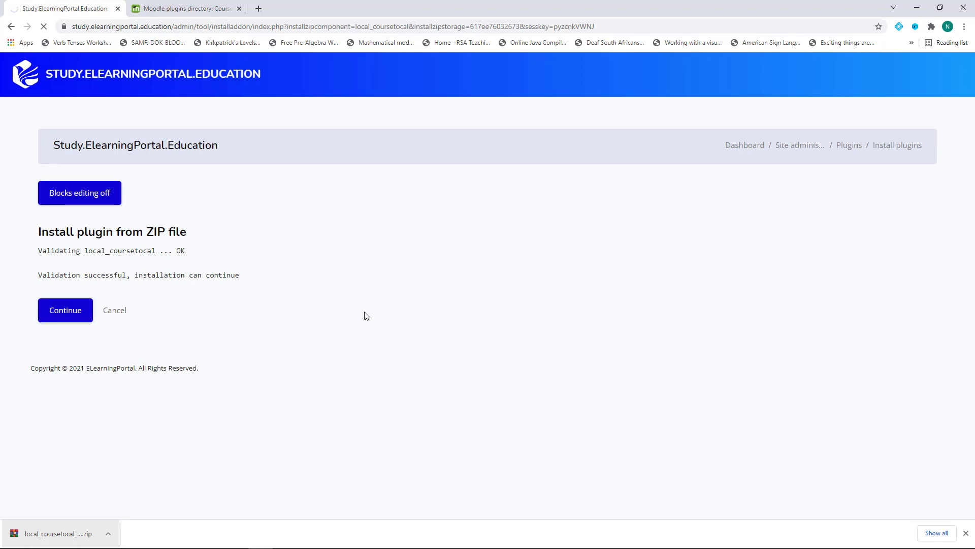
# Review the Server checks page showing all requirements met and continue to the plugins check
pyautogui.click(65, 310)
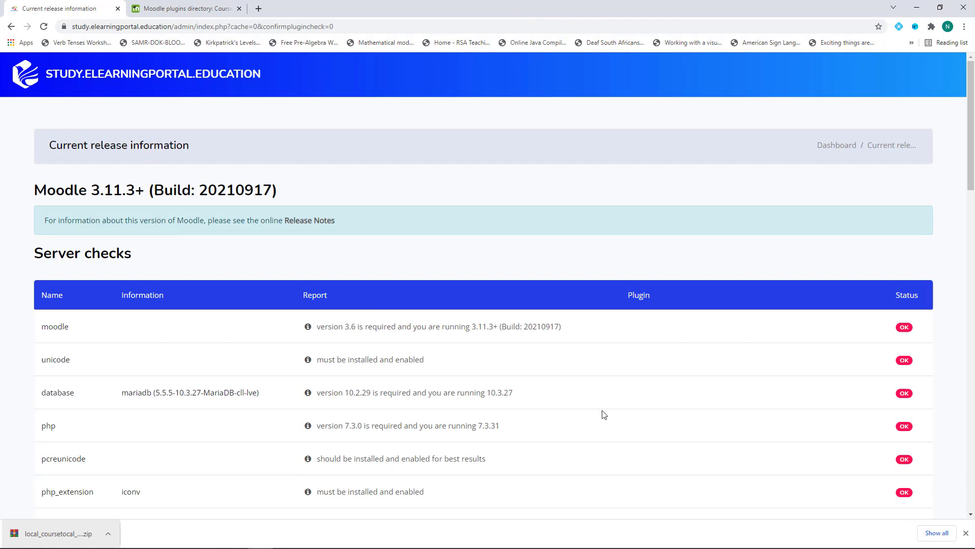
pyautogui.moveTo(599, 408)
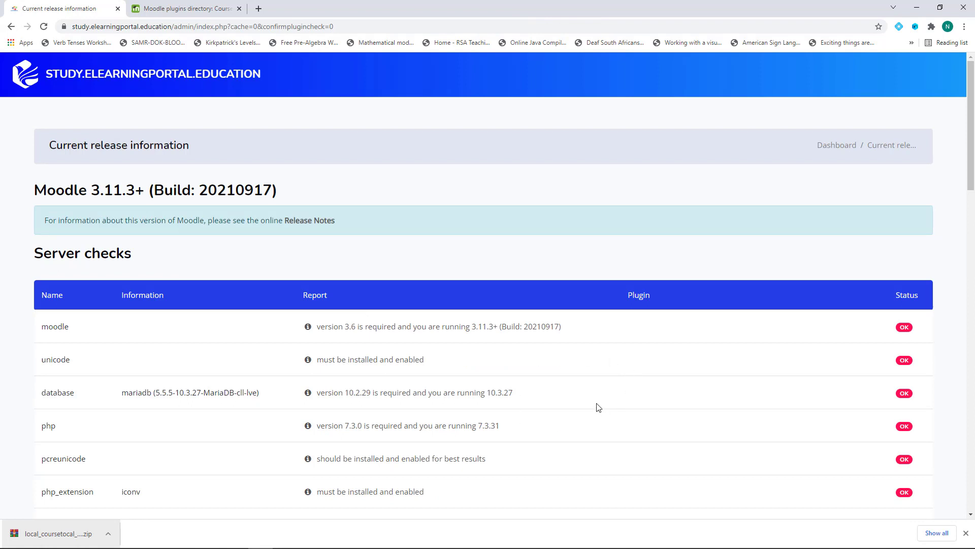
pyautogui.scroll(-3)
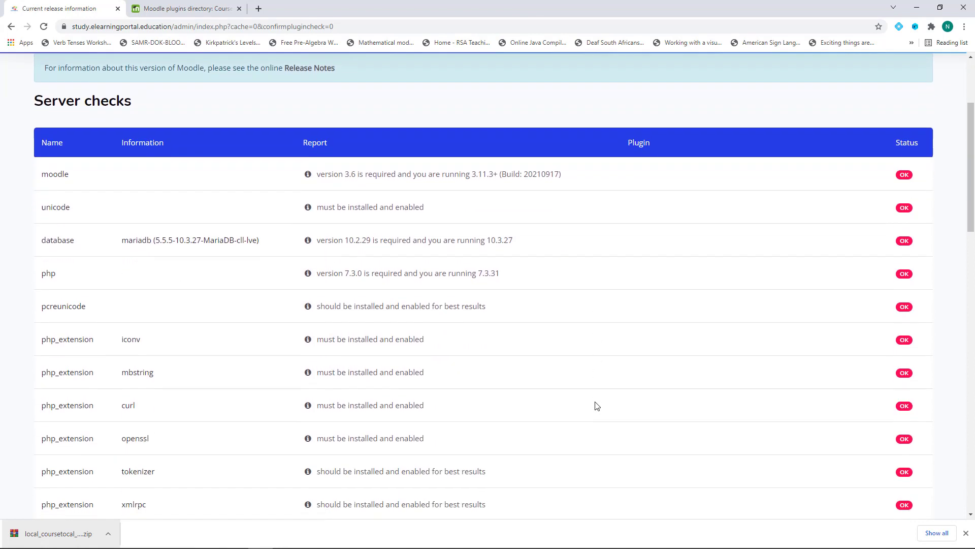
pyautogui.scroll(-3)
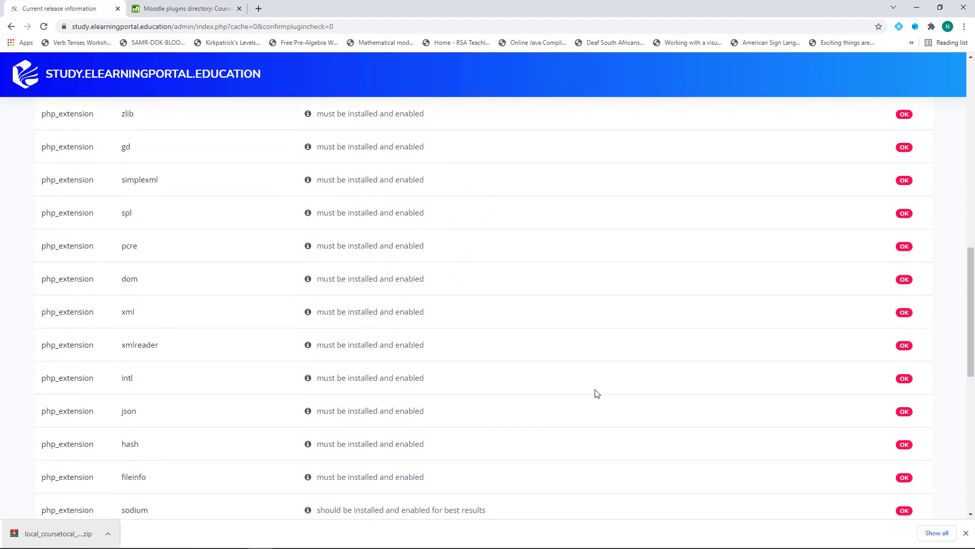
pyautogui.scroll(-3)
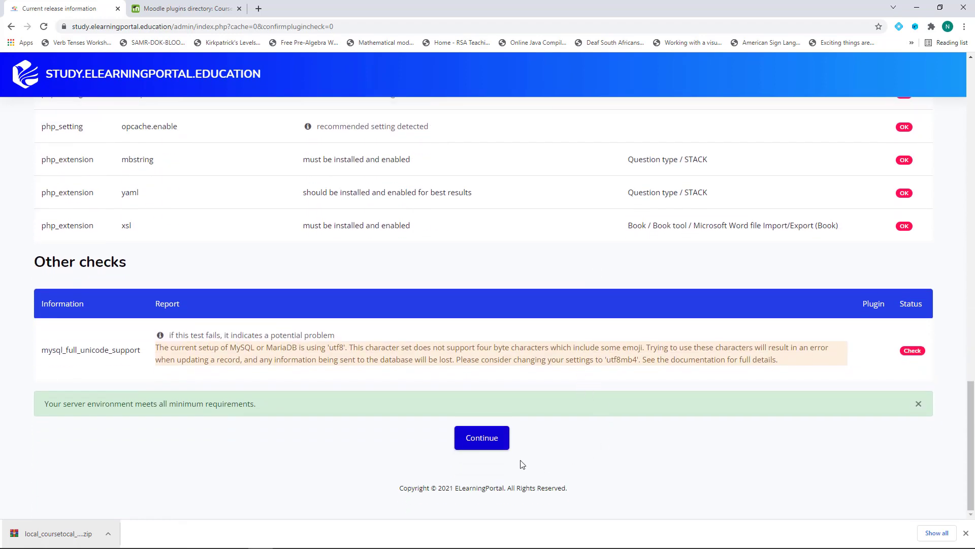
pyautogui.moveTo(181, 448)
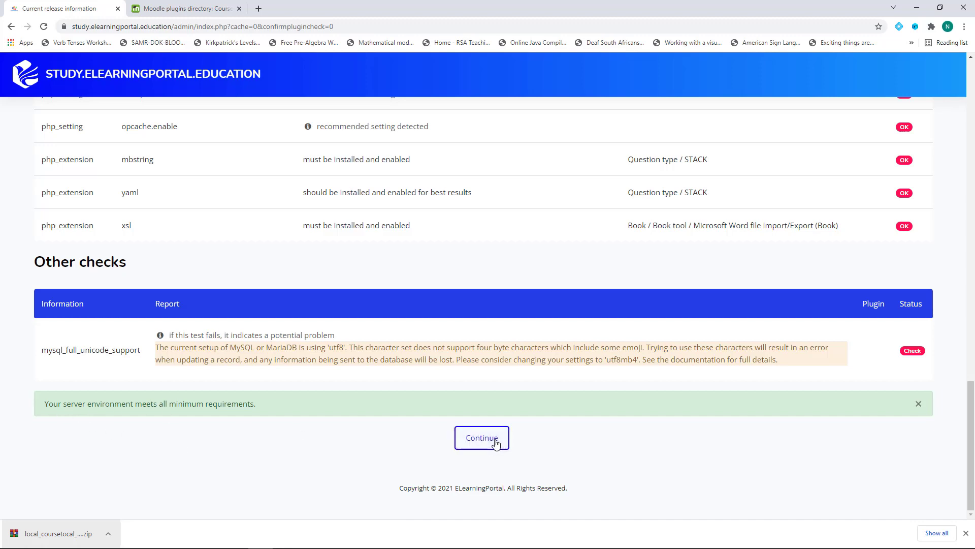
pyautogui.click(481, 436)
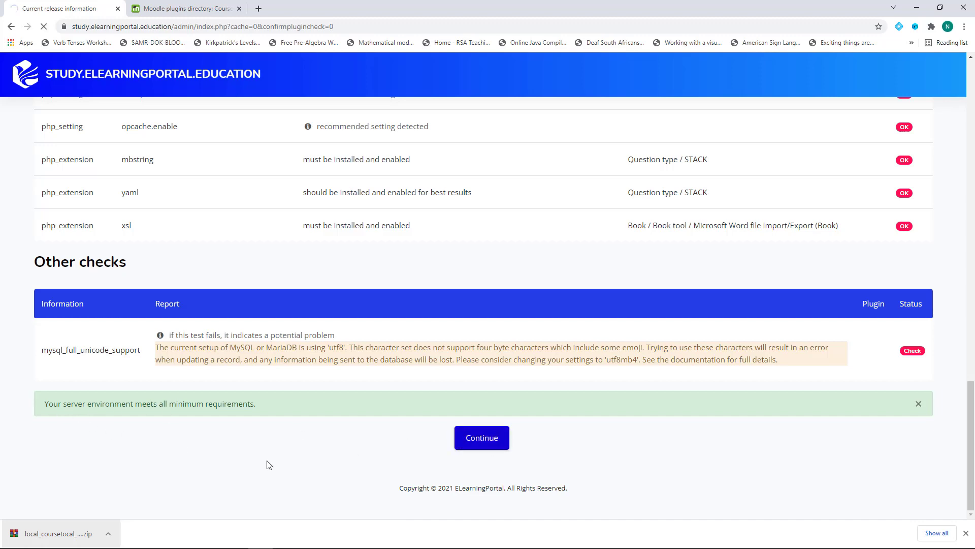
# Upgrade the Moodle database to install local_coursetocal and continue from the success page
pyautogui.click(482, 437)
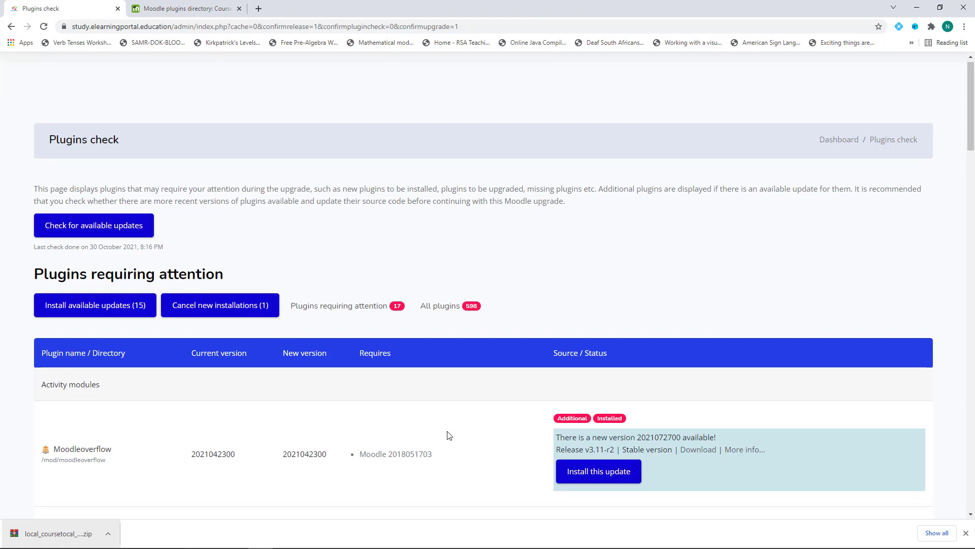
pyautogui.scroll(-3)
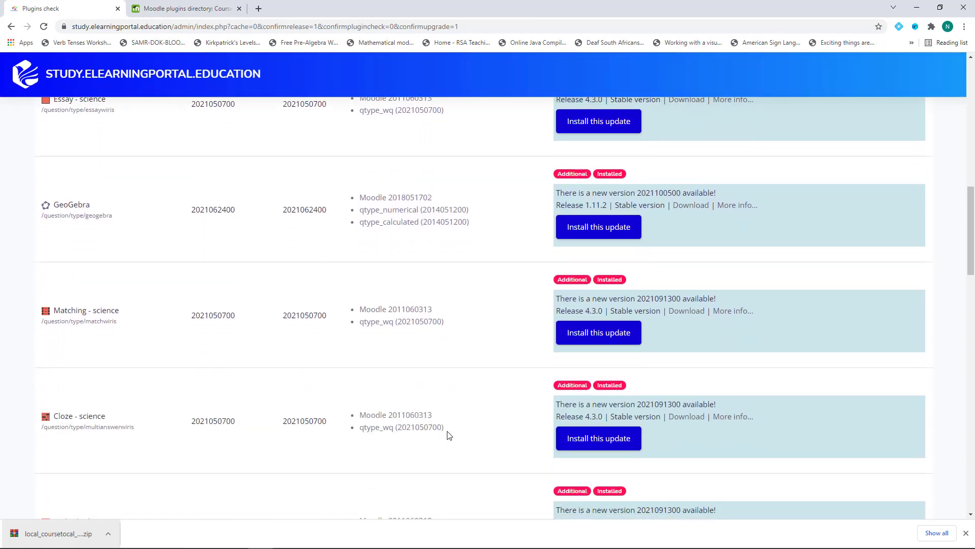
pyautogui.scroll(-3)
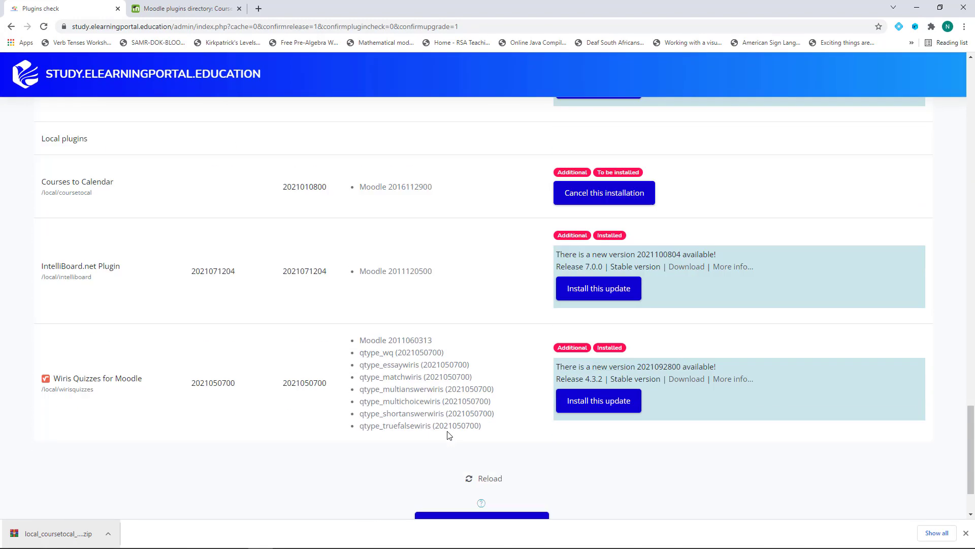
pyautogui.scroll(-3)
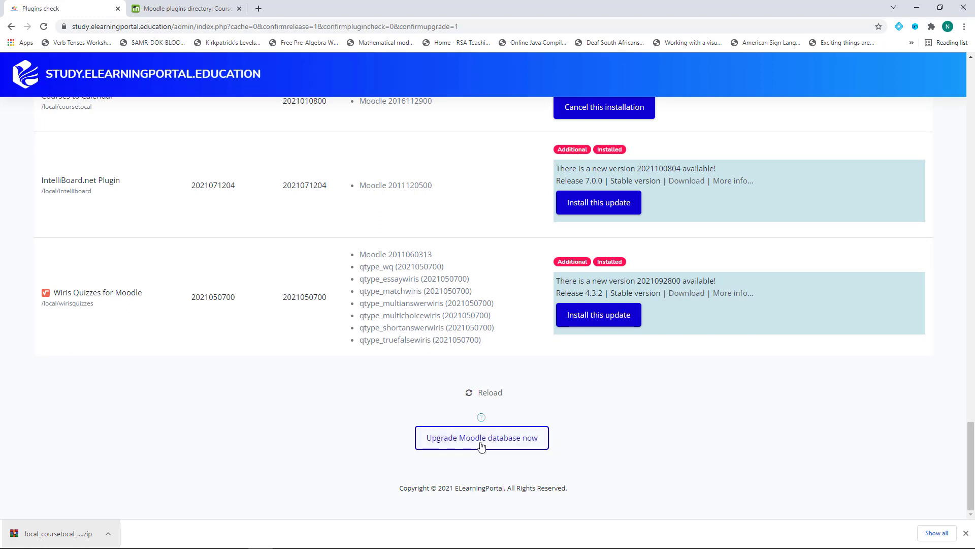
pyautogui.moveTo(481, 447)
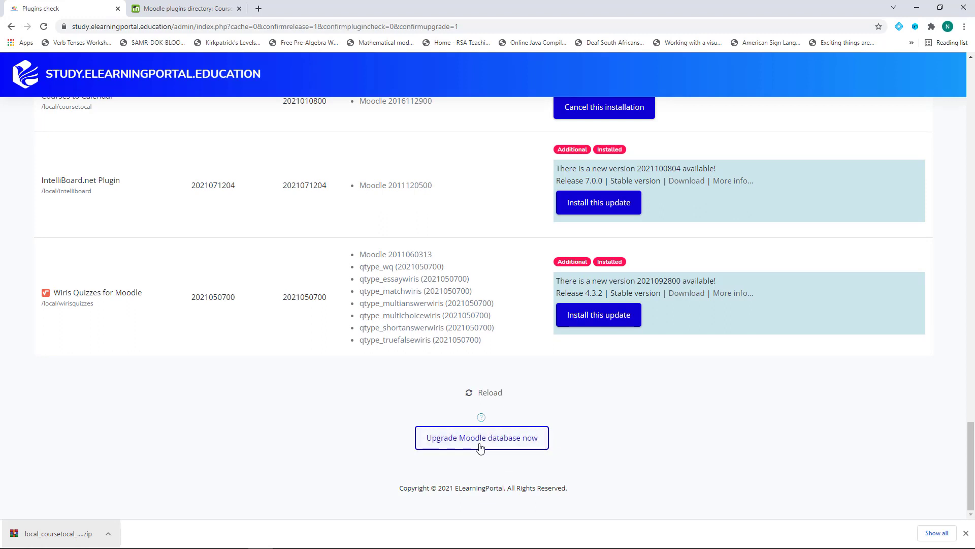
pyautogui.click(482, 437)
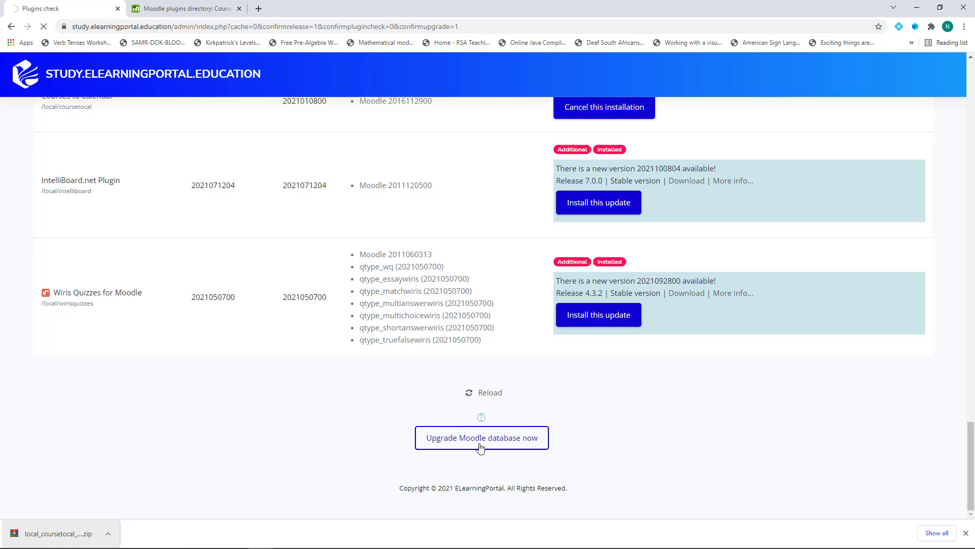
pyautogui.click(480, 437)
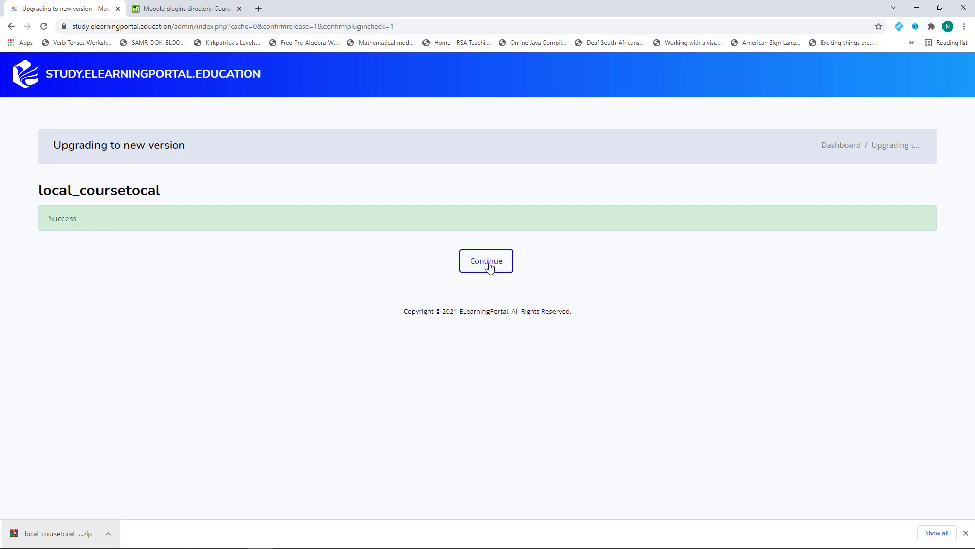
pyautogui.click(485, 262)
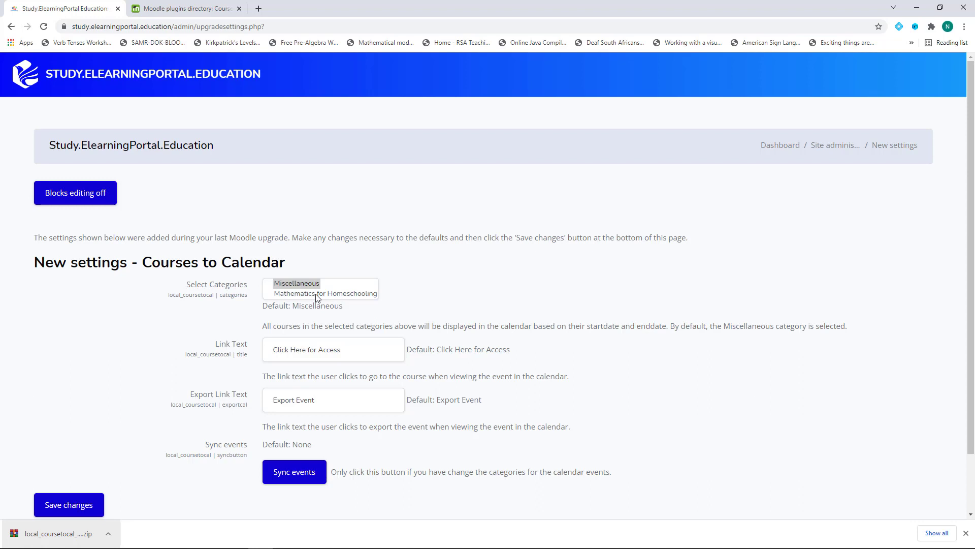
# Add Mathematics for Homeschooling alongside Miscellaneous in Select Categories and save the settings
pyautogui.click(325, 293)
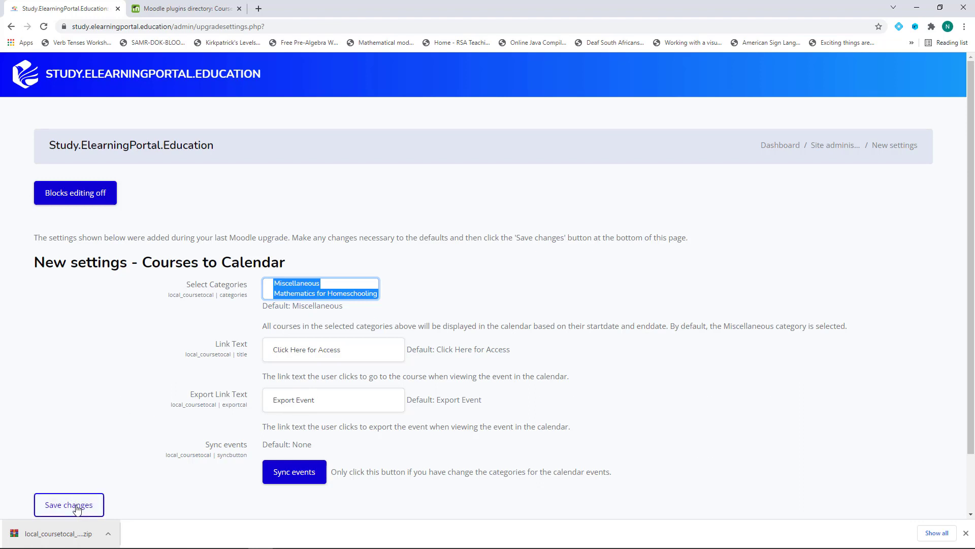
pyautogui.click(68, 505)
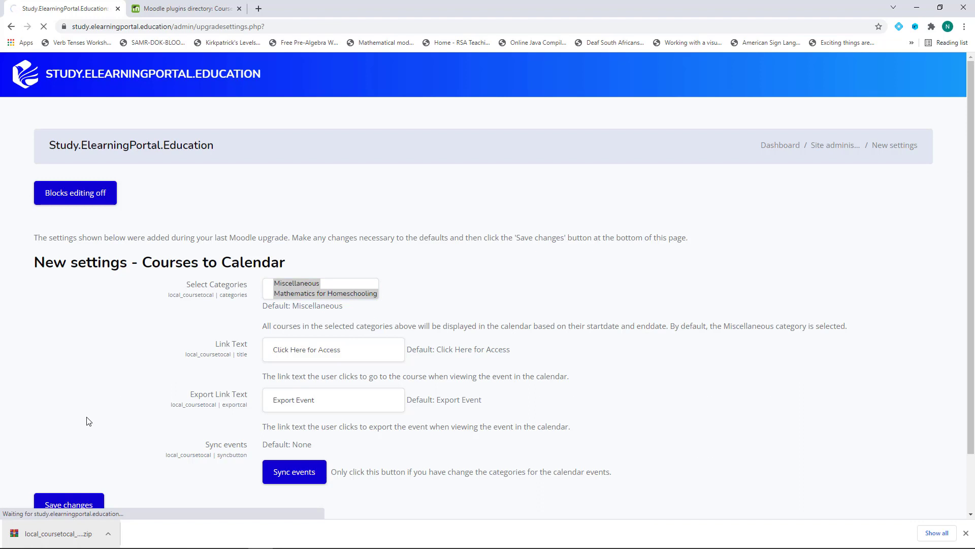
pyautogui.click(68, 505)
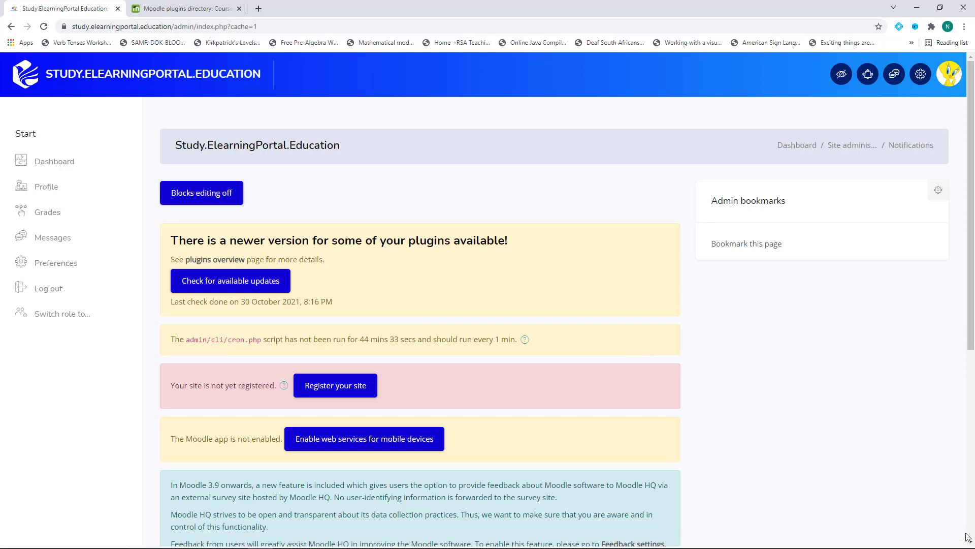
pyautogui.moveTo(793, 418)
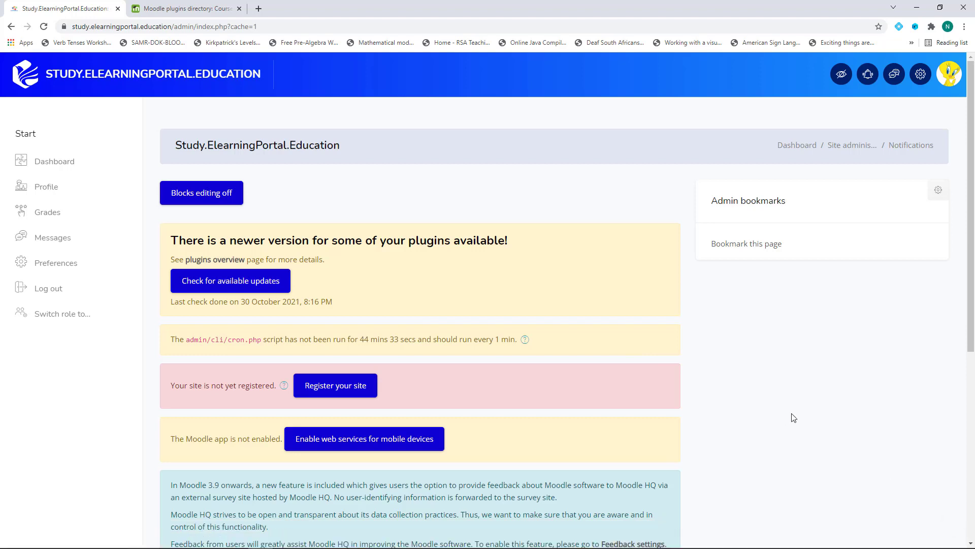
# Go to the site home page and open the Algebra course from Browse Our Top Courses
pyautogui.click(921, 73)
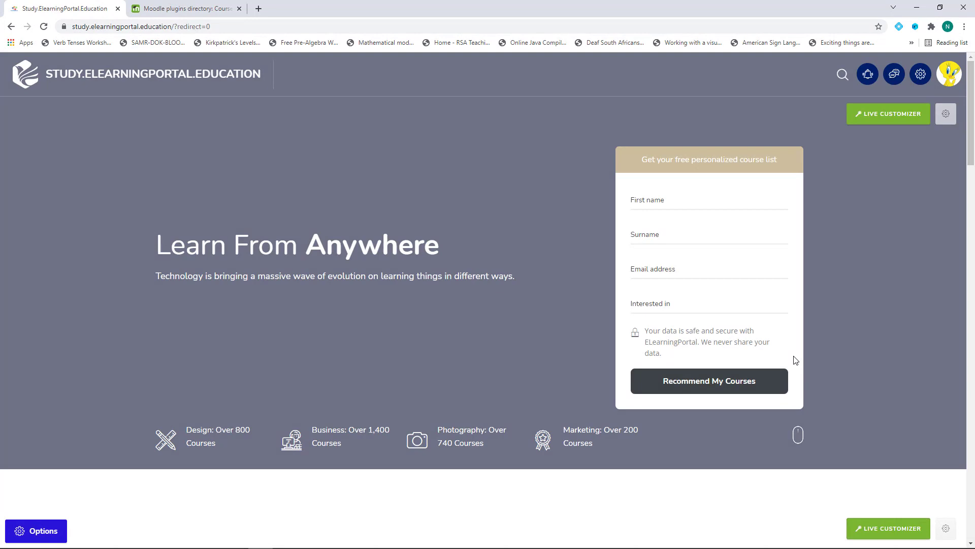
pyautogui.scroll(-3)
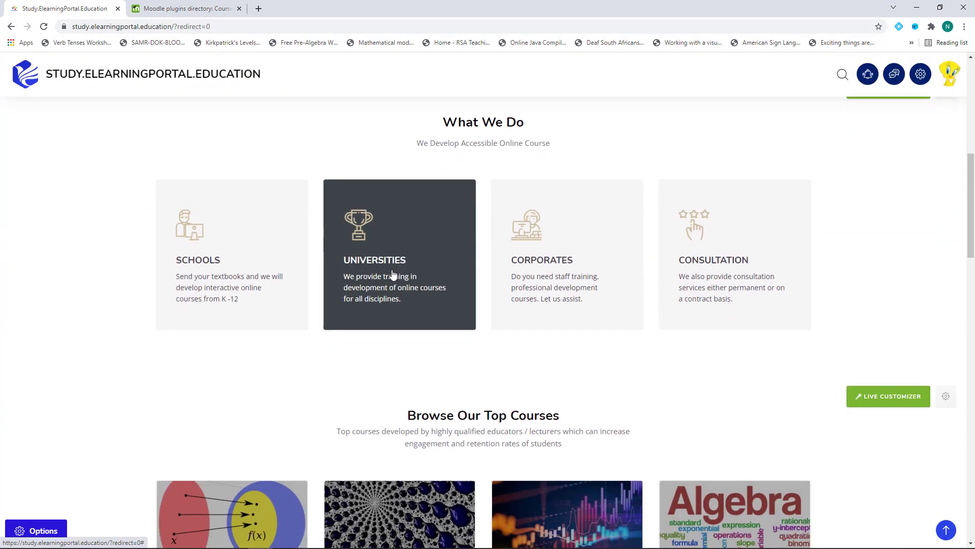
pyautogui.scroll(-3)
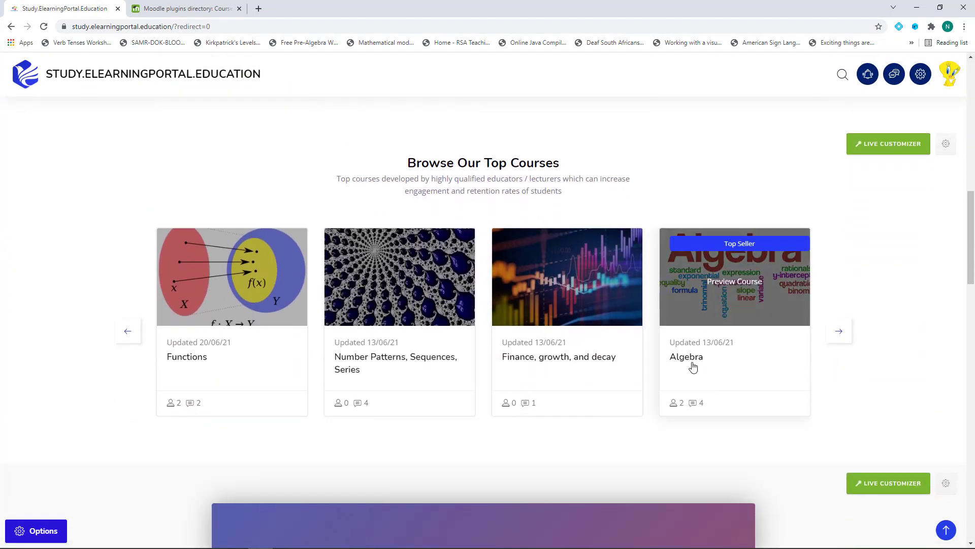
pyautogui.click(686, 357)
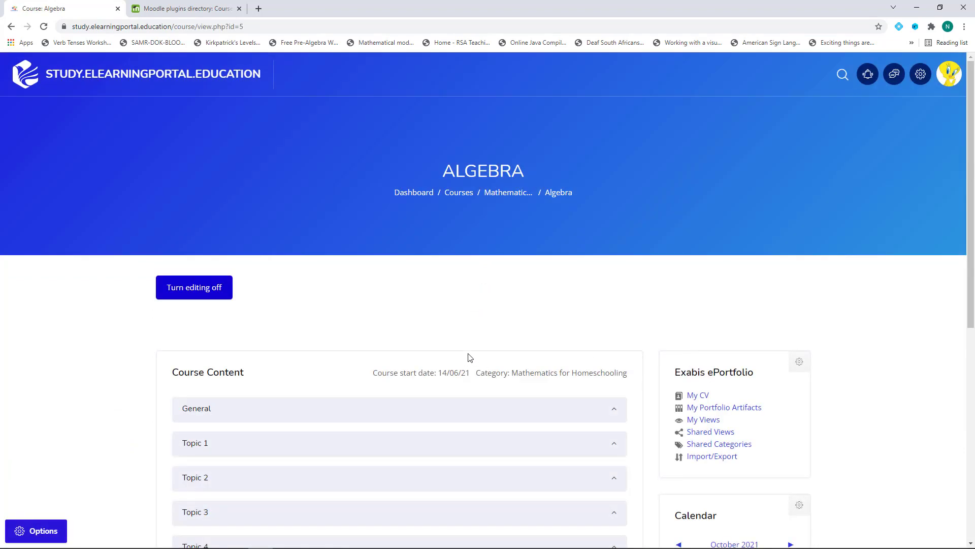
# Toggle editing off then back on for the Algebra course and bring up the activity chooser for Topic 4
pyautogui.scroll(-3)
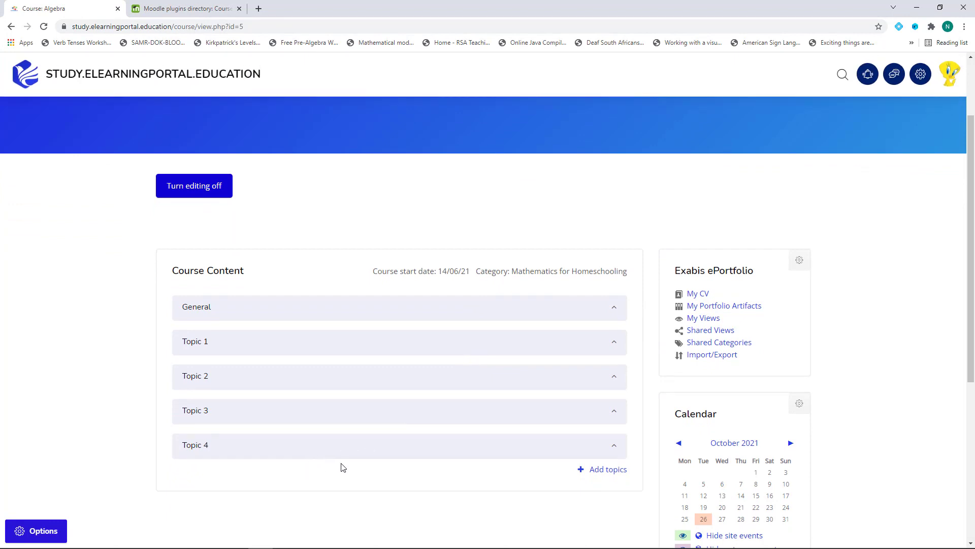
pyautogui.moveTo(339, 479)
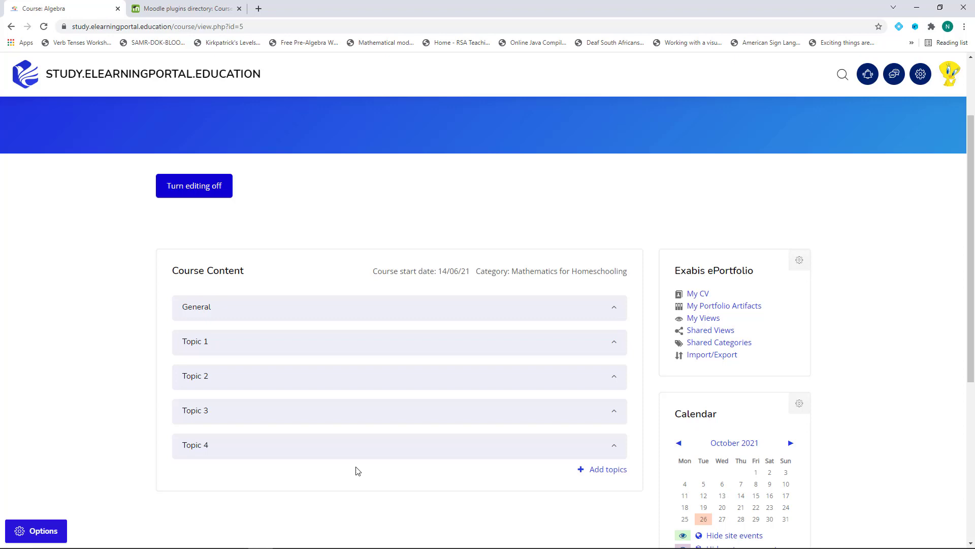
pyautogui.moveTo(349, 473)
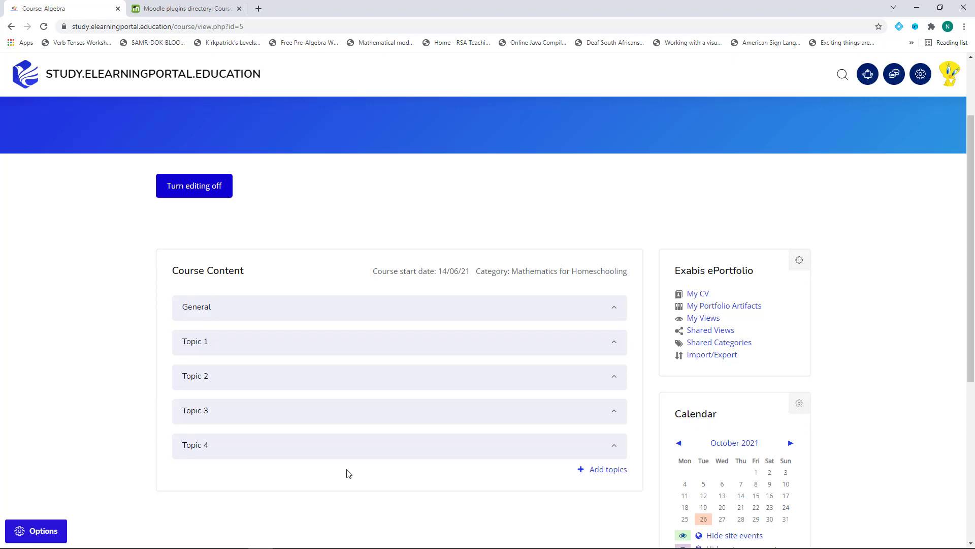
pyautogui.moveTo(196, 453)
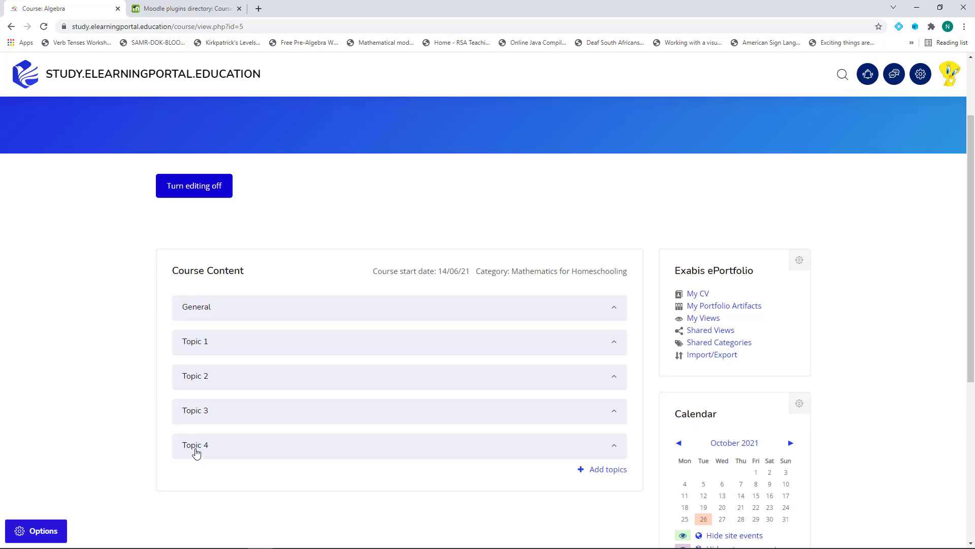
pyautogui.click(195, 445)
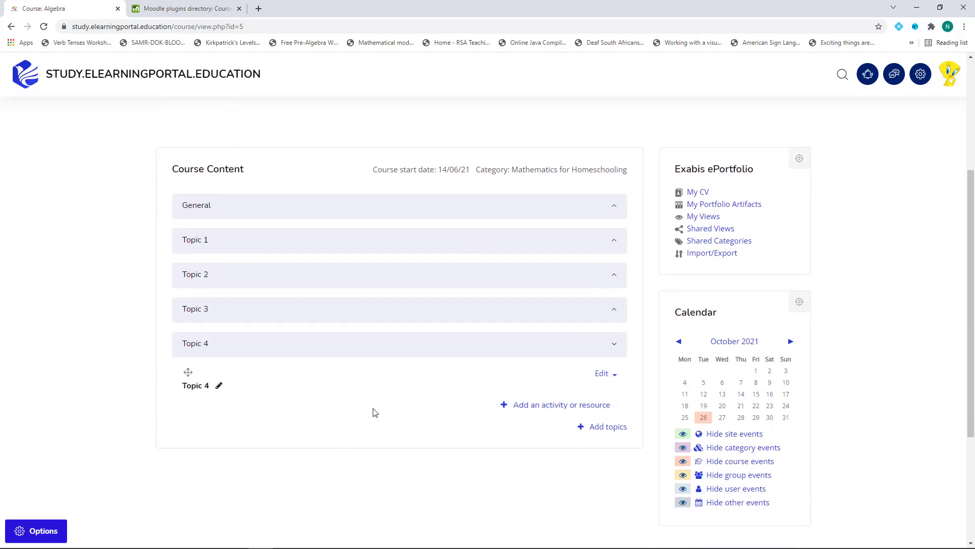
pyautogui.moveTo(401, 423)
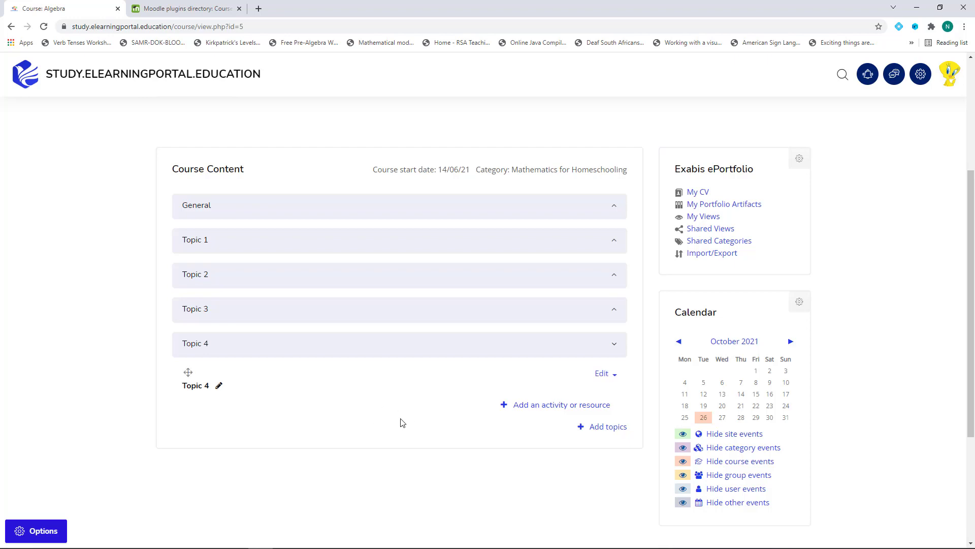
pyautogui.moveTo(533, 409)
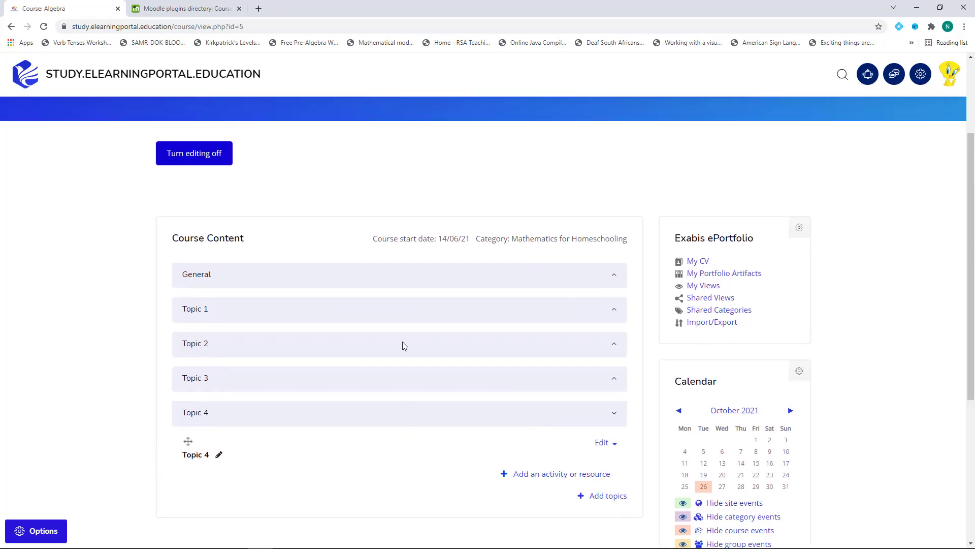
pyautogui.click(193, 153)
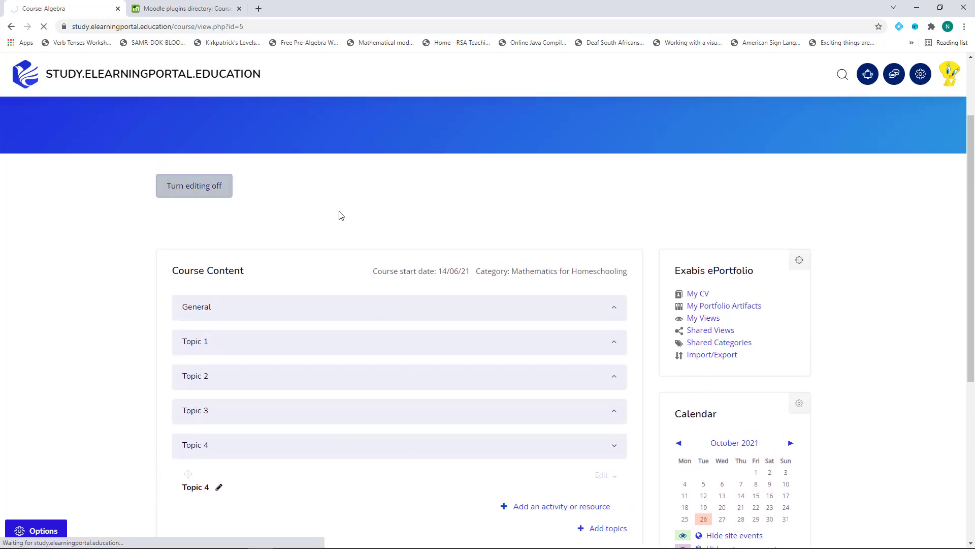
pyautogui.click(194, 185)
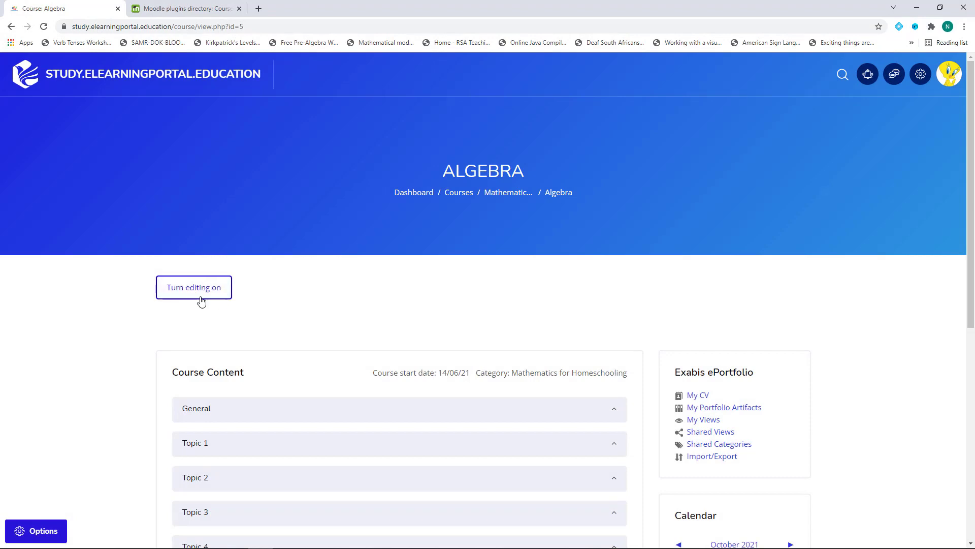
pyautogui.moveTo(197, 295)
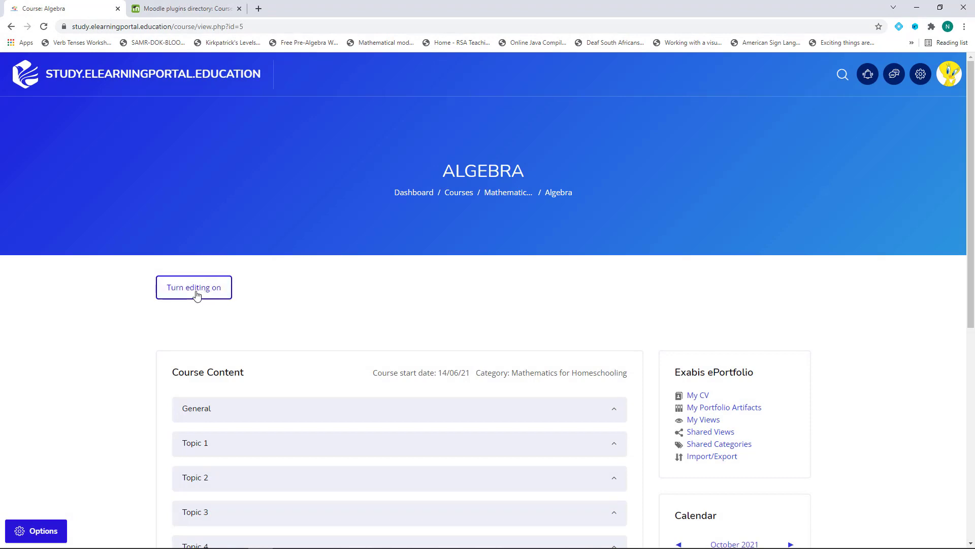
pyautogui.click(193, 286)
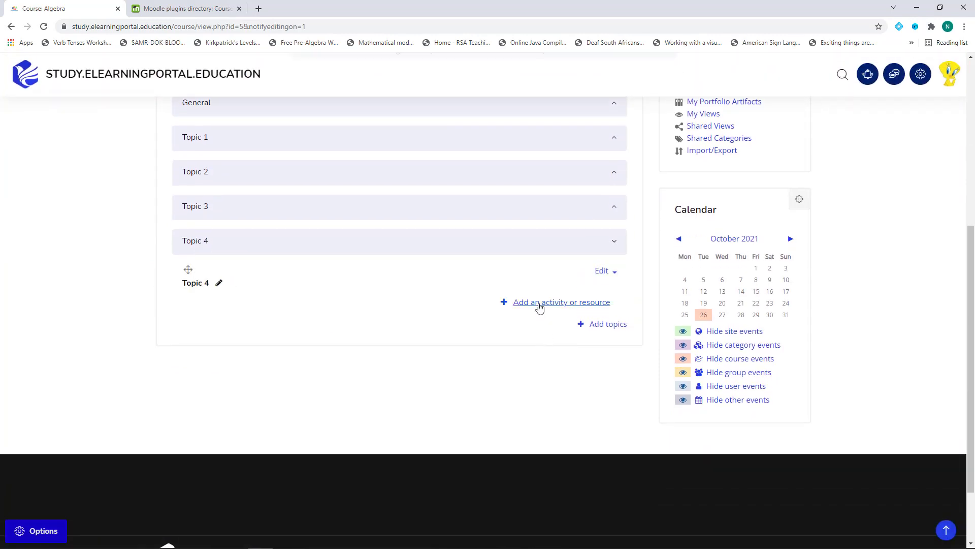
pyautogui.click(559, 302)
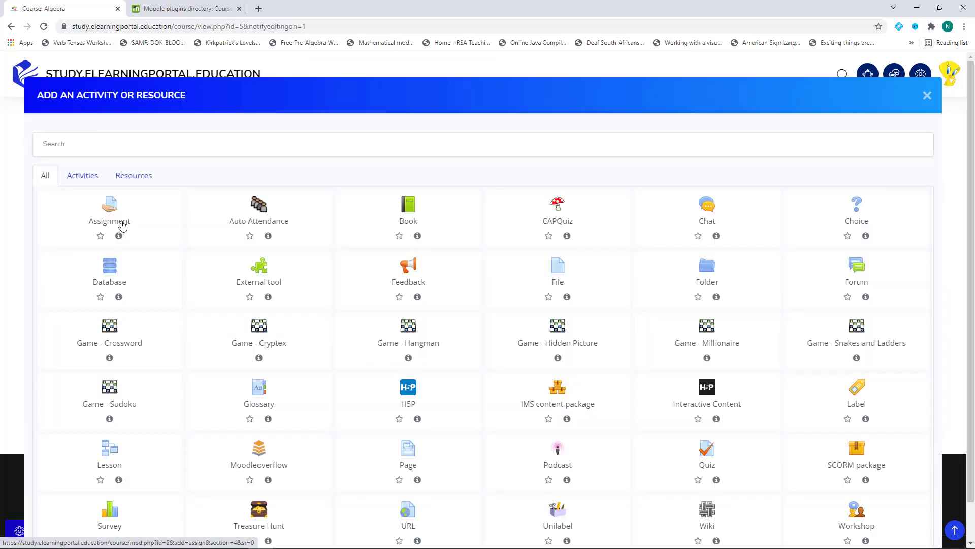
# Choose Assignment from the activity chooser to reach the new assignment form for Topic 4
pyautogui.click(108, 211)
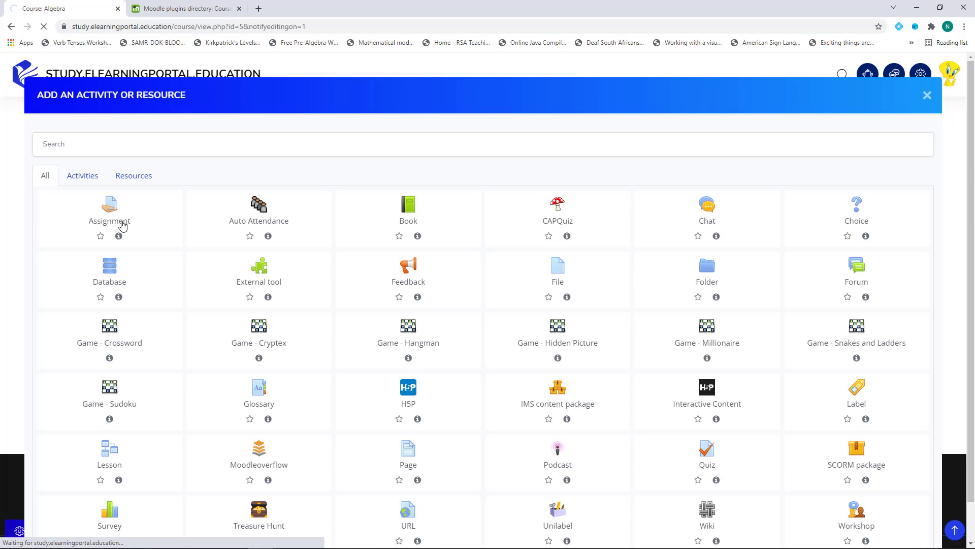
pyautogui.click(110, 211)
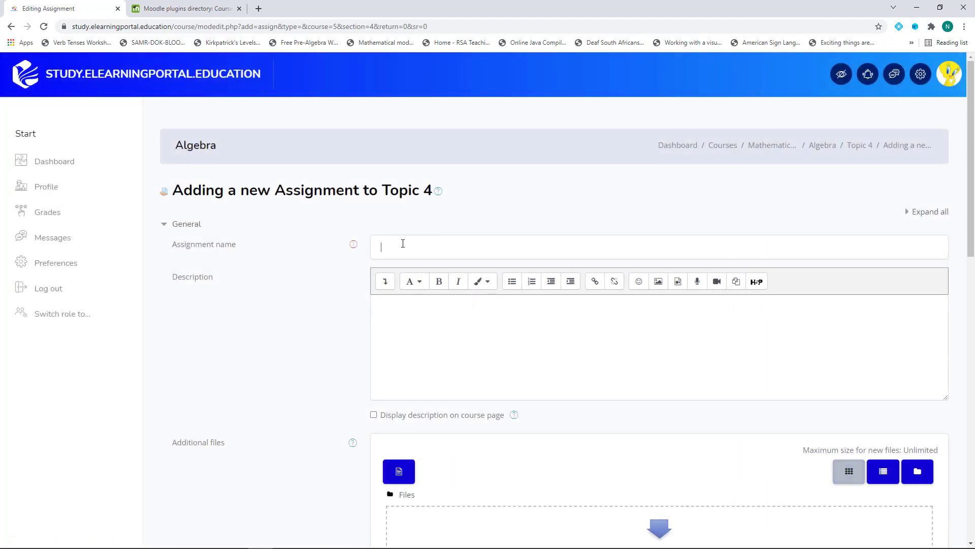
# Name the assignment 'Ahebraic Equations' and move down to the Availability settings
pyautogui.write('Ahebraic Equa')
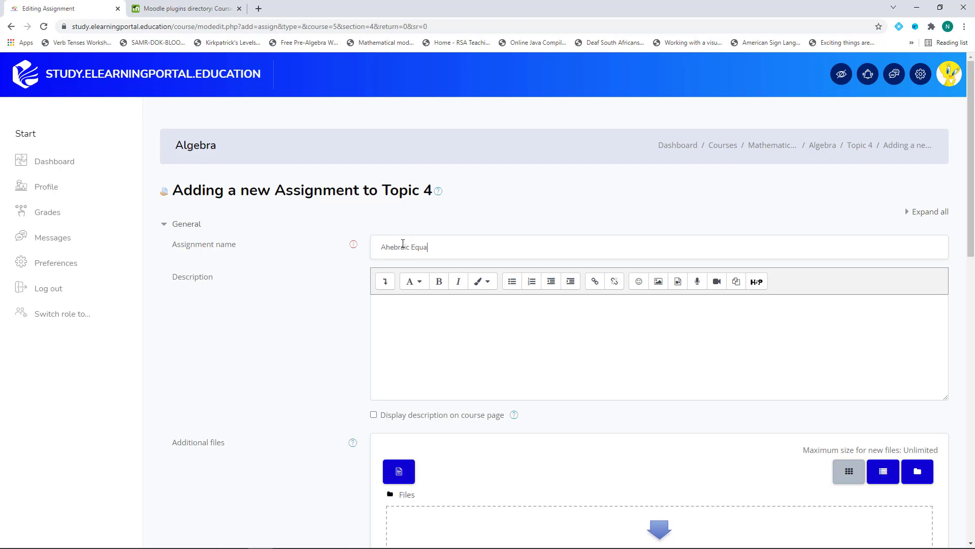
pyautogui.write('ions')
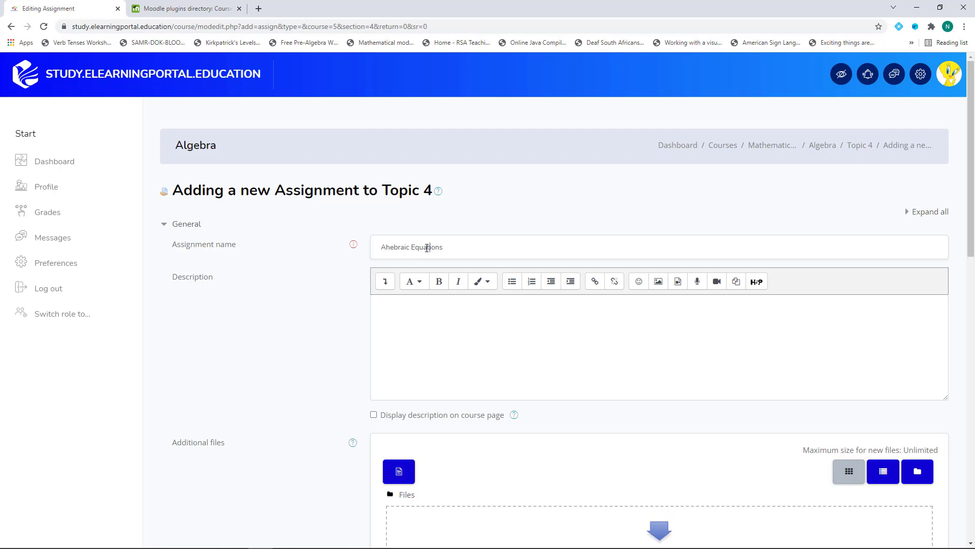
pyautogui.scroll(-3)
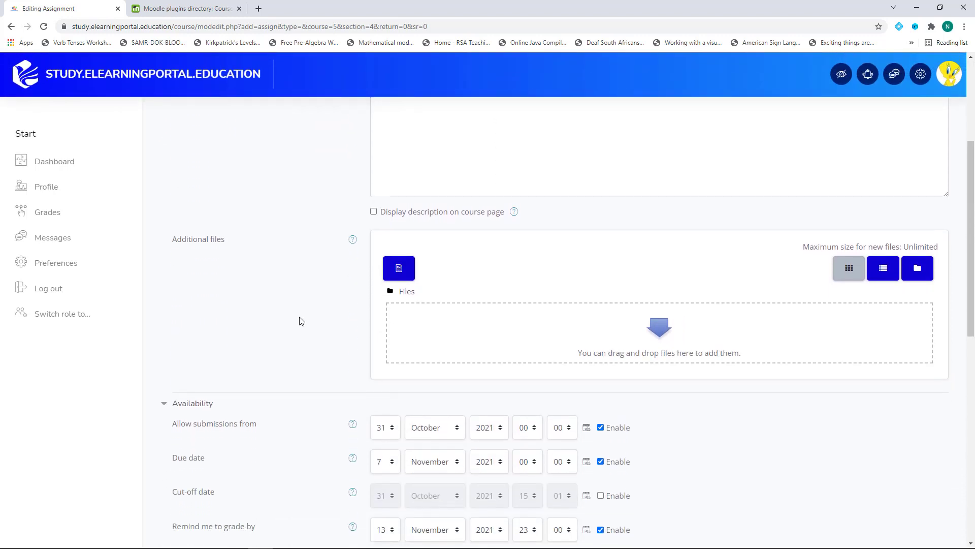
# Enable the cut-off date and set it to 7 November 2021, matching the due date
pyautogui.scroll(-3)
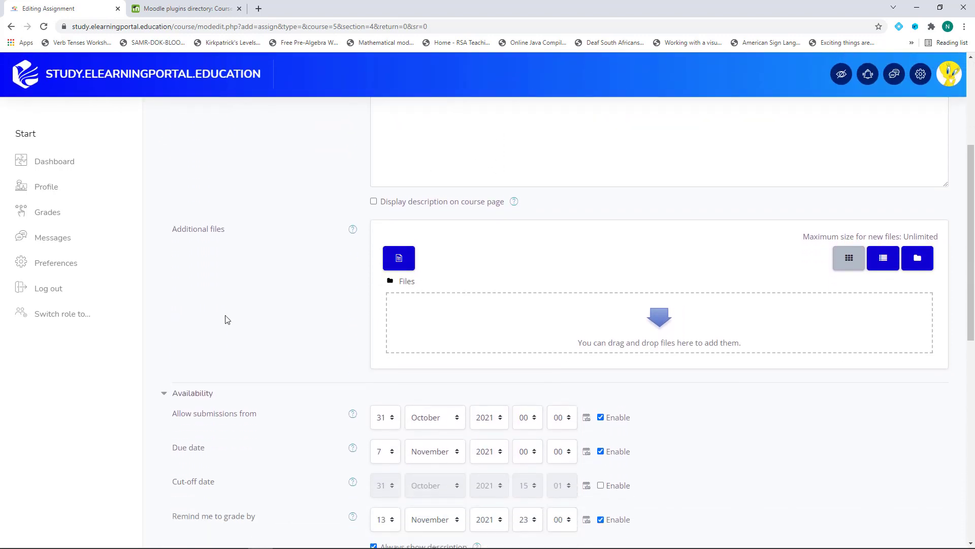
pyautogui.scroll(-3)
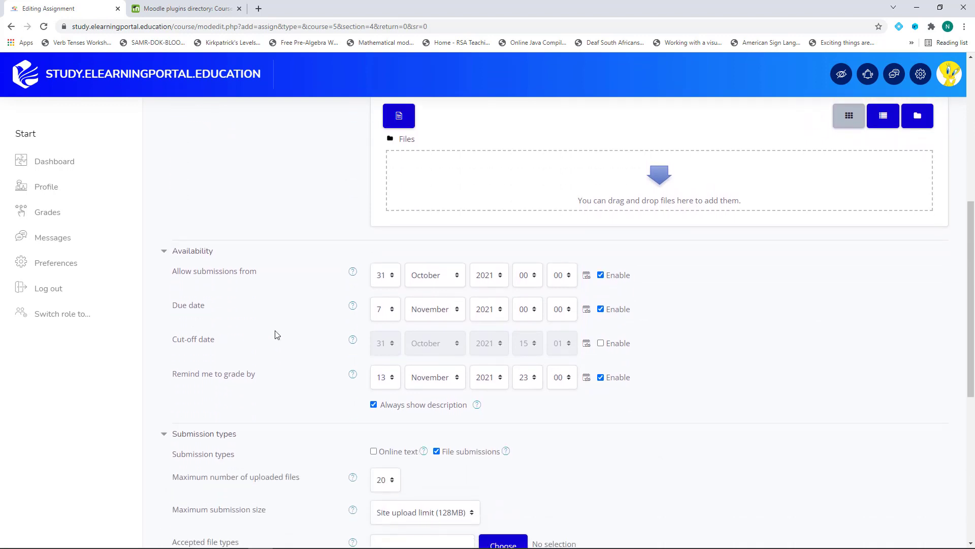
pyautogui.moveTo(181, 402)
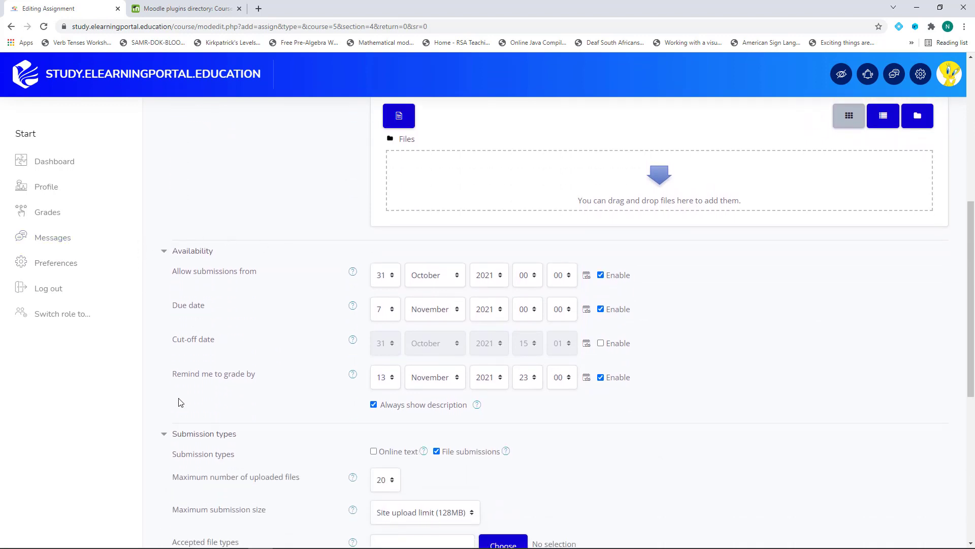
pyautogui.moveTo(219, 261)
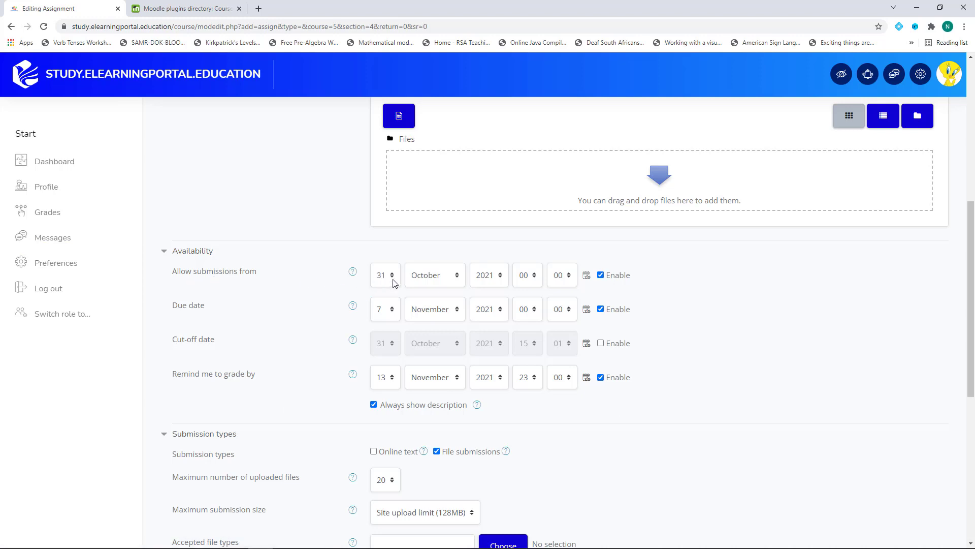
pyautogui.moveTo(190, 323)
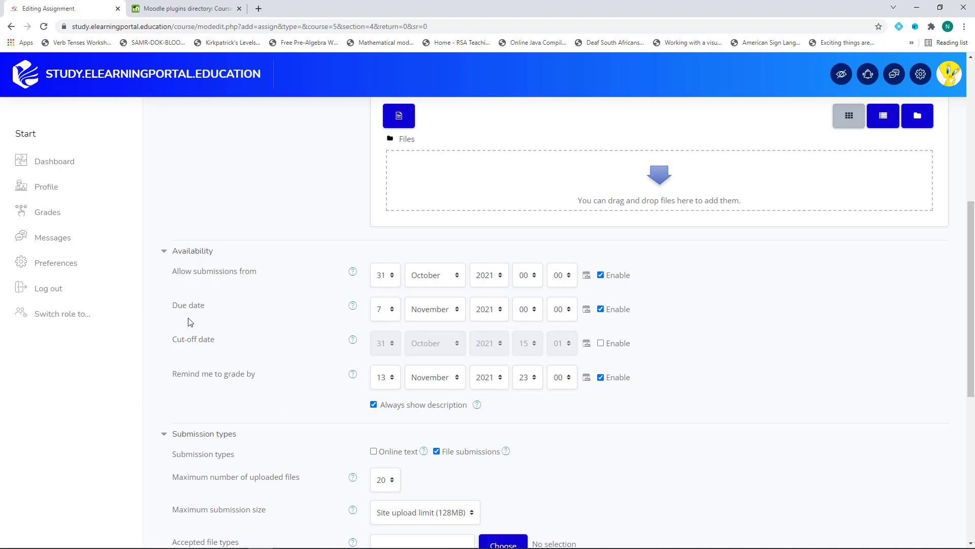
pyautogui.moveTo(386, 321)
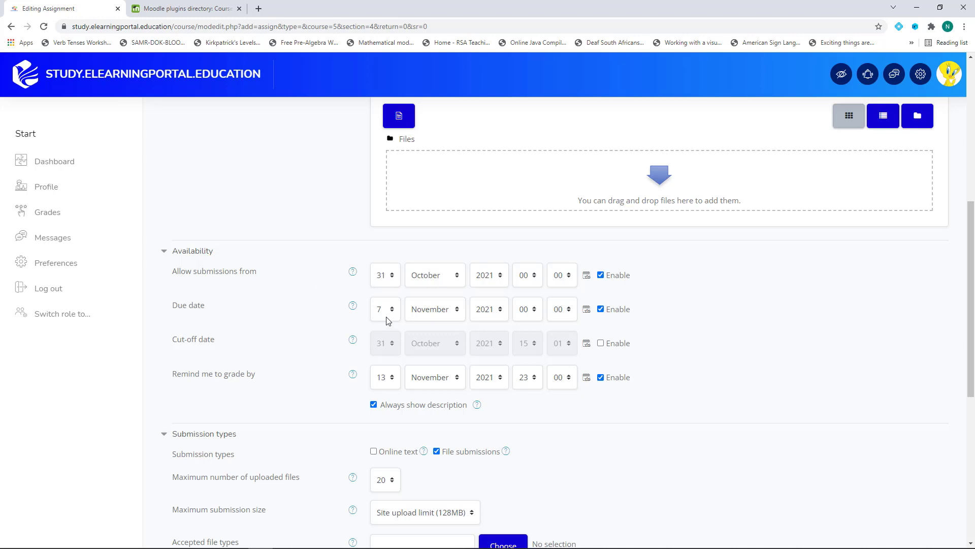
pyautogui.moveTo(567, 353)
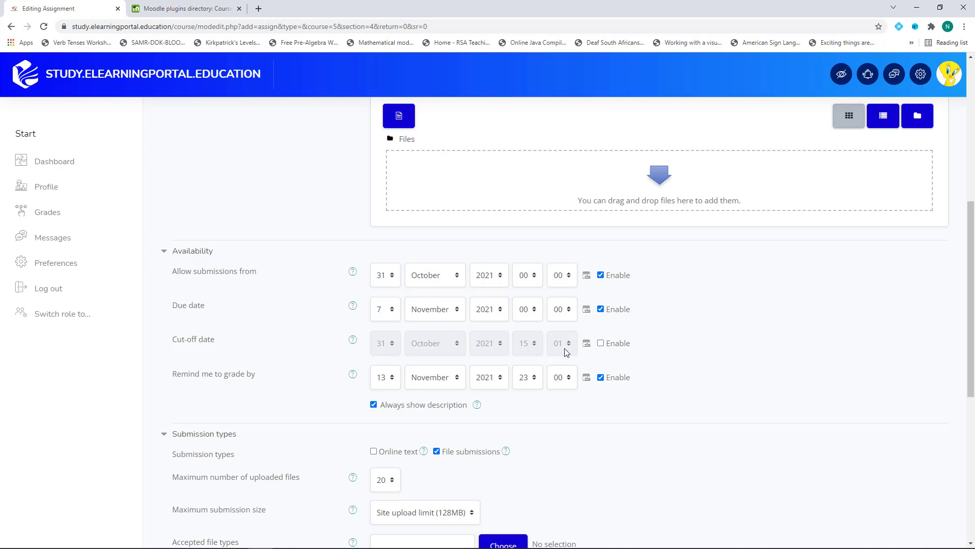
pyautogui.click(600, 342)
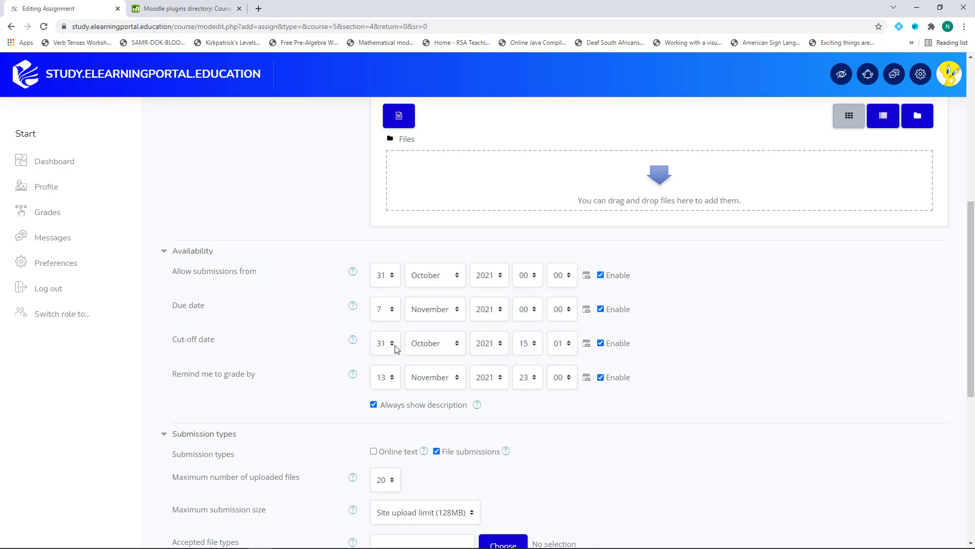
pyautogui.click(381, 343)
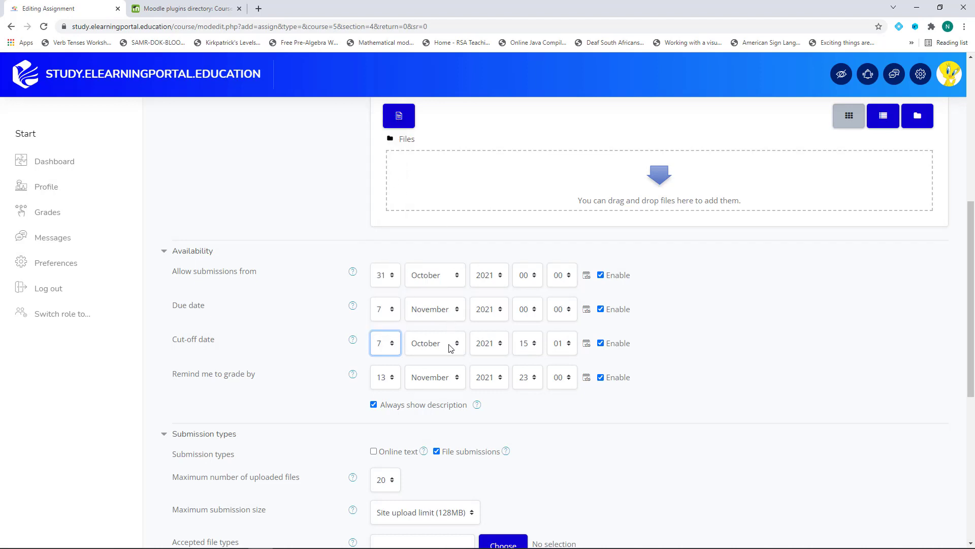
pyautogui.click(434, 342)
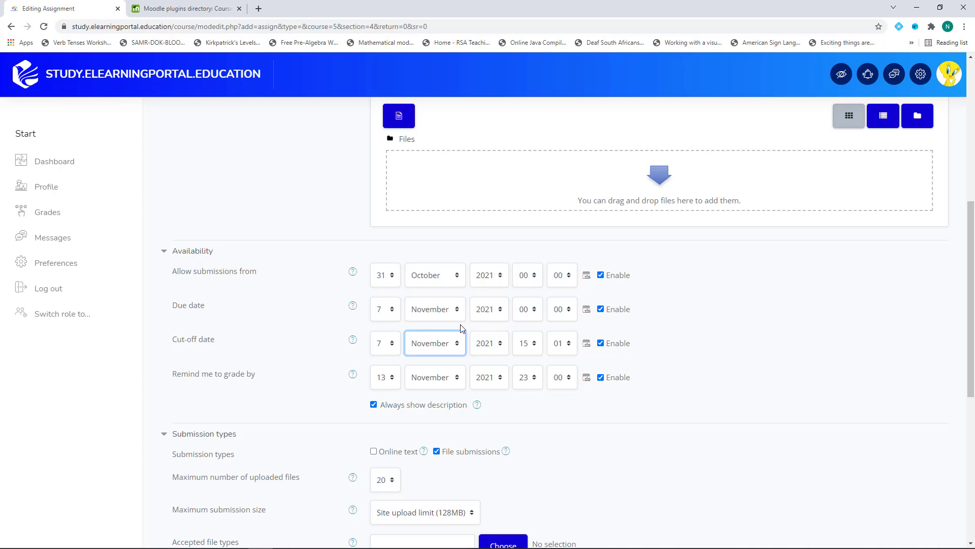
pyautogui.scroll(-3)
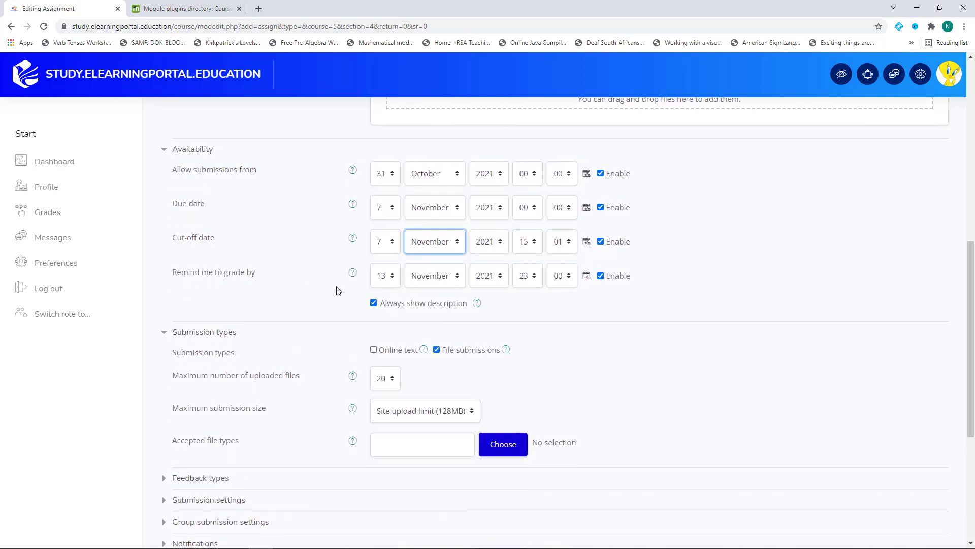
pyautogui.scroll(-3)
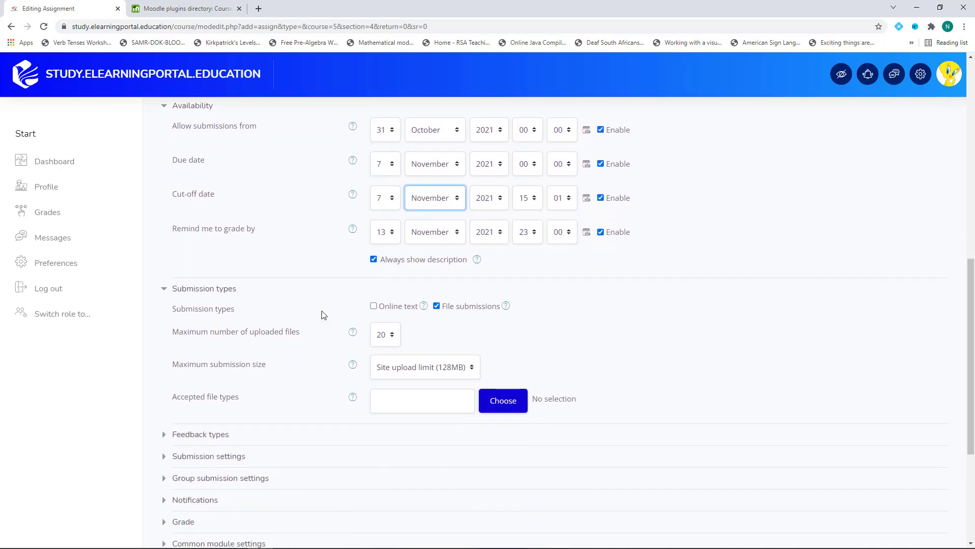
pyautogui.scroll(-3)
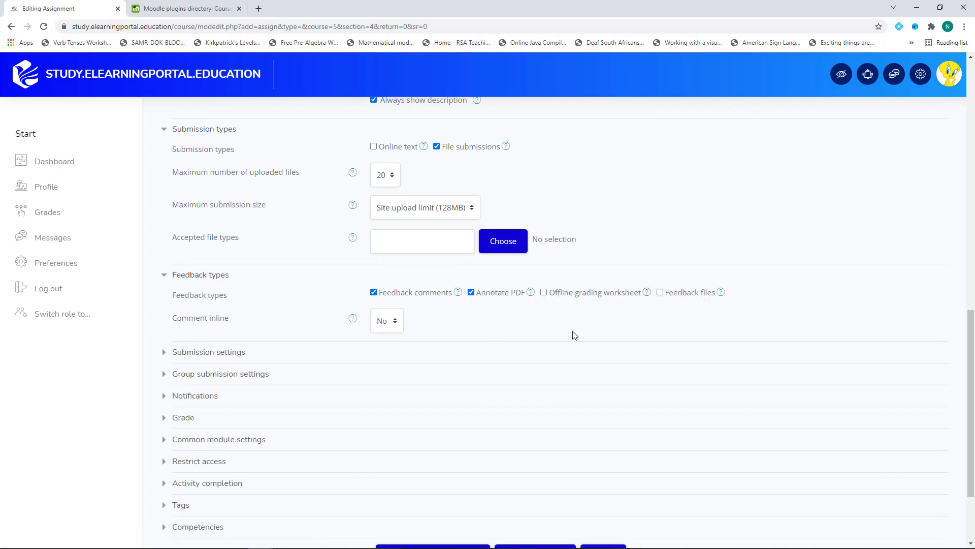
pyautogui.moveTo(475, 317)
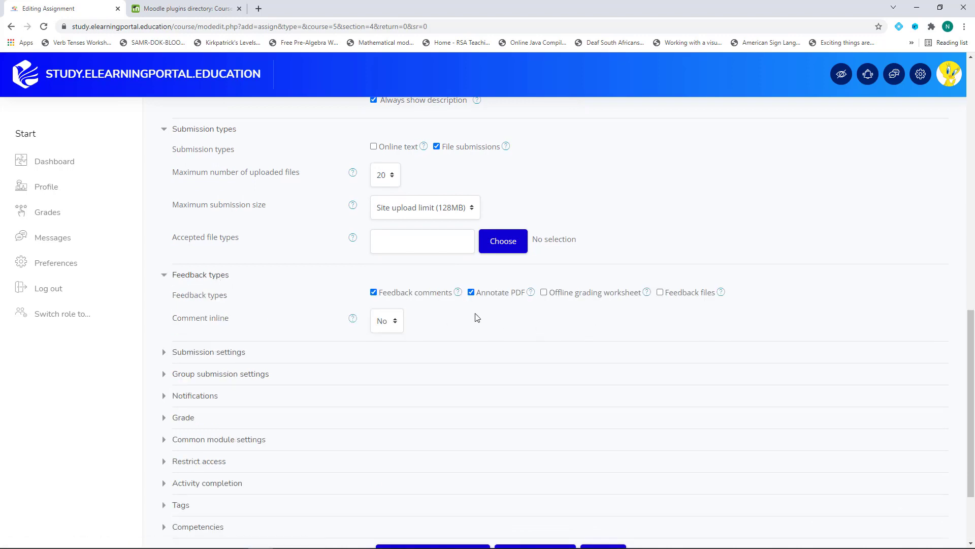
# Require students to click submit and accept the submission statement in Submission settings
pyautogui.scroll(-3)
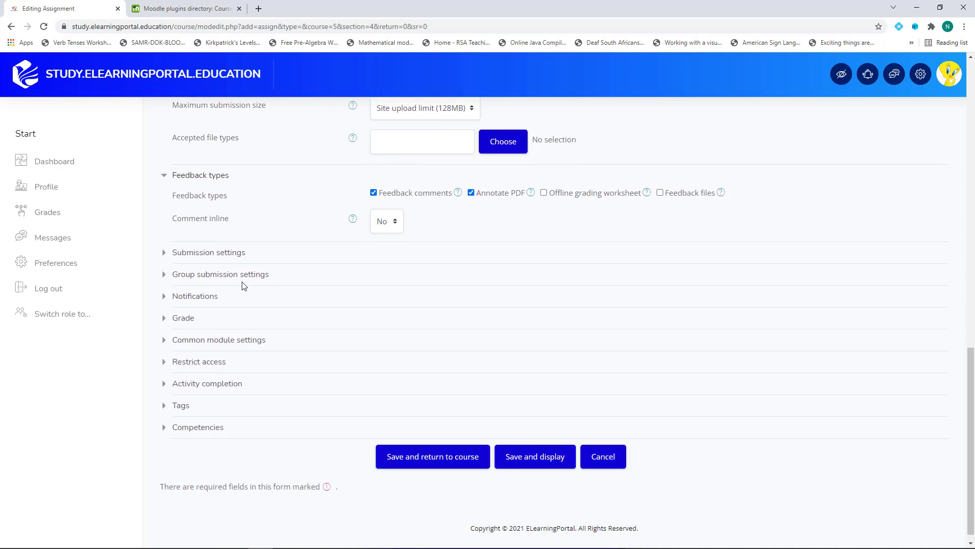
pyautogui.click(209, 252)
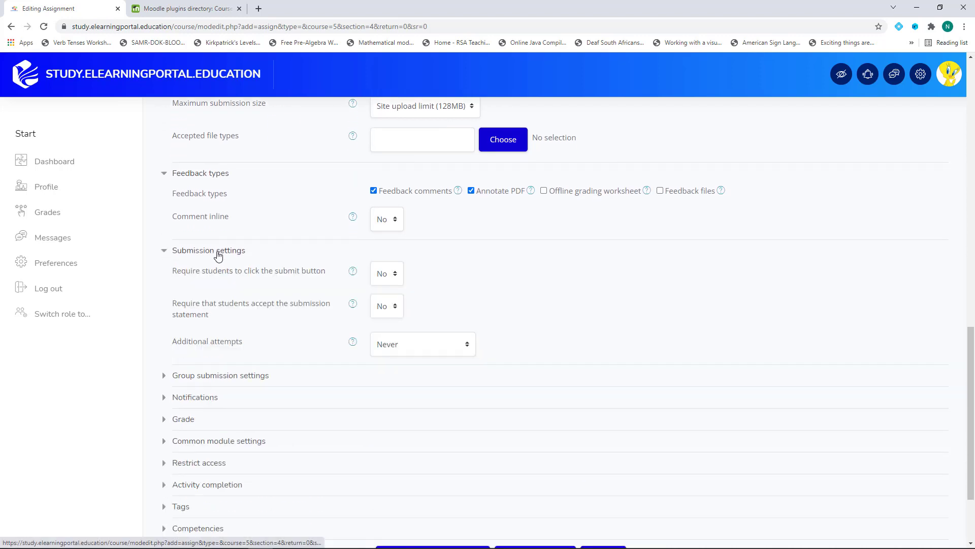
pyautogui.moveTo(305, 284)
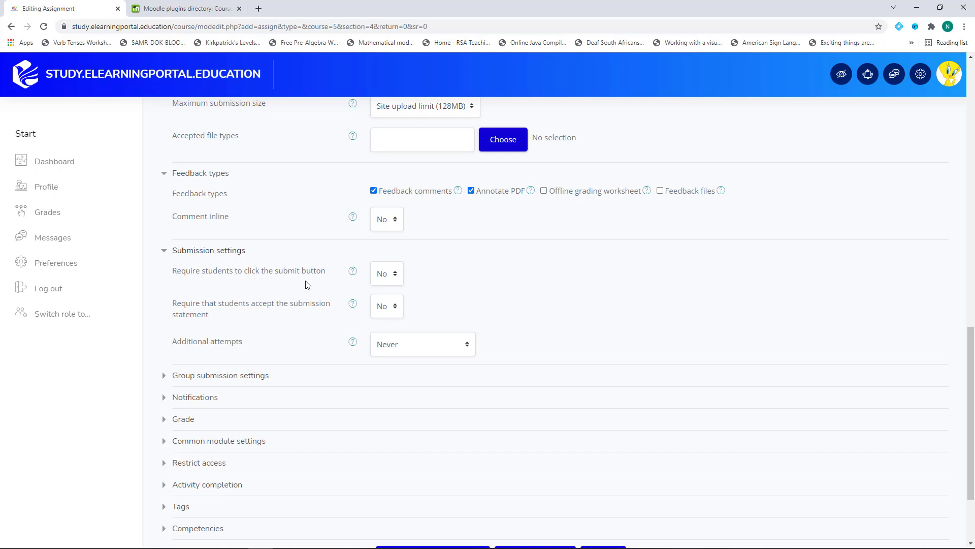
pyautogui.click(386, 273)
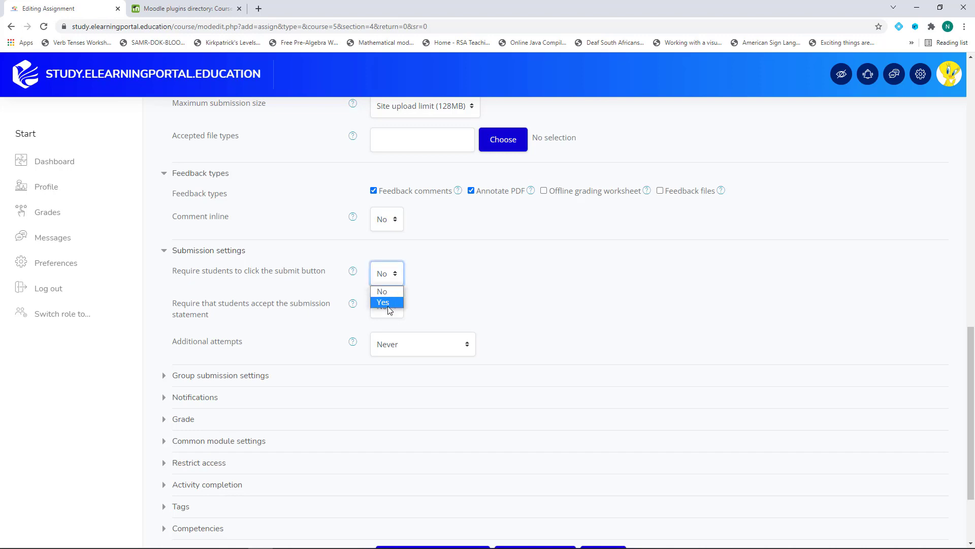
pyautogui.click(383, 302)
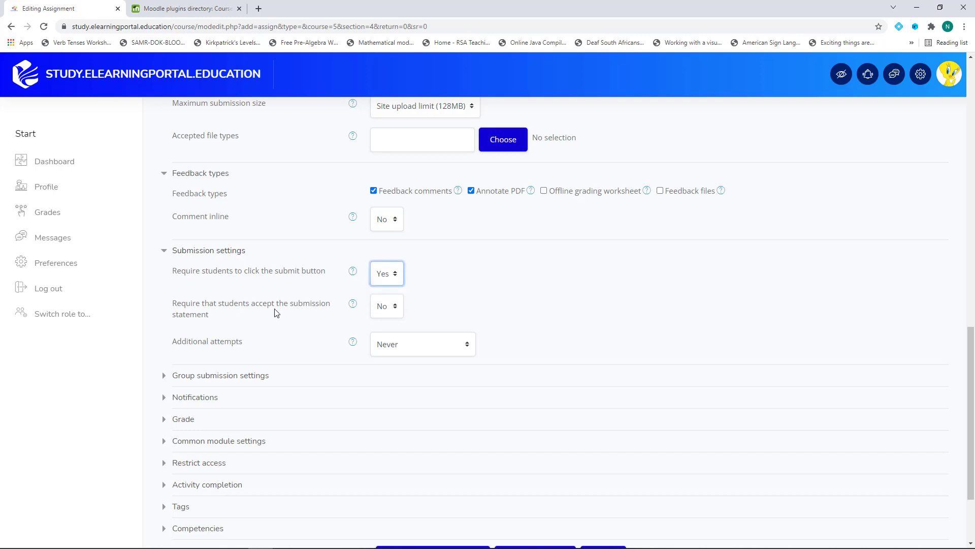
pyautogui.click(386, 306)
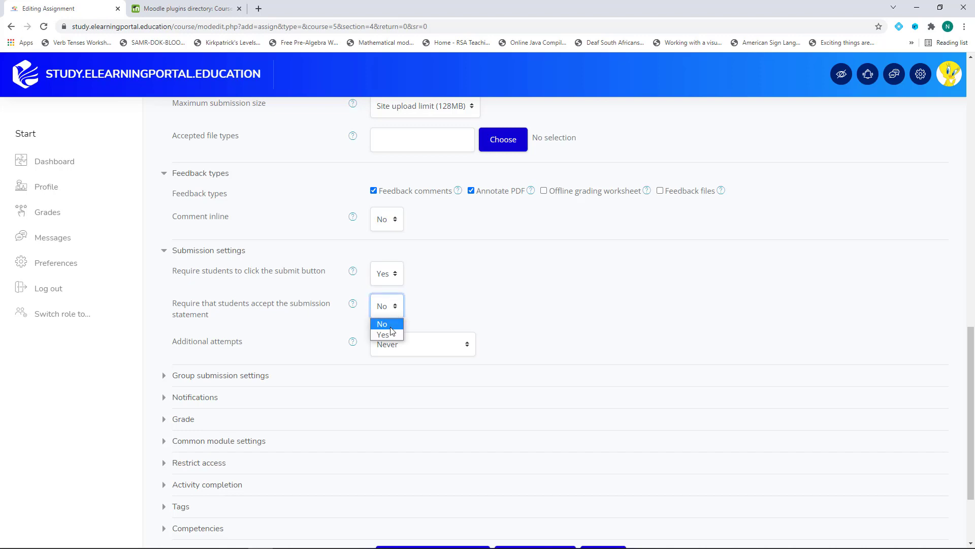
pyautogui.click(384, 334)
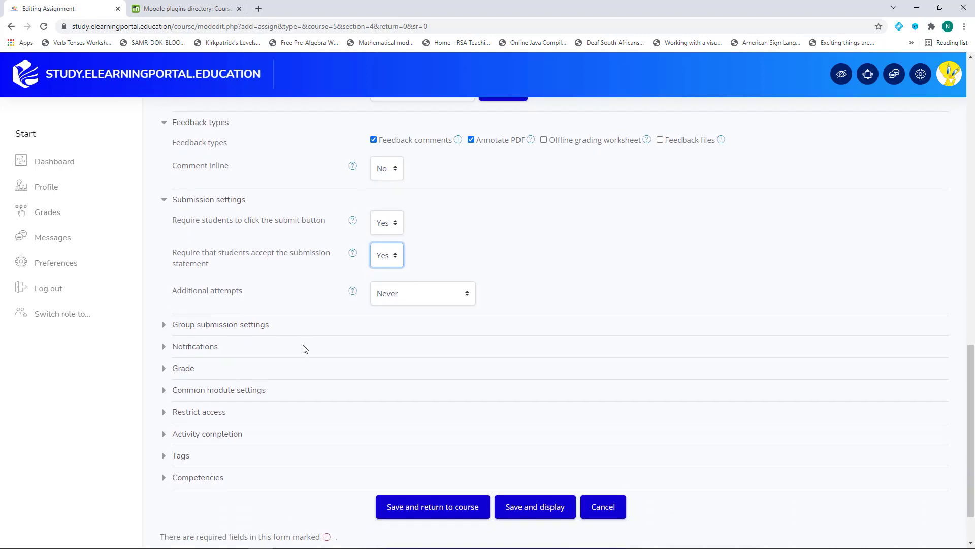
# Set graders to be notified about submissions and late submissions under Notifications
pyautogui.click(195, 347)
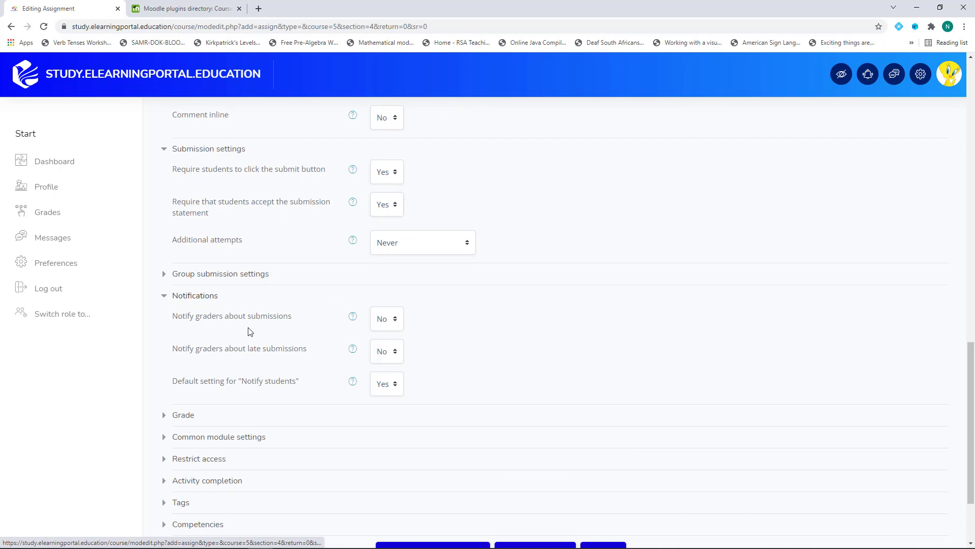
pyautogui.click(386, 351)
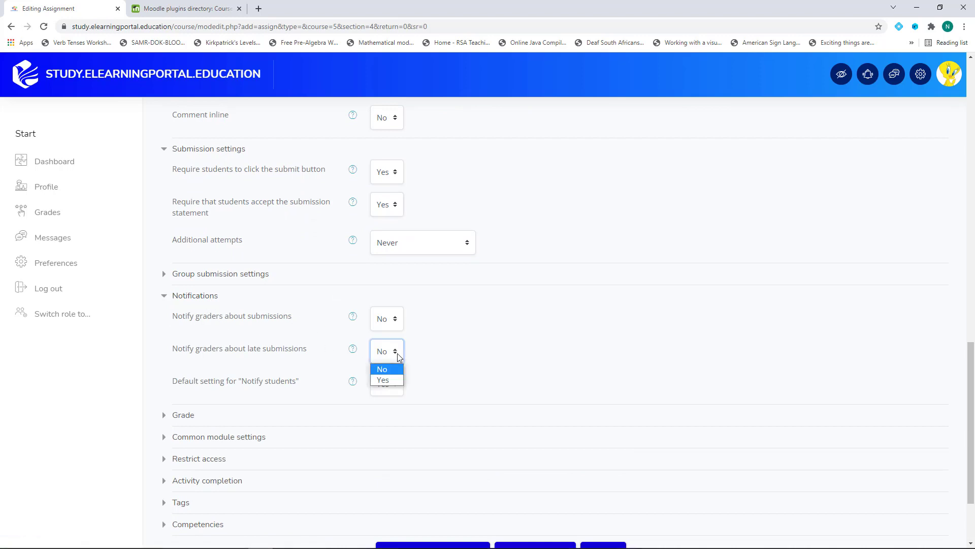
pyautogui.click(383, 379)
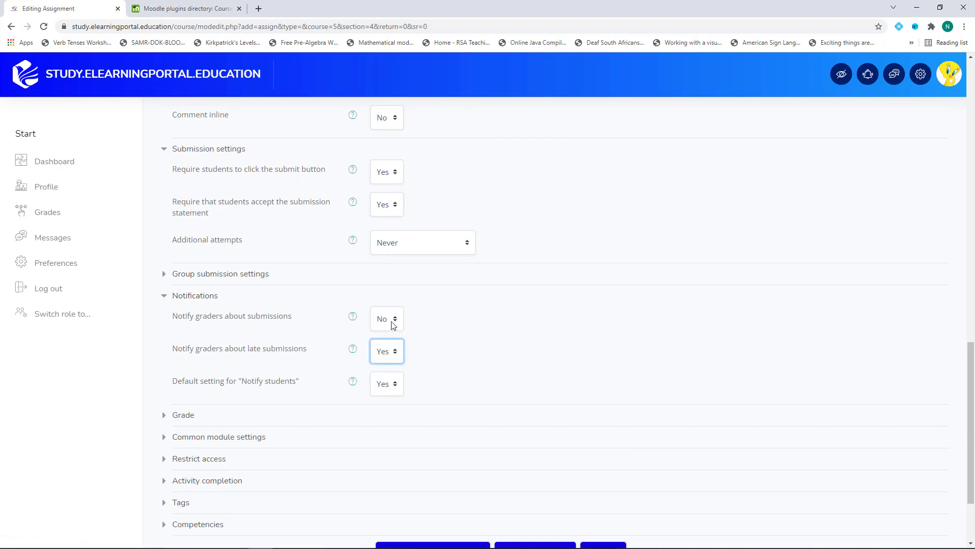
pyautogui.click(386, 318)
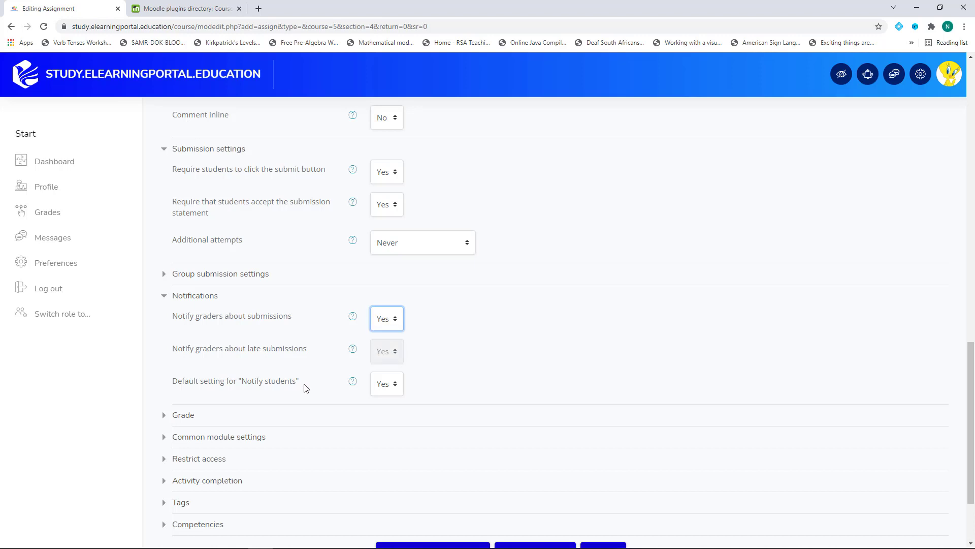
pyautogui.scroll(-3)
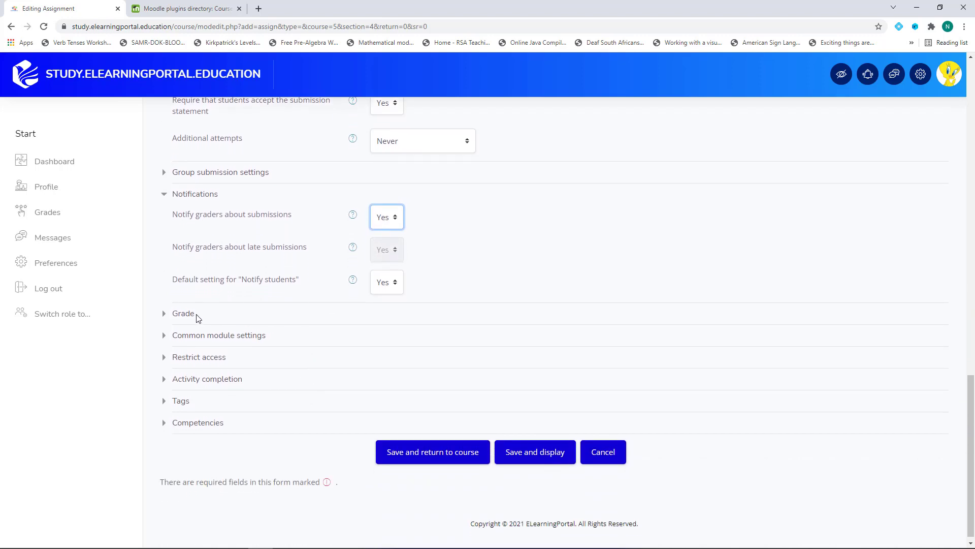
# Set completion tracking to show the assignment complete when conditions are met
pyautogui.click(183, 313)
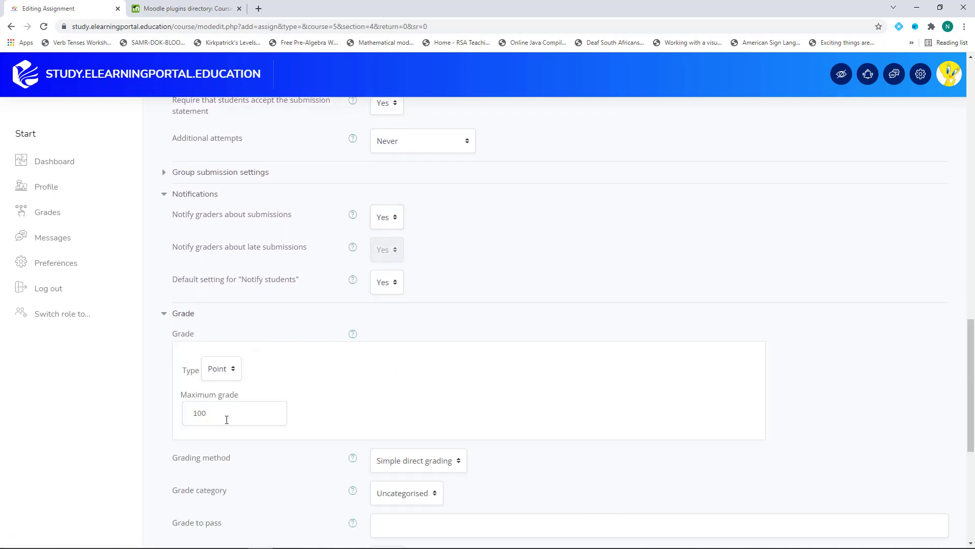
pyautogui.scroll(-3)
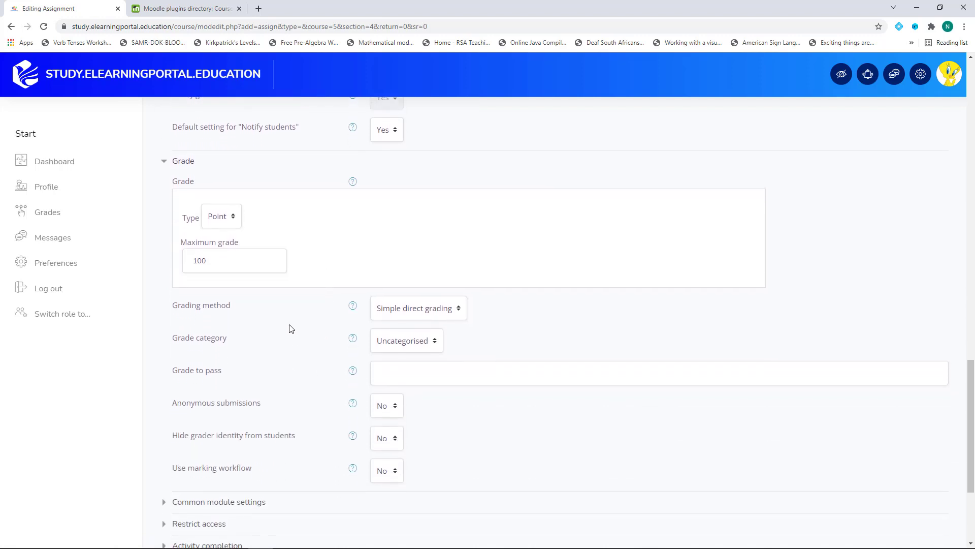
pyautogui.scroll(-3)
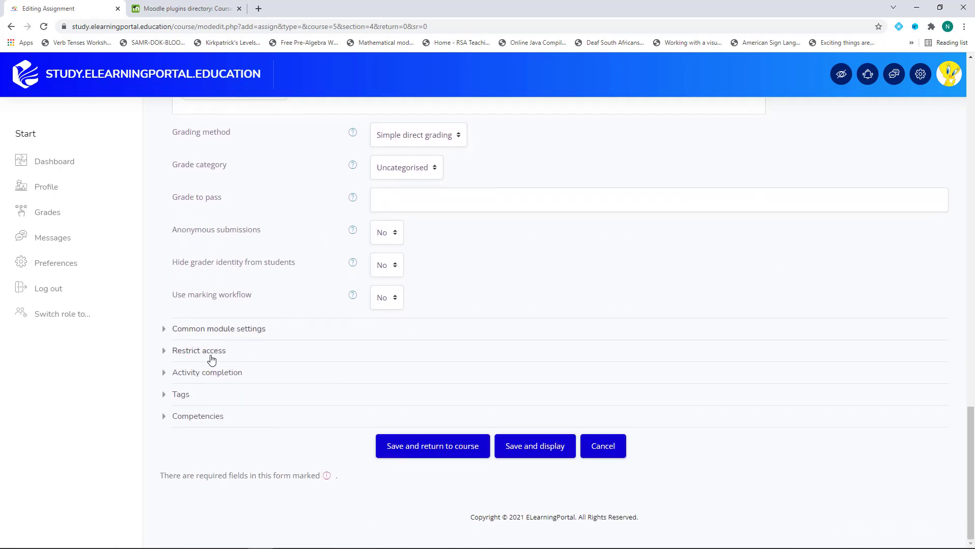
pyautogui.moveTo(227, 378)
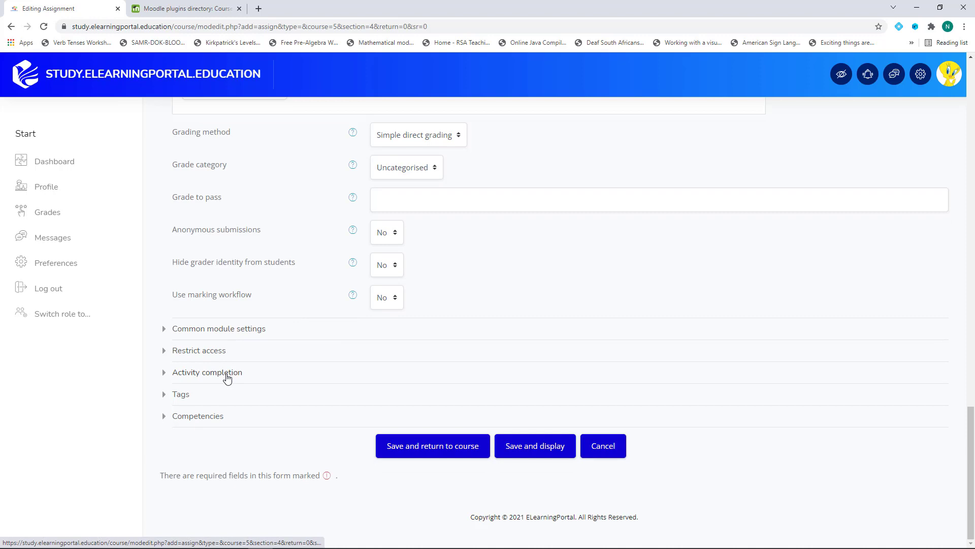
pyautogui.click(207, 372)
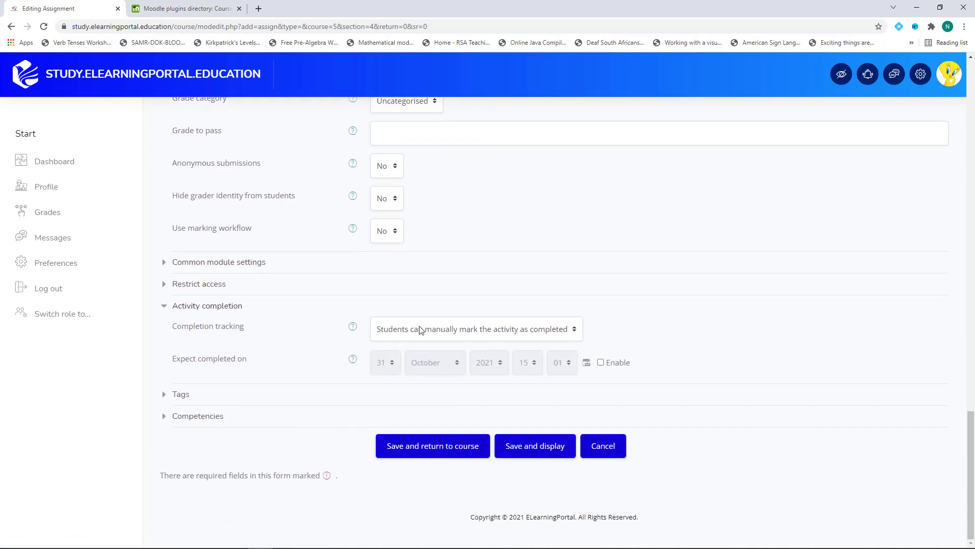
pyautogui.click(476, 328)
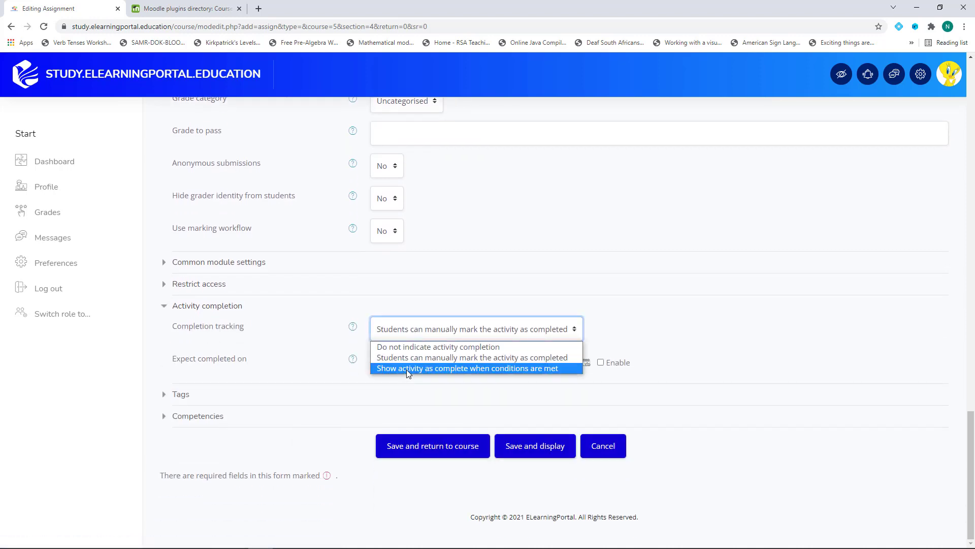
pyautogui.click(467, 368)
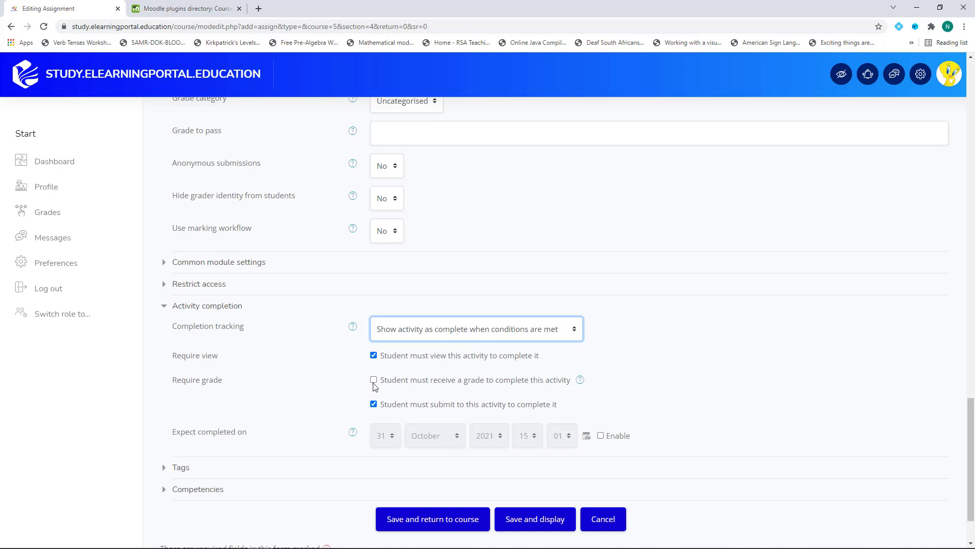
# Require that the student receives a grade for the assignment to count as complete
pyautogui.click(373, 379)
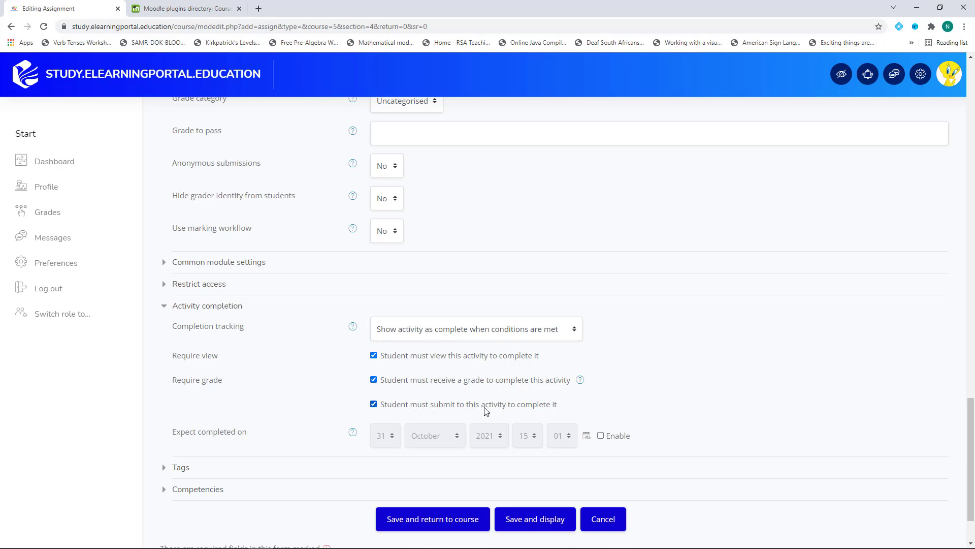
pyautogui.scroll(-3)
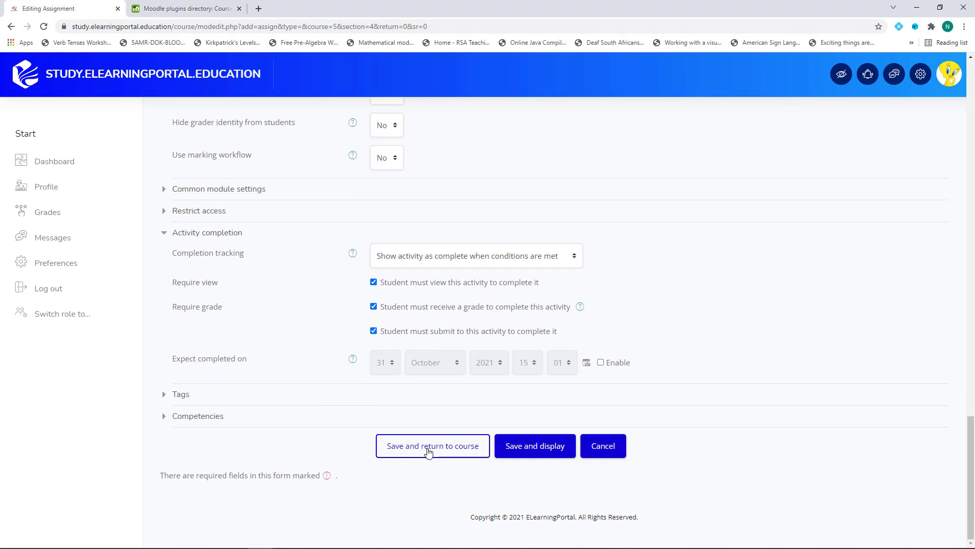
pyautogui.scroll(3)
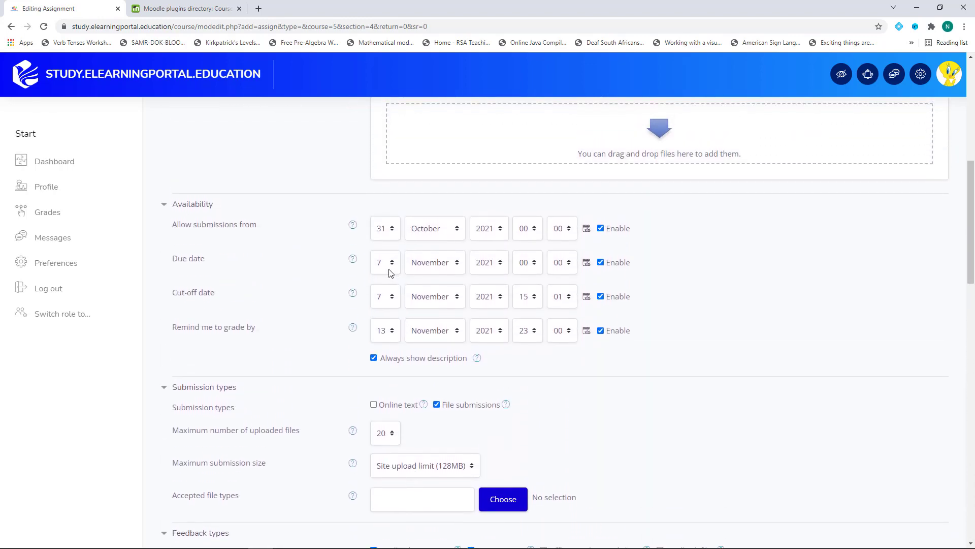
pyautogui.scroll(-3)
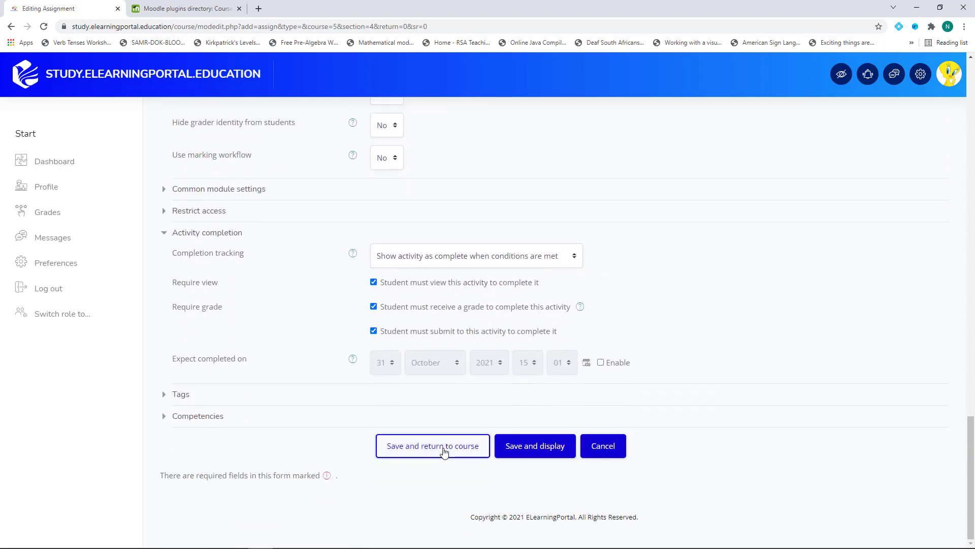
# Save the assignment, return to the course, and view the calendar events for 7 November
pyautogui.click(433, 445)
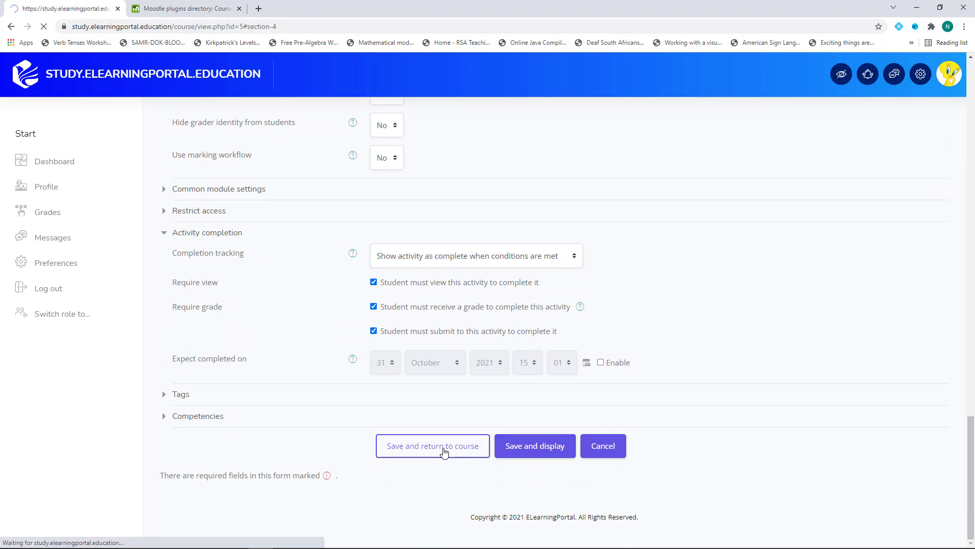
pyautogui.click(433, 445)
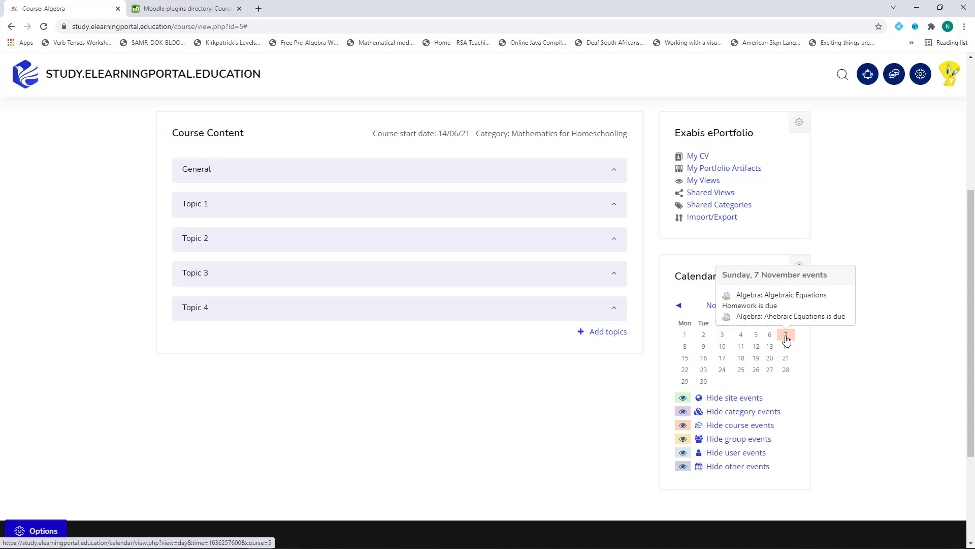
pyautogui.moveTo(787, 338)
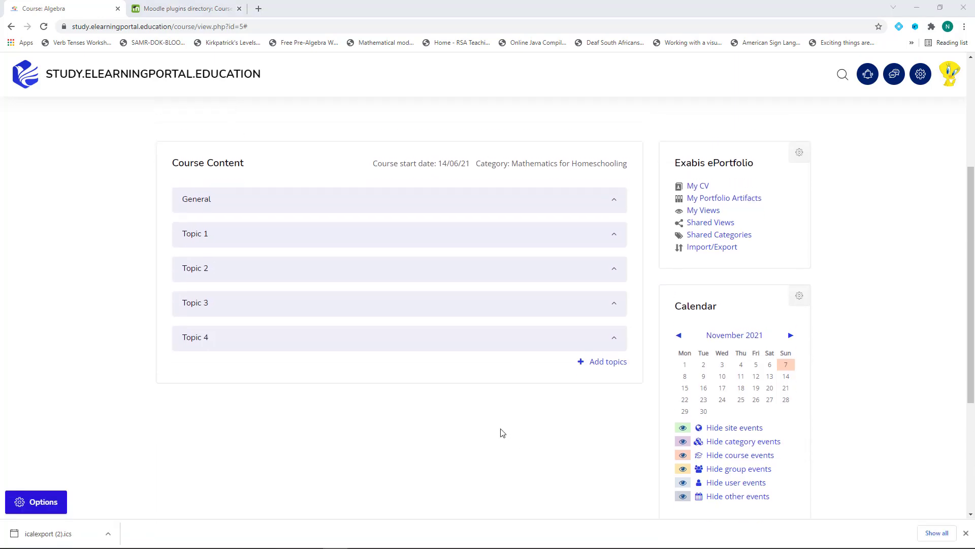
pyautogui.moveTo(503, 390)
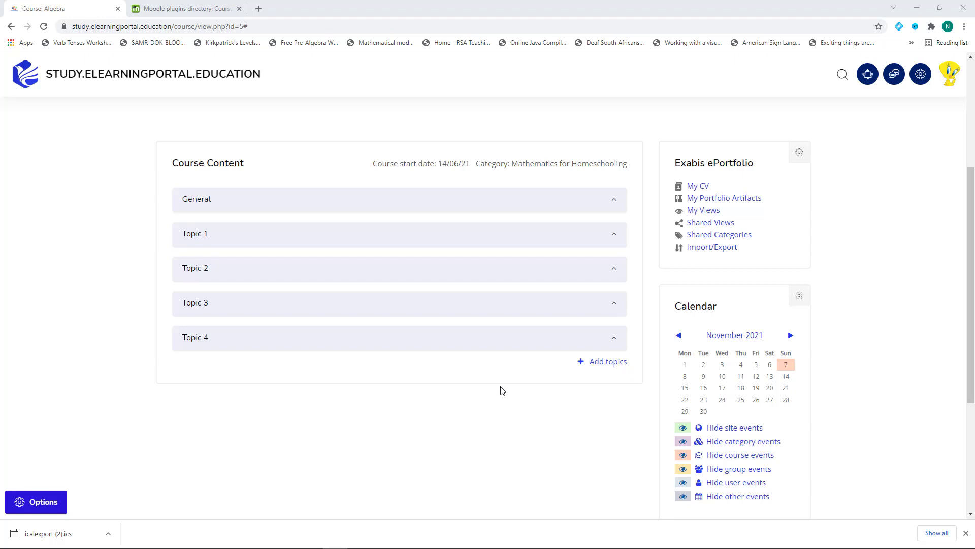
pyautogui.moveTo(664, 355)
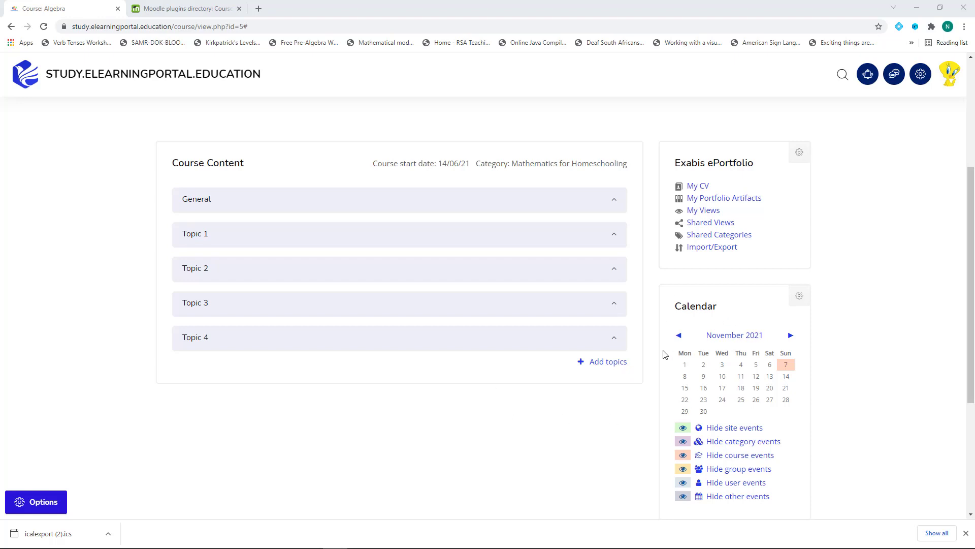
pyautogui.moveTo(787, 373)
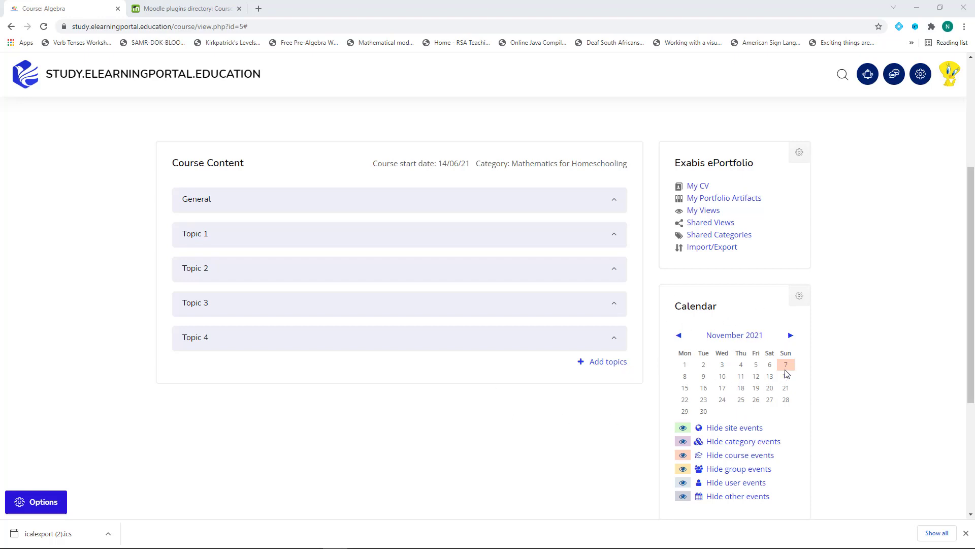
pyautogui.moveTo(785, 365)
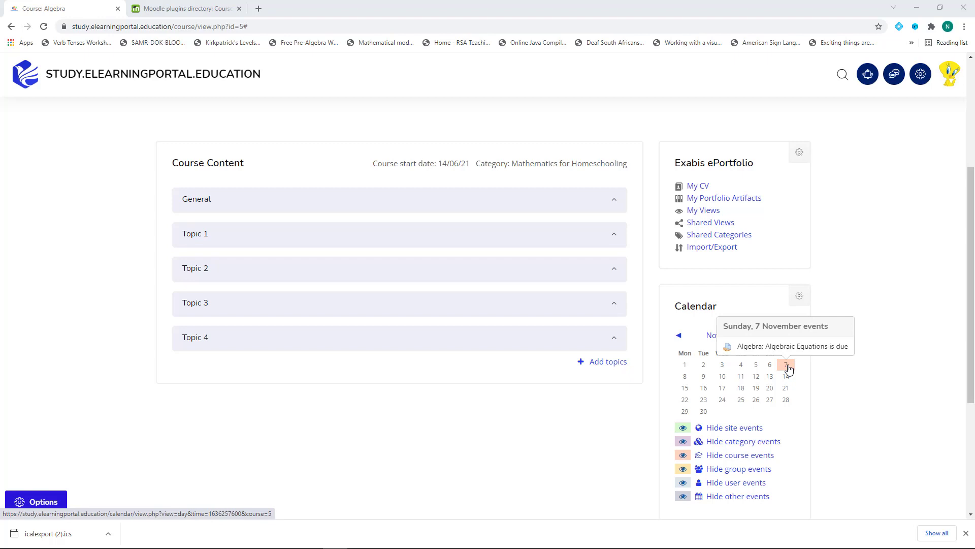
pyautogui.moveTo(733, 428)
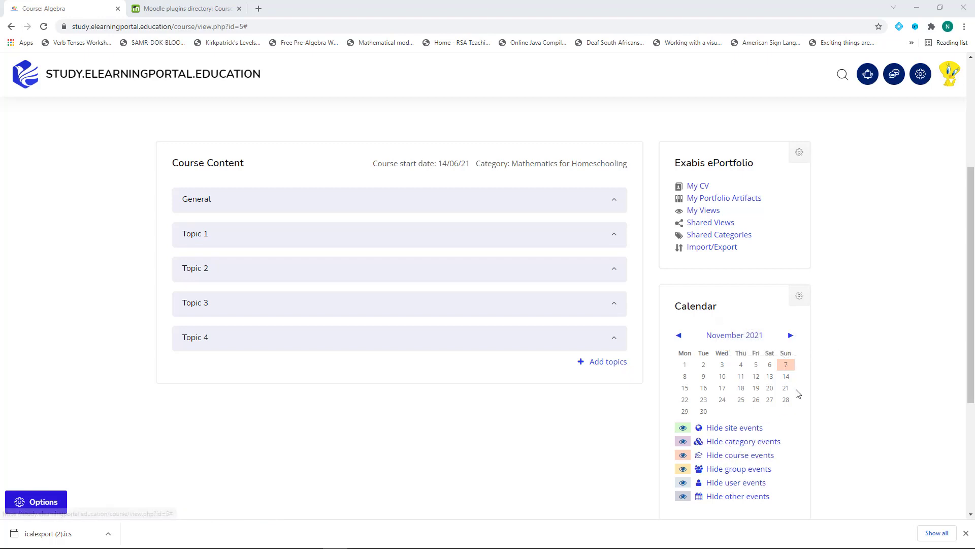
pyautogui.moveTo(785, 365)
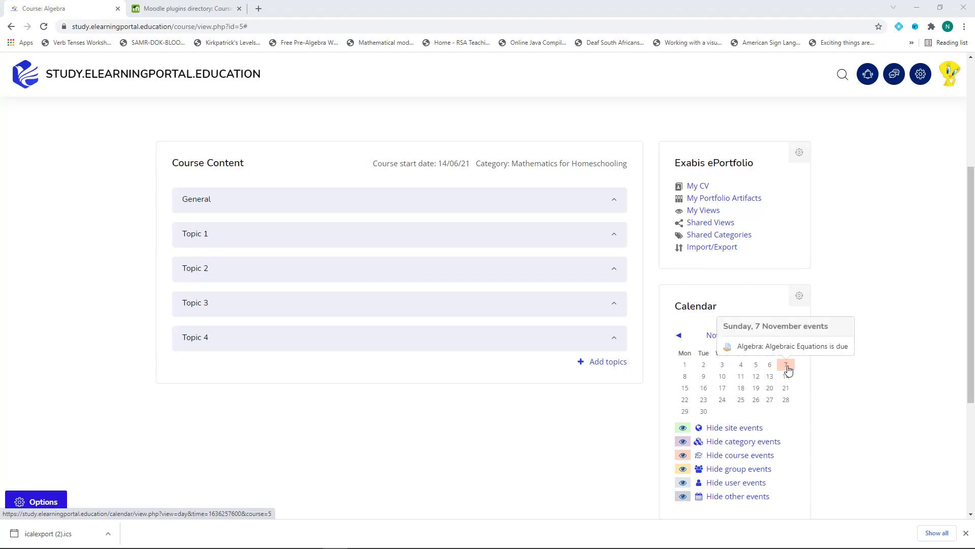
pyautogui.moveTo(785, 371)
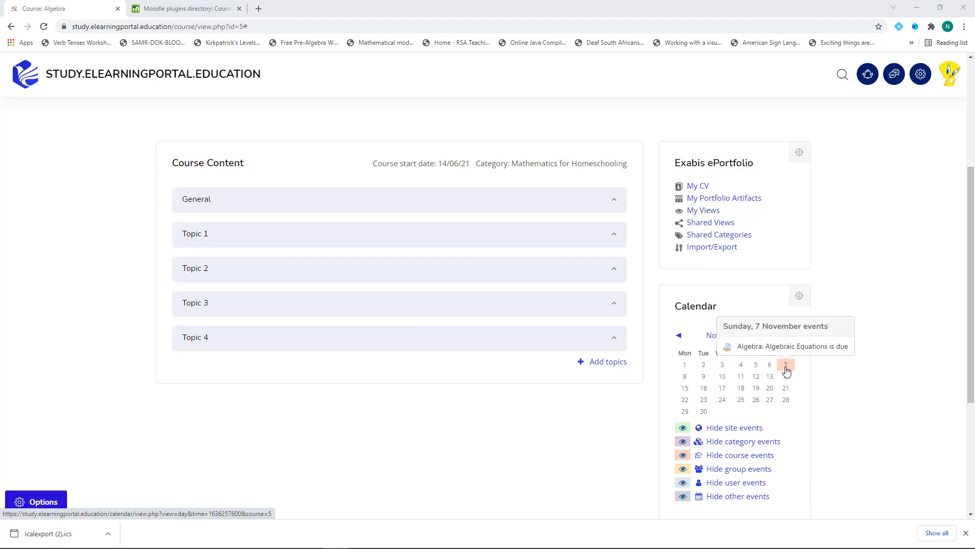
pyautogui.click(785, 365)
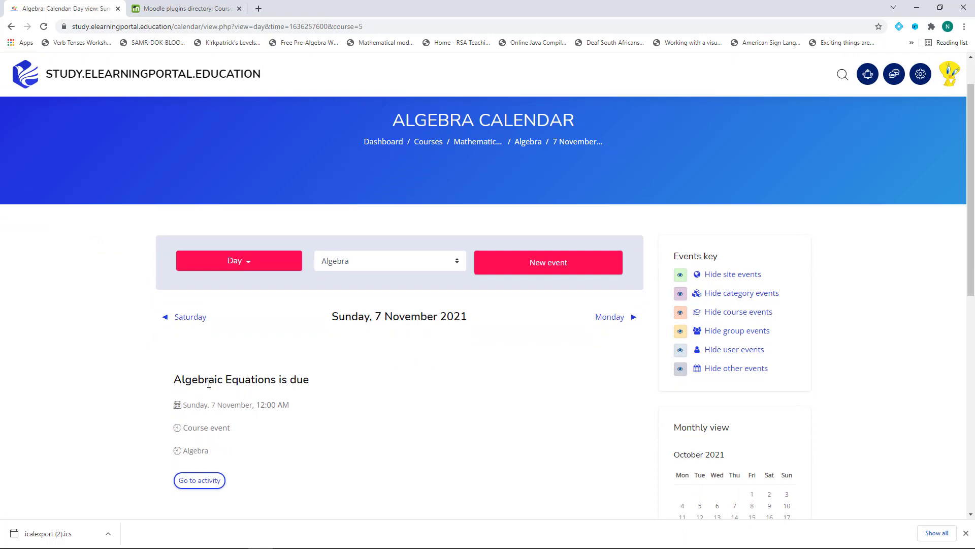
pyautogui.moveTo(248, 429)
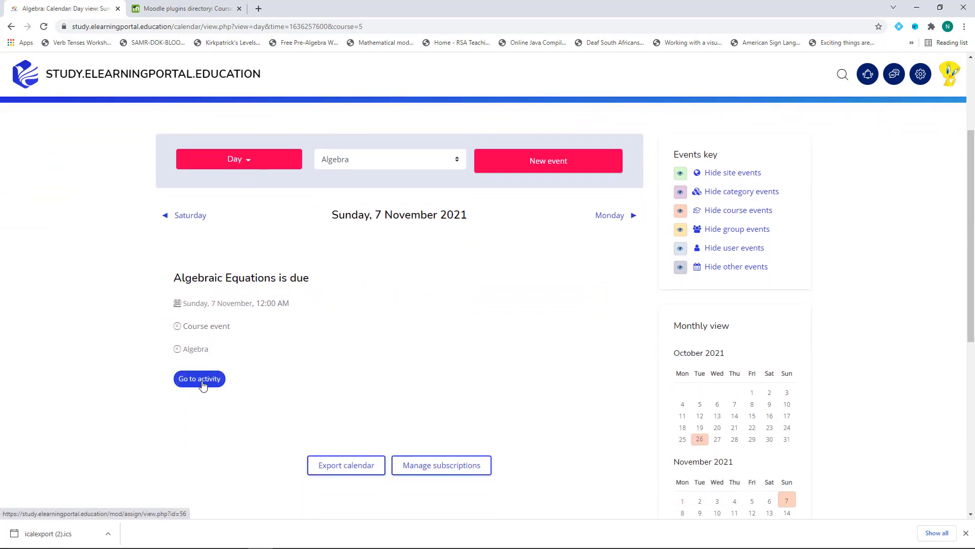
pyautogui.moveTo(199, 378)
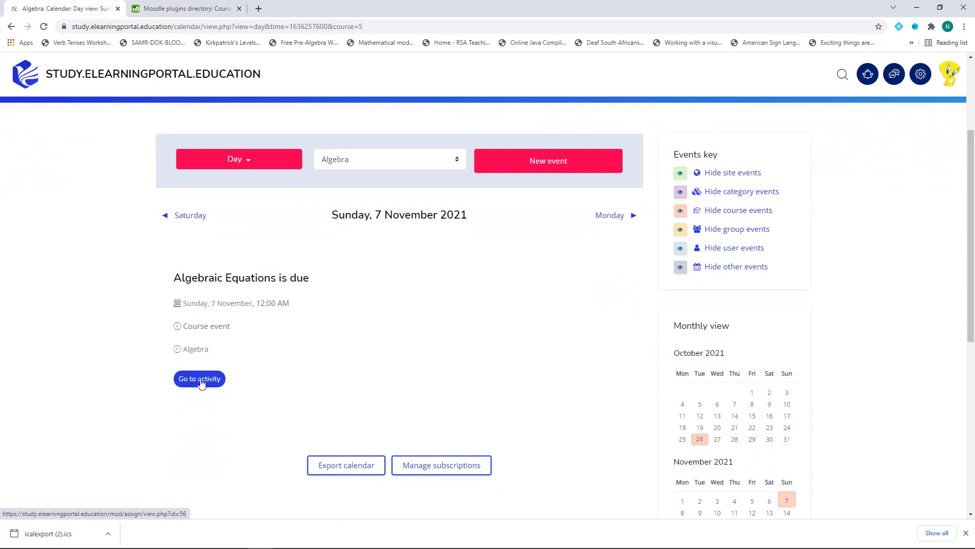
pyautogui.click(199, 378)
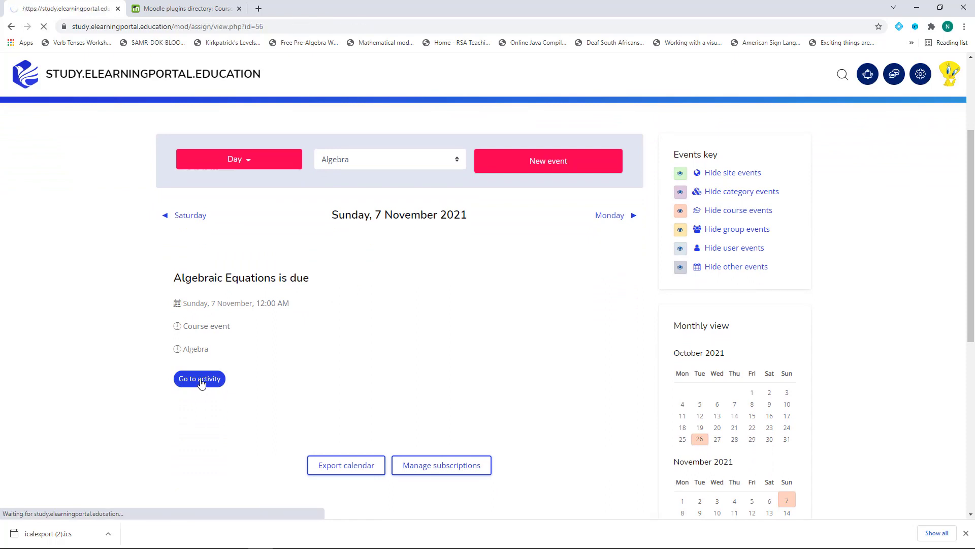
pyautogui.click(199, 378)
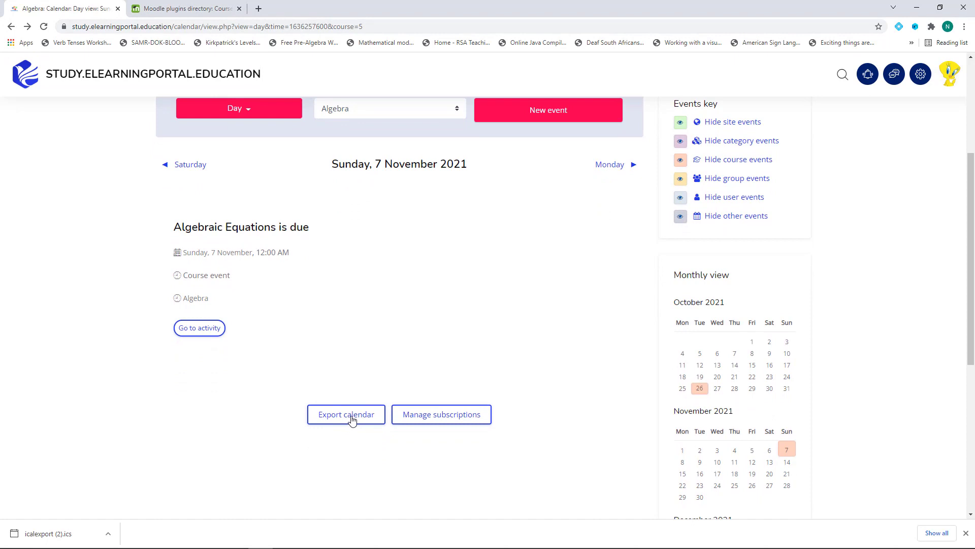
# Export next month's course-related events as an .ics file, then return to the Algebra course
pyautogui.click(346, 415)
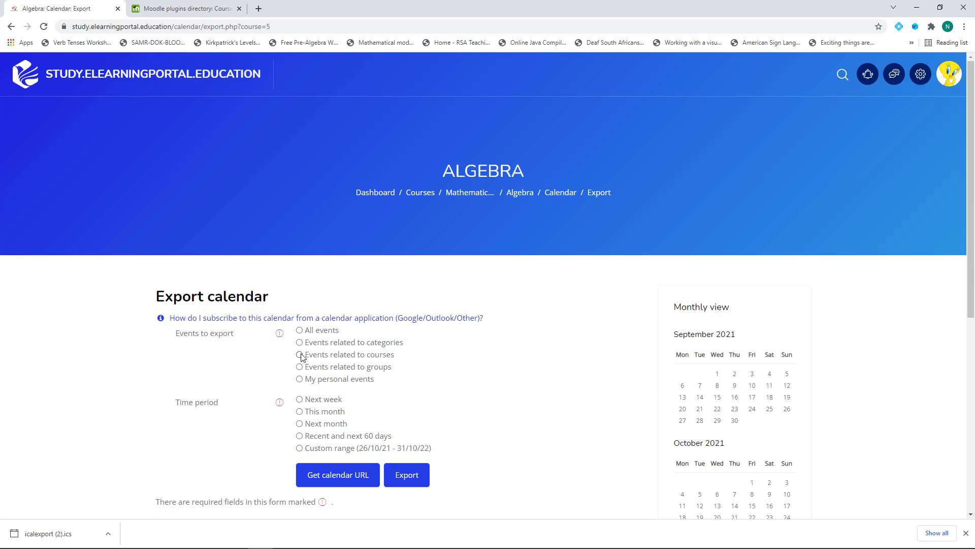
pyautogui.click(299, 353)
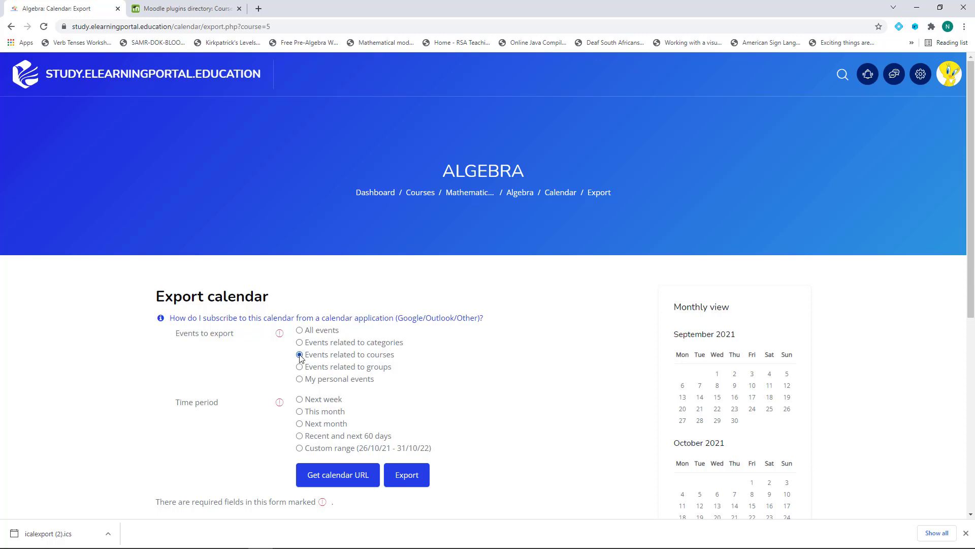
pyautogui.click(299, 353)
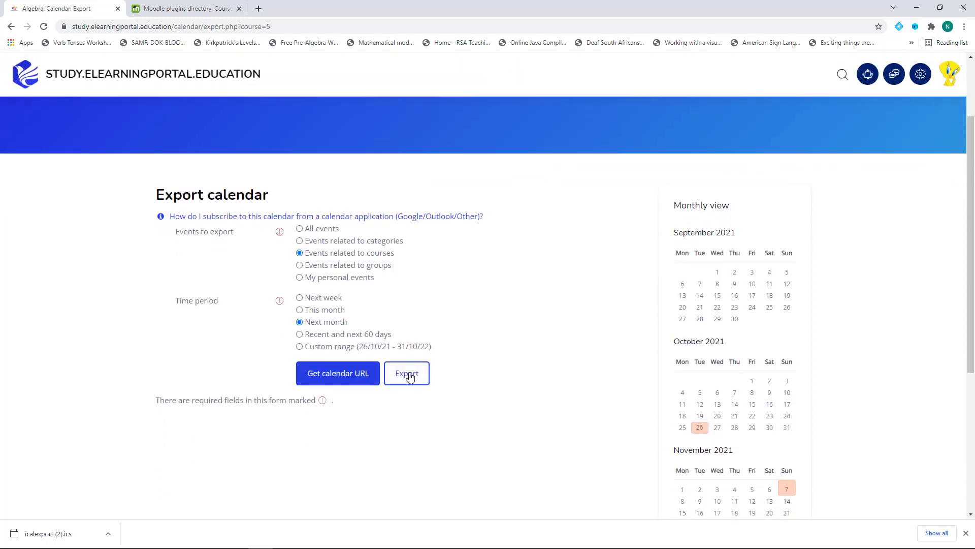
pyautogui.click(406, 372)
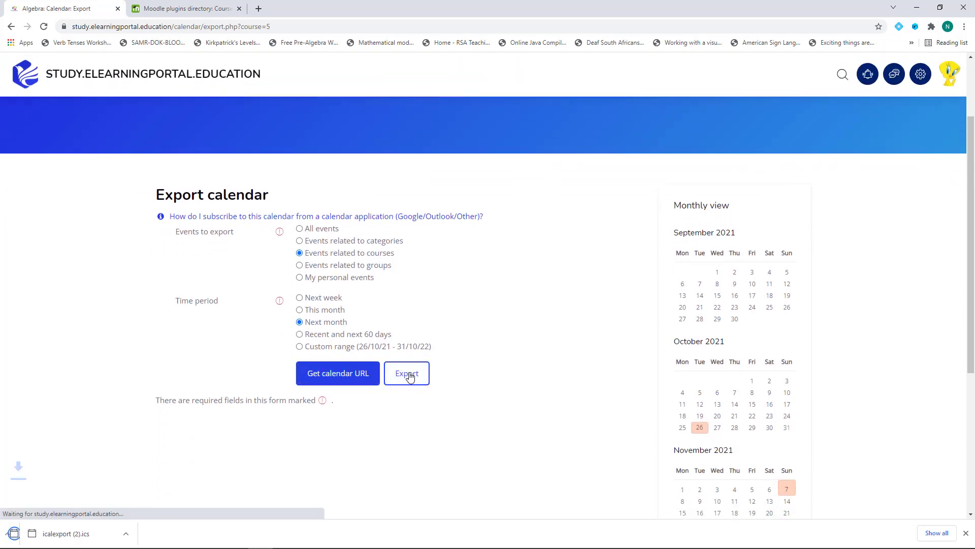
pyautogui.click(406, 373)
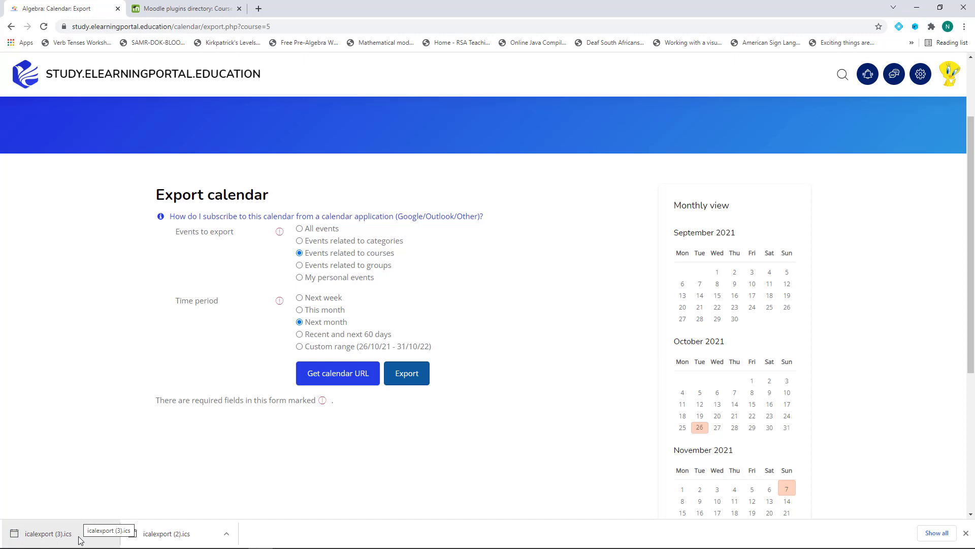
pyautogui.moveTo(79, 328)
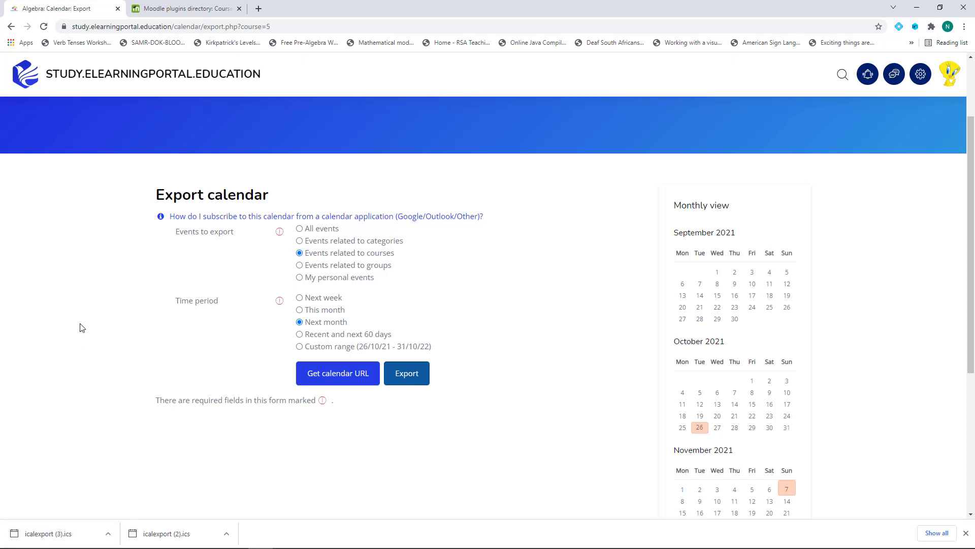
pyautogui.moveTo(101, 324)
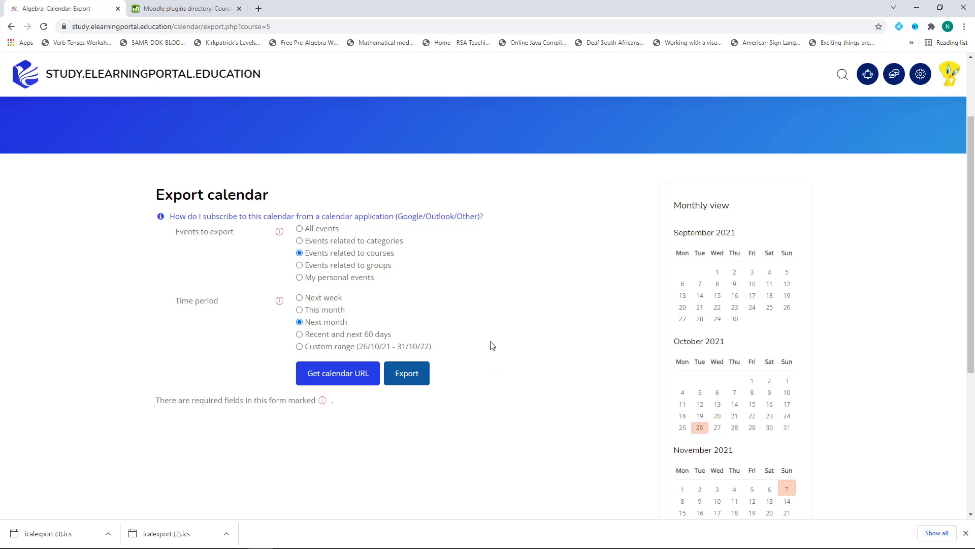
pyautogui.moveTo(498, 362)
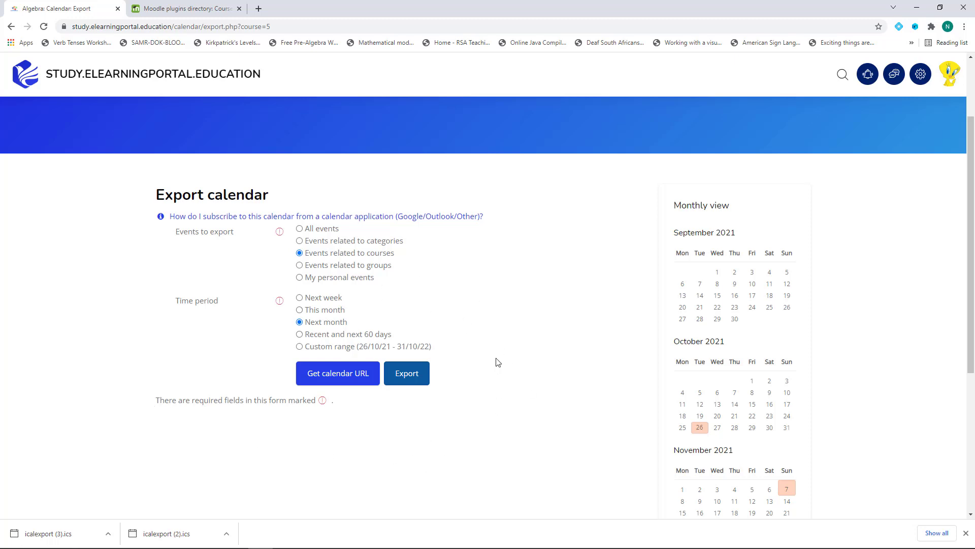
pyautogui.click(12, 26)
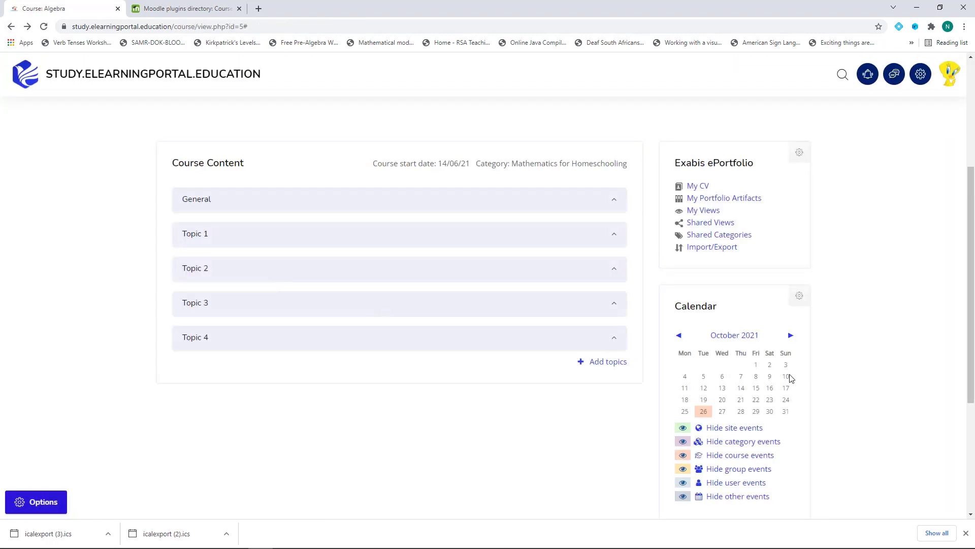
# Advance the course calendar to November 2021 and scroll to Topic 4 with Algebraic Equations
pyautogui.click(791, 335)
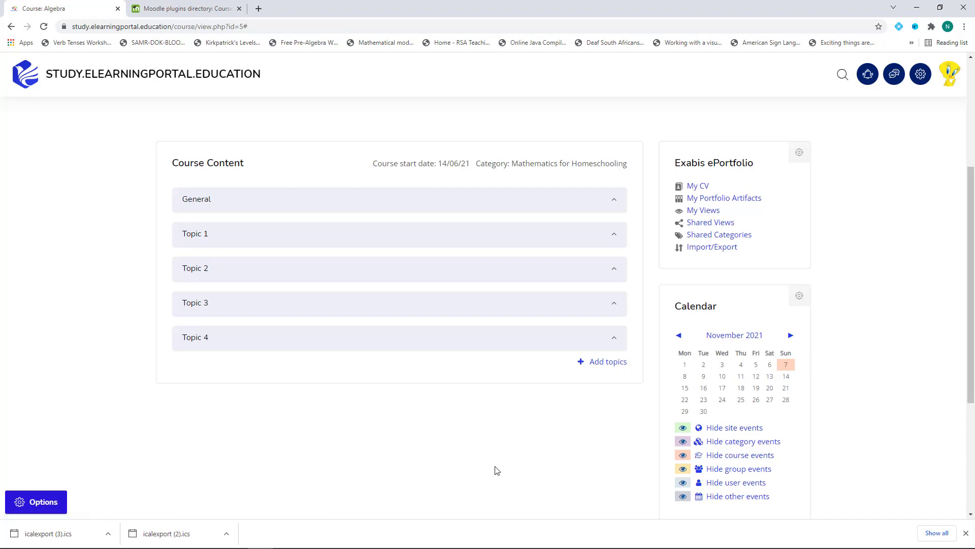
pyautogui.moveTo(436, 449)
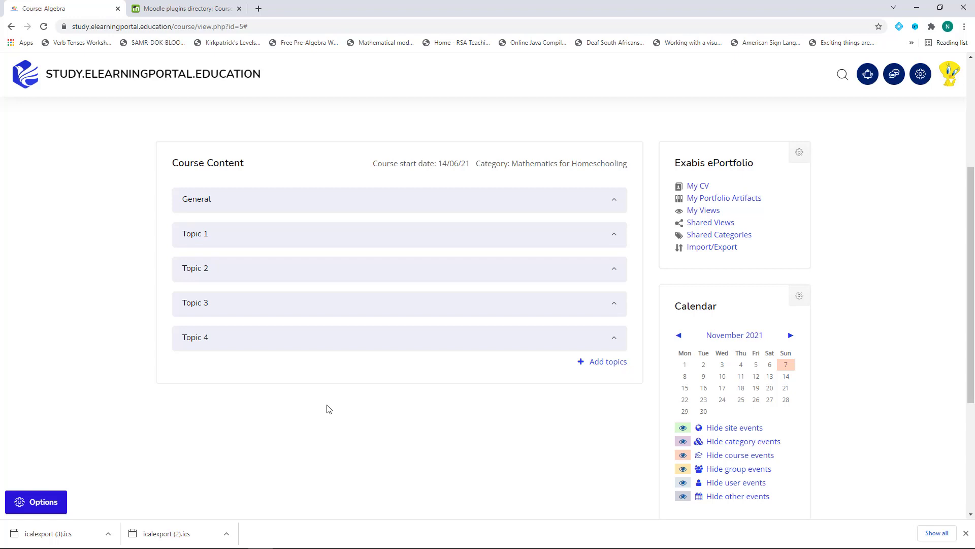
pyautogui.moveTo(757, 372)
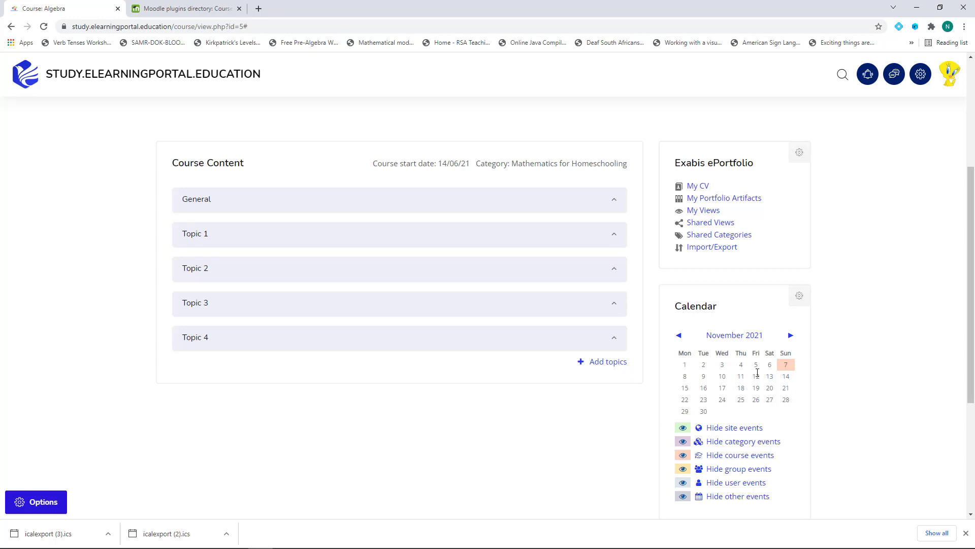
pyautogui.moveTo(524, 427)
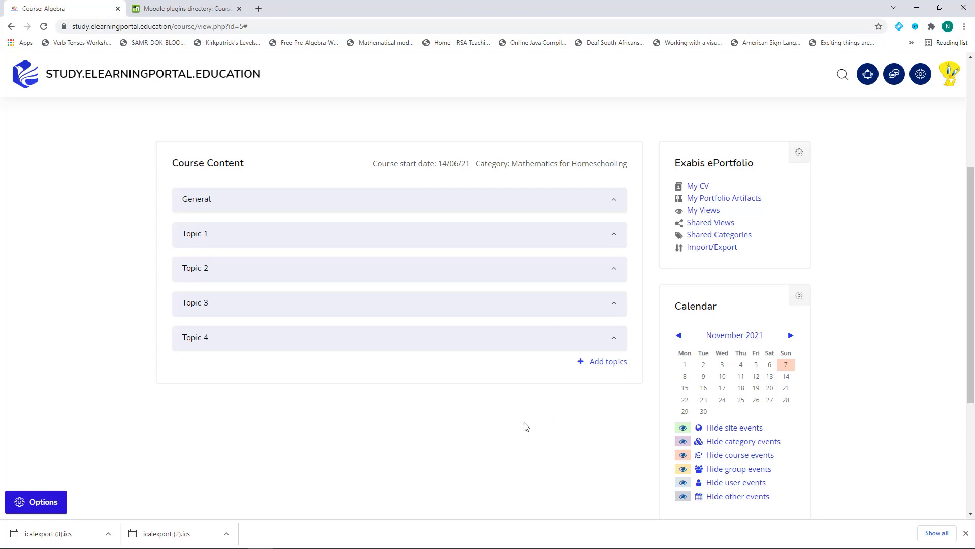
pyautogui.scroll(-3)
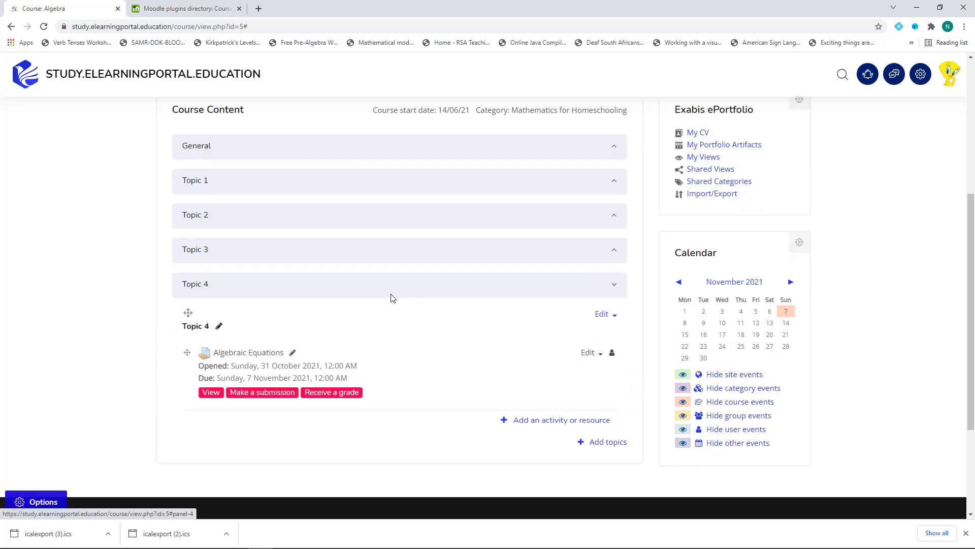
pyautogui.moveTo(539, 423)
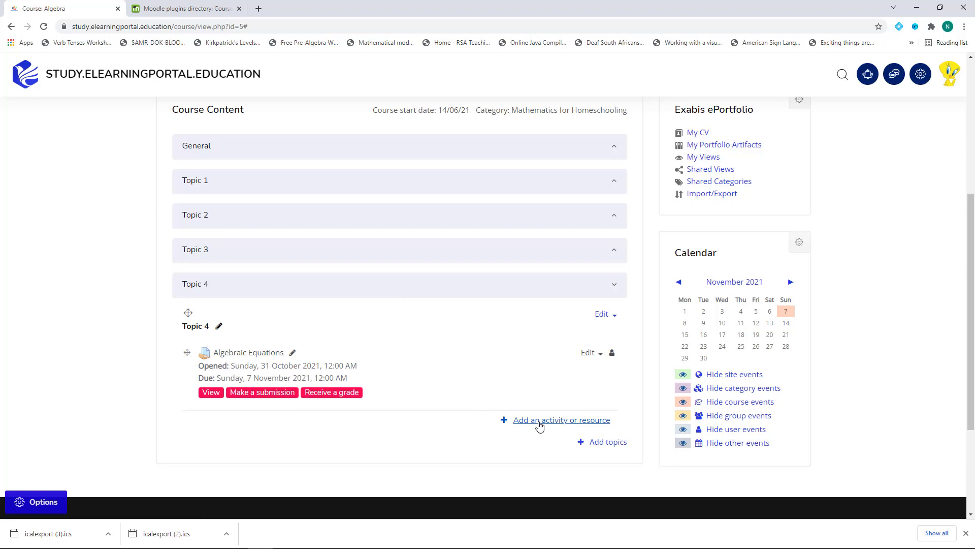
# Choose Quiz from Topic 4's activity chooser to reach the new quiz form
pyautogui.click(561, 420)
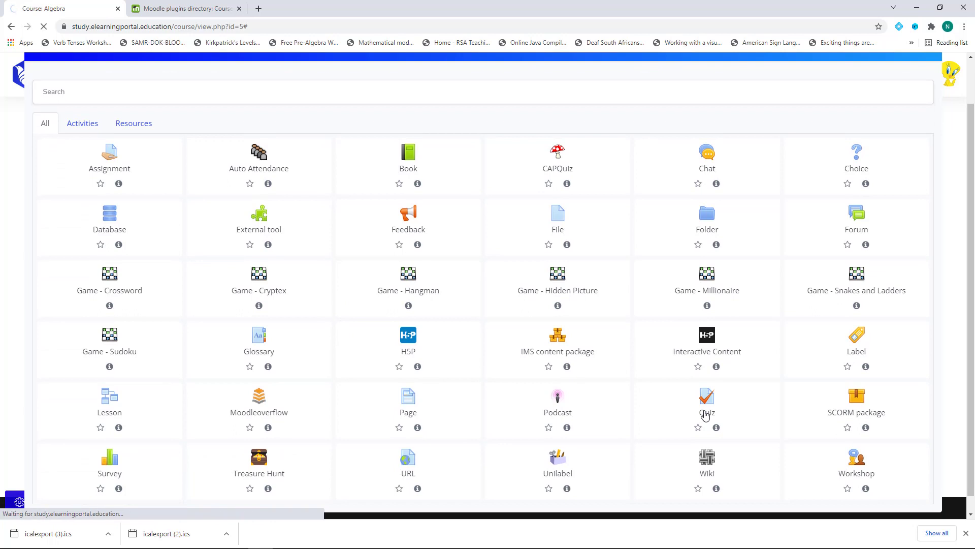
pyautogui.click(707, 405)
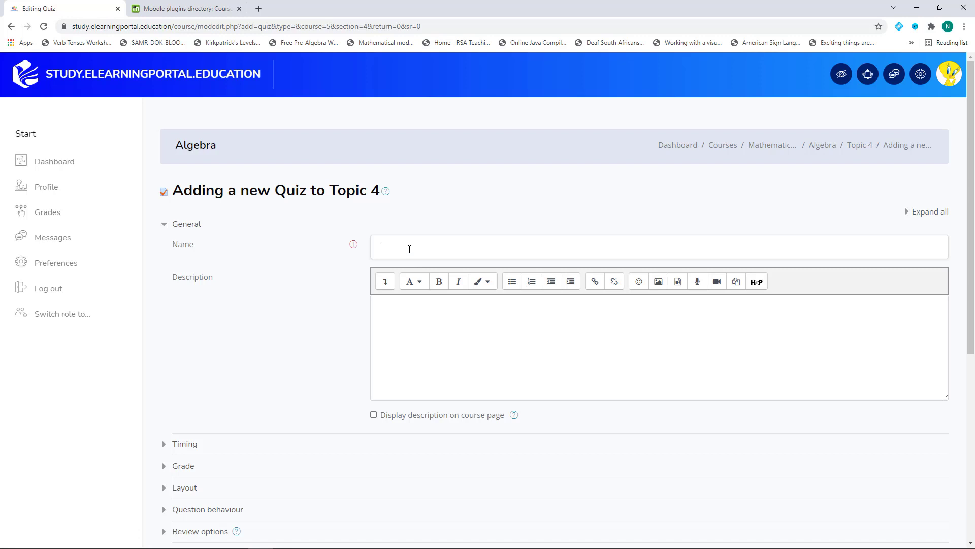
# Name the quiz 'Algebraic Expressions' and move down to the Timing section
pyautogui.write('Algebra')
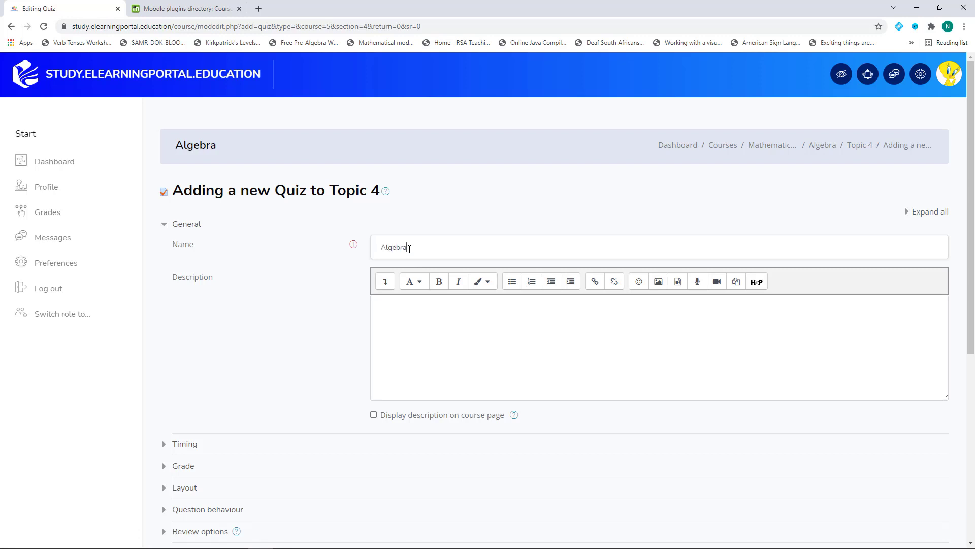
pyautogui.write('ic Expressions')
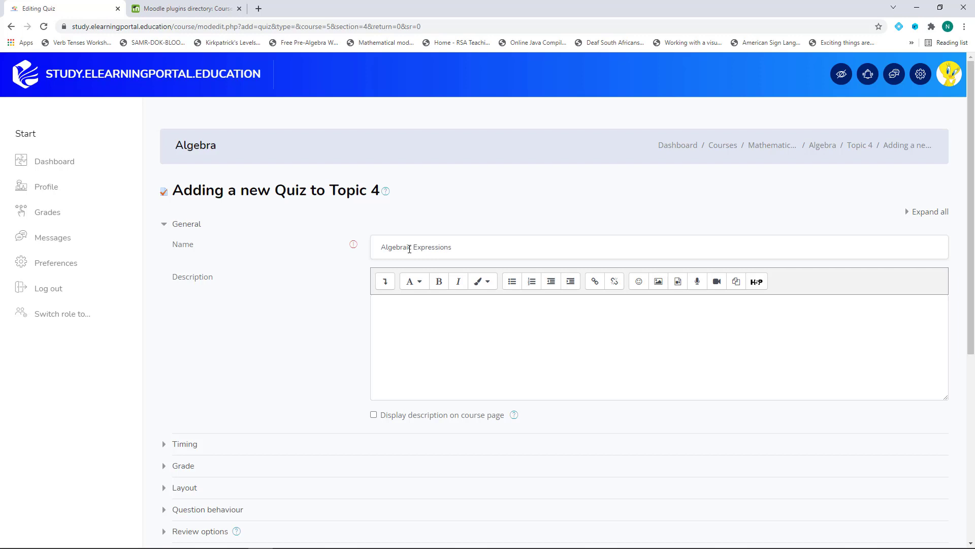
pyautogui.scroll(-3)
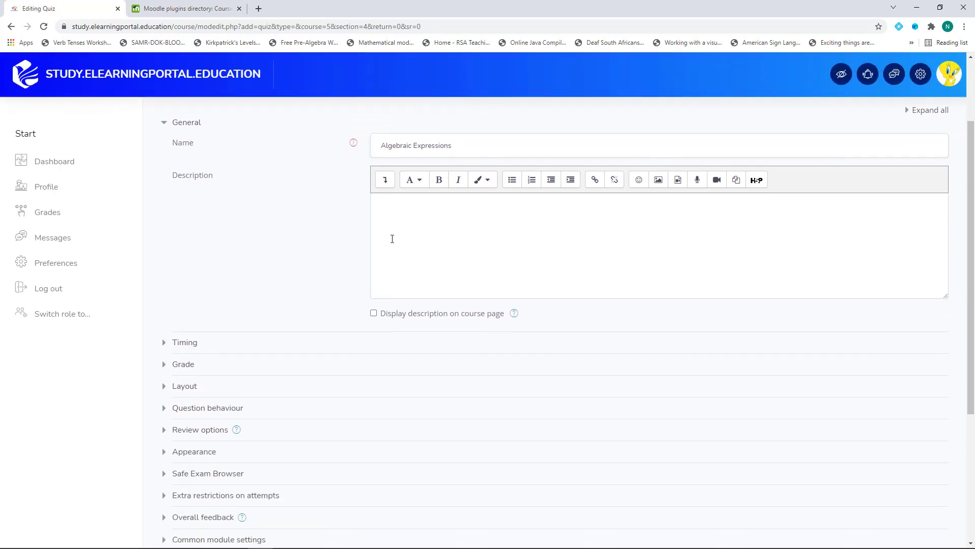
pyautogui.scroll(-3)
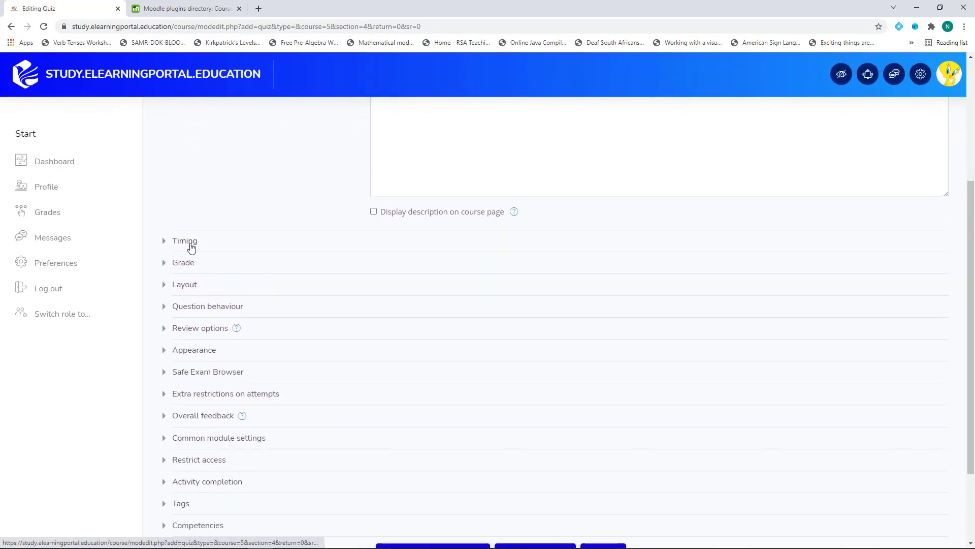
# Enable the quiz opening date and set it to 5 November 2021, 15:21
pyautogui.click(184, 241)
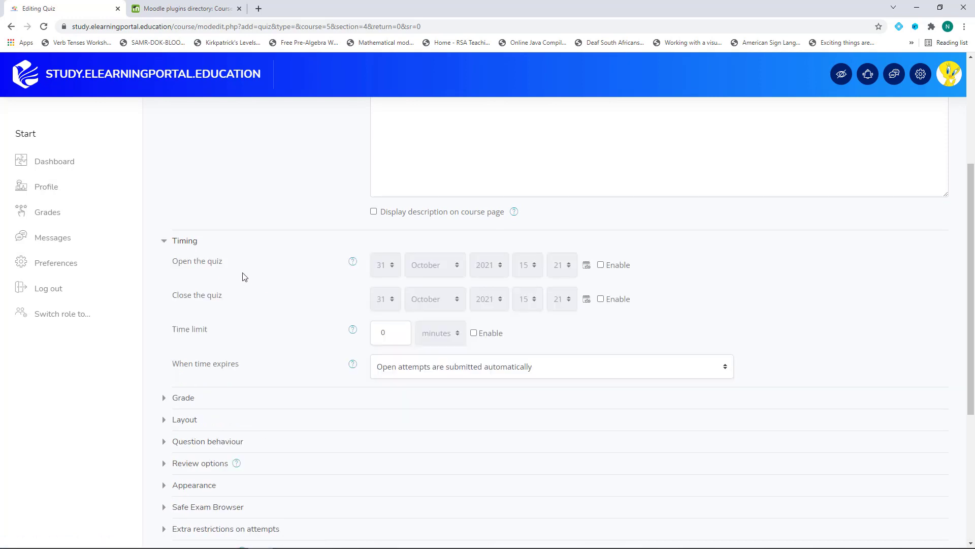
pyautogui.moveTo(293, 274)
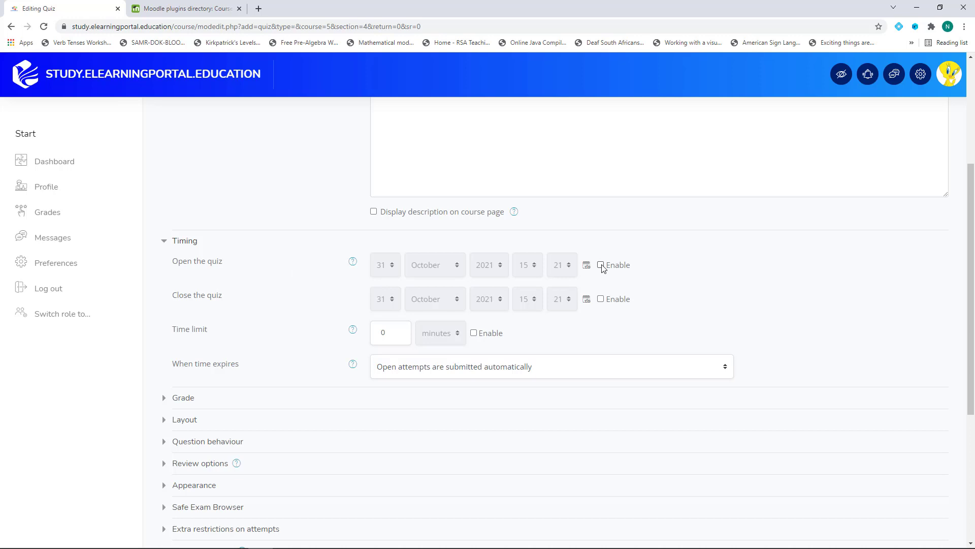
pyautogui.click(600, 264)
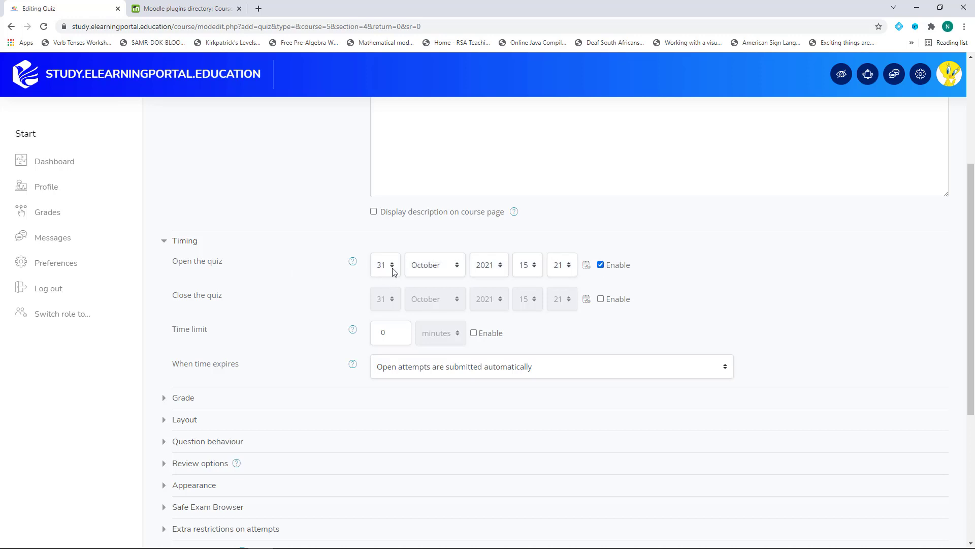
pyautogui.click(381, 265)
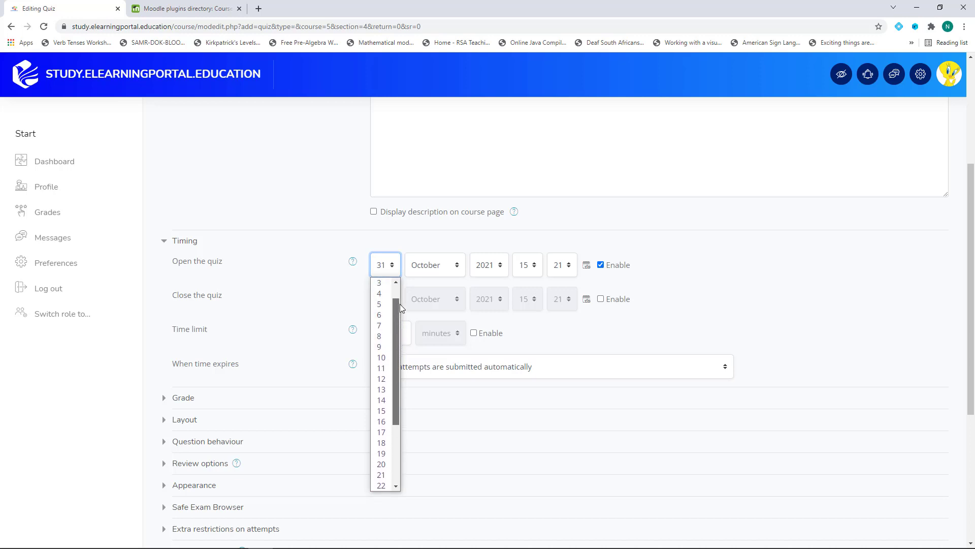
pyautogui.click(379, 304)
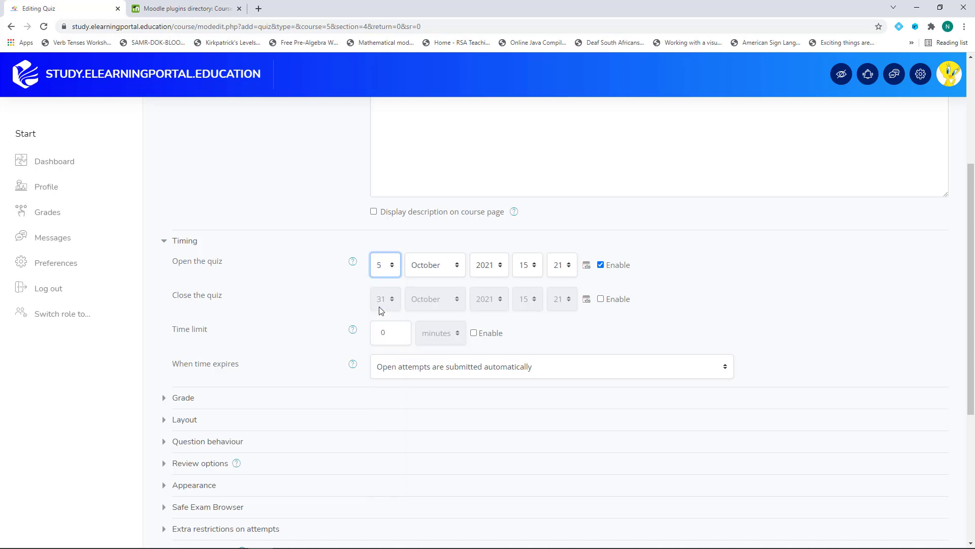
pyautogui.click(434, 264)
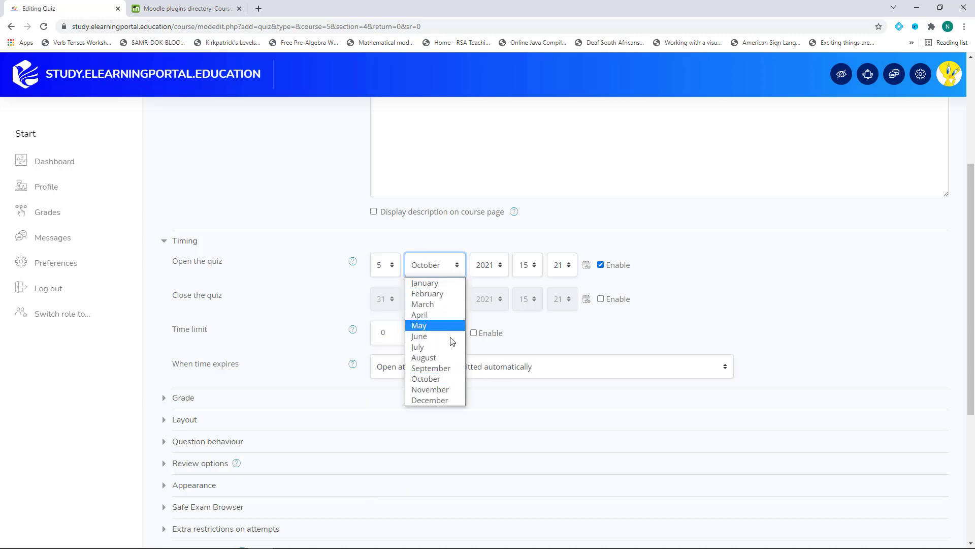
pyautogui.click(430, 389)
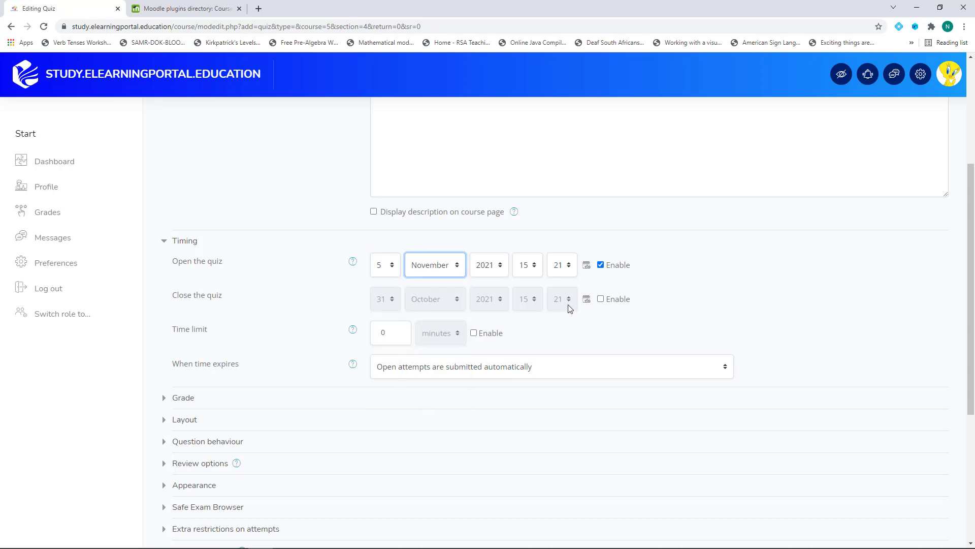
# Enable the quiz closing date and set it to 10 November 2021, 15:21
pyautogui.click(601, 298)
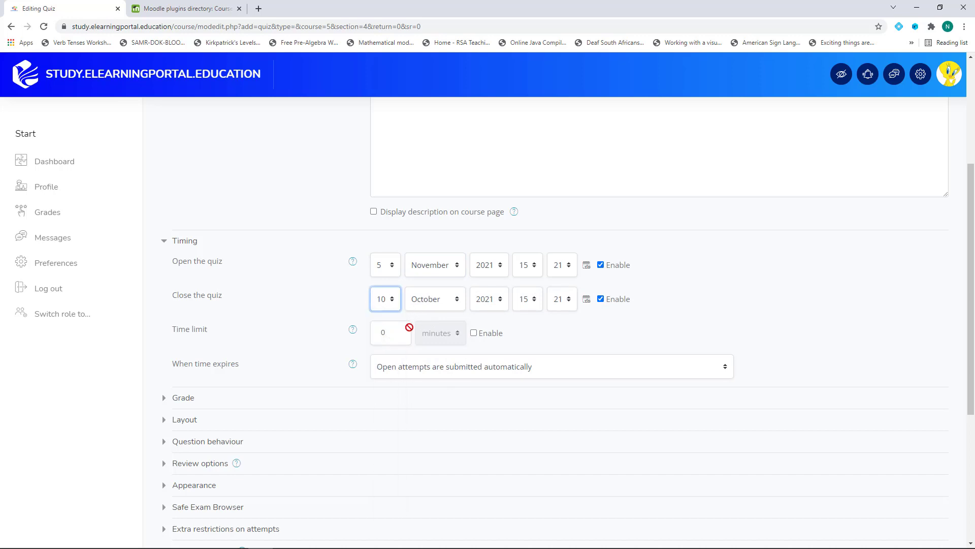
pyautogui.click(434, 298)
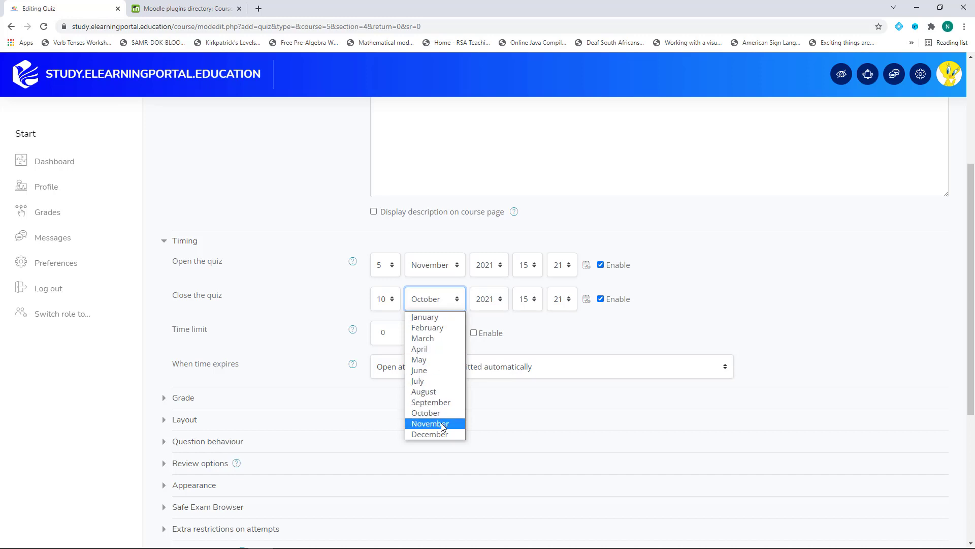
pyautogui.click(429, 424)
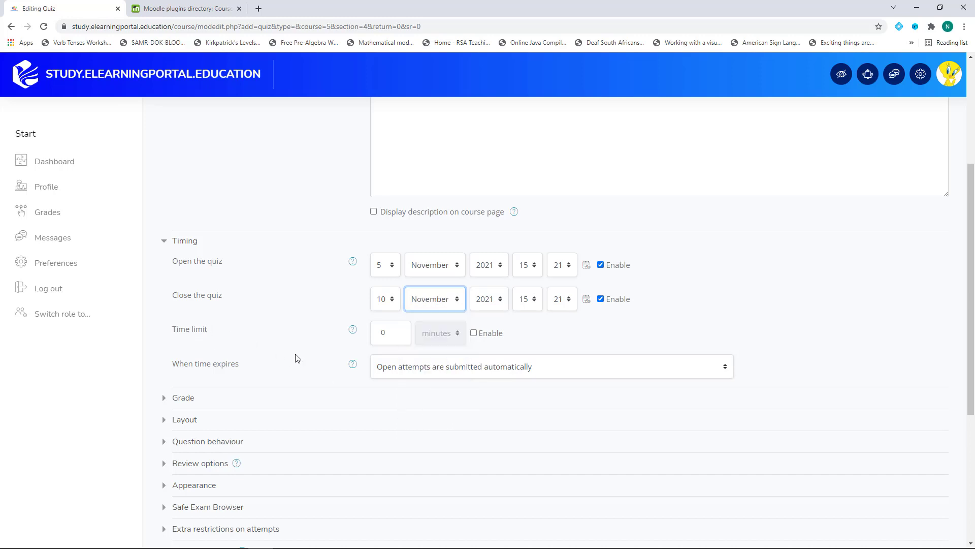
pyautogui.moveTo(401, 326)
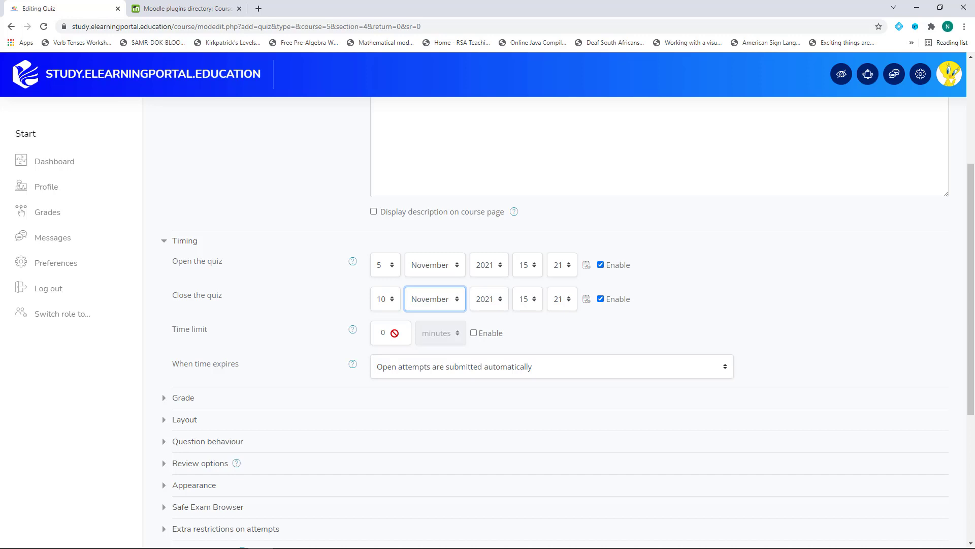
# Mark the quiz complete when conditions are met, requiring students to receive a grade
pyautogui.scroll(-3)
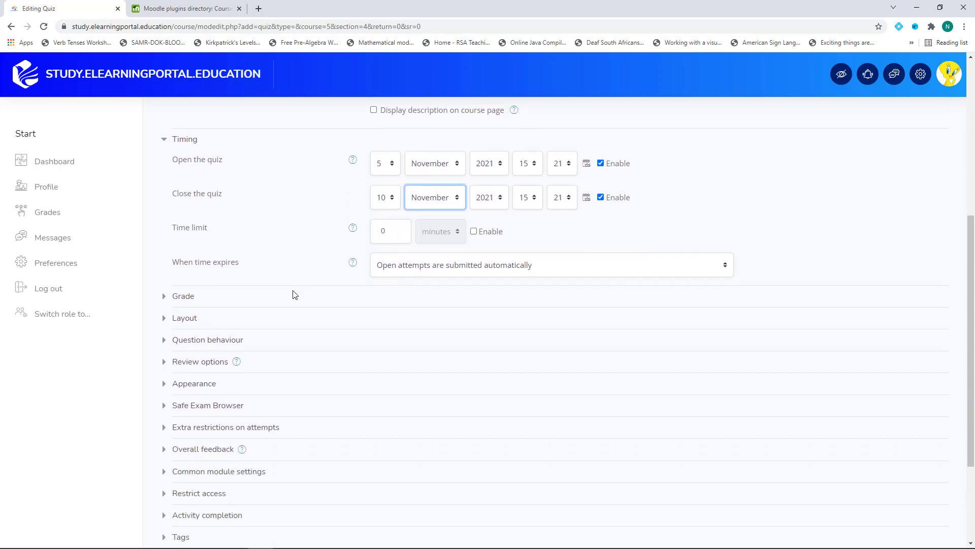
pyautogui.scroll(-3)
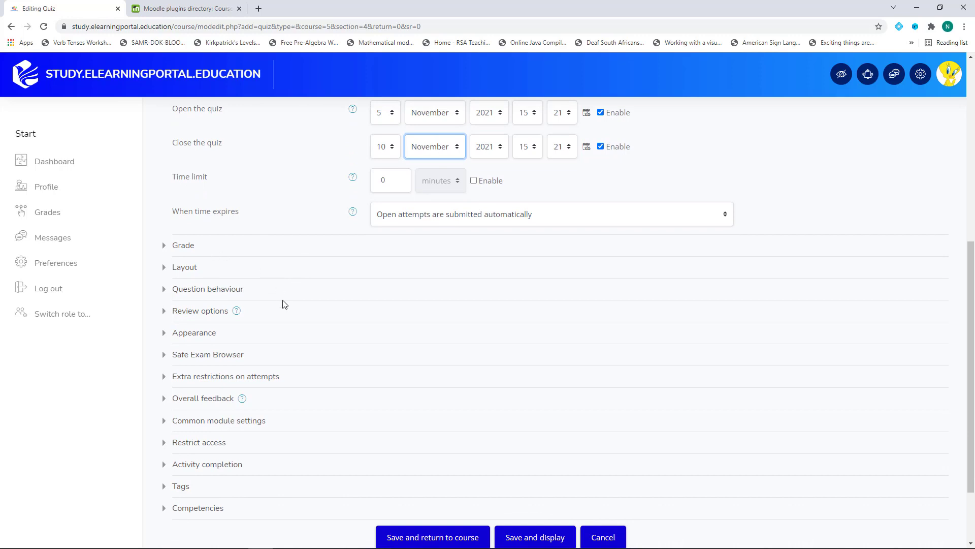
pyautogui.scroll(-3)
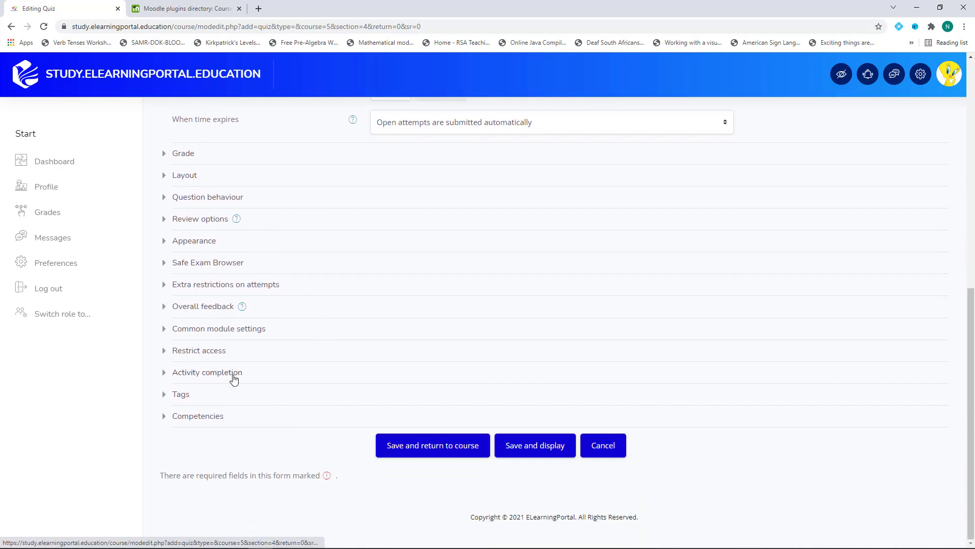
pyautogui.click(207, 371)
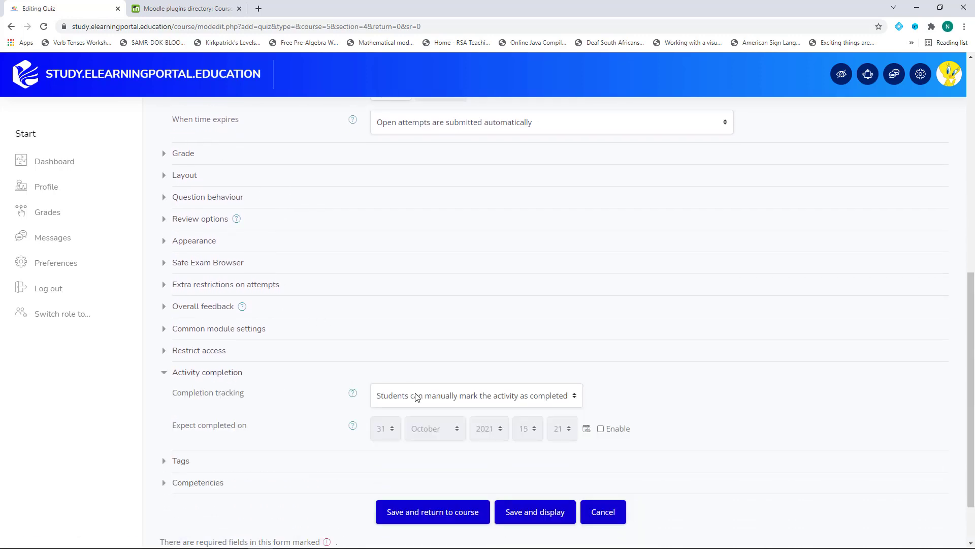
pyautogui.click(476, 395)
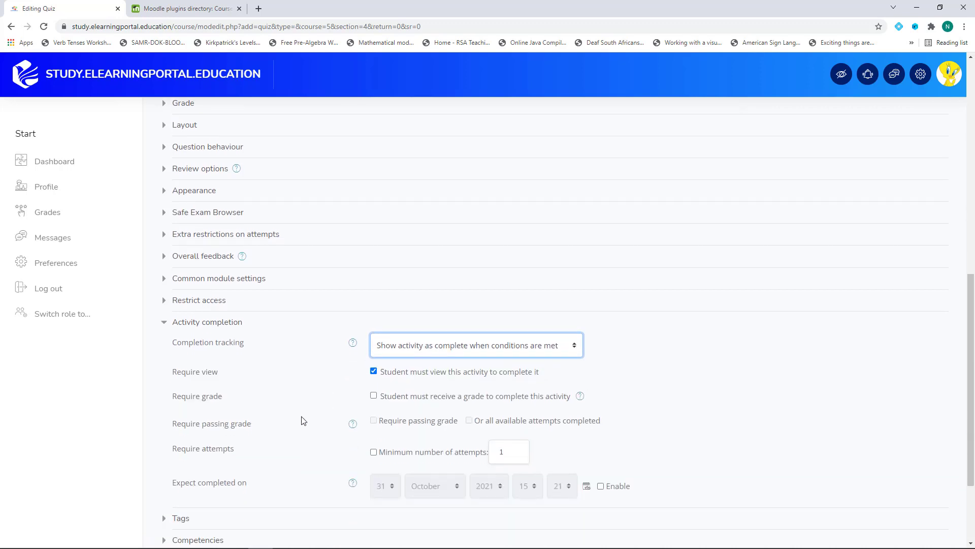
pyautogui.scroll(-3)
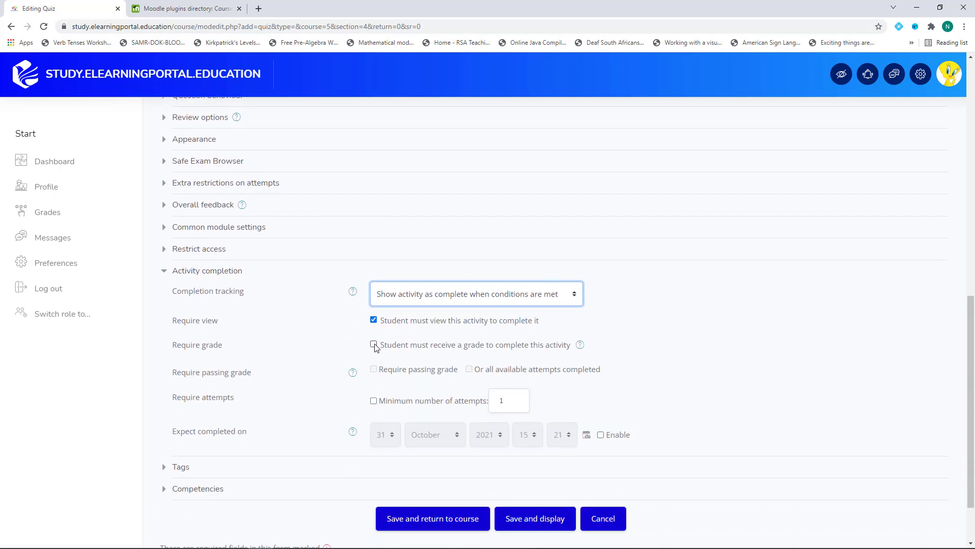
pyautogui.click(373, 345)
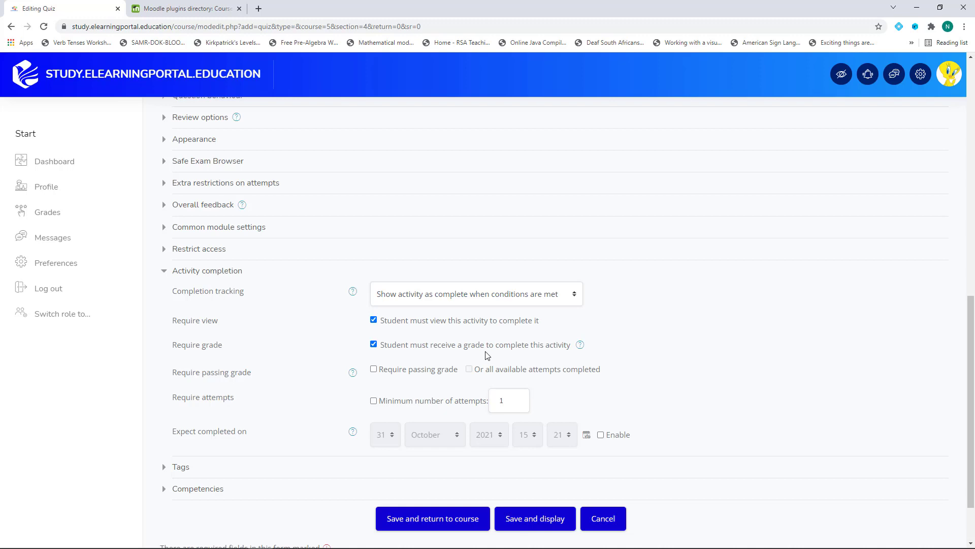
pyautogui.moveTo(423, 383)
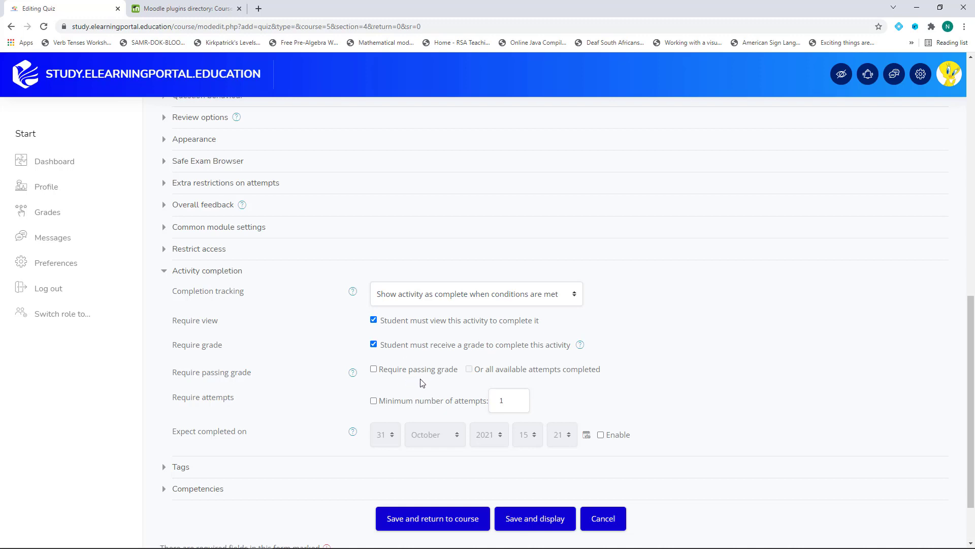
# Save the Algebraic Expressions quiz and return to the Algebra course page
pyautogui.scroll(-3)
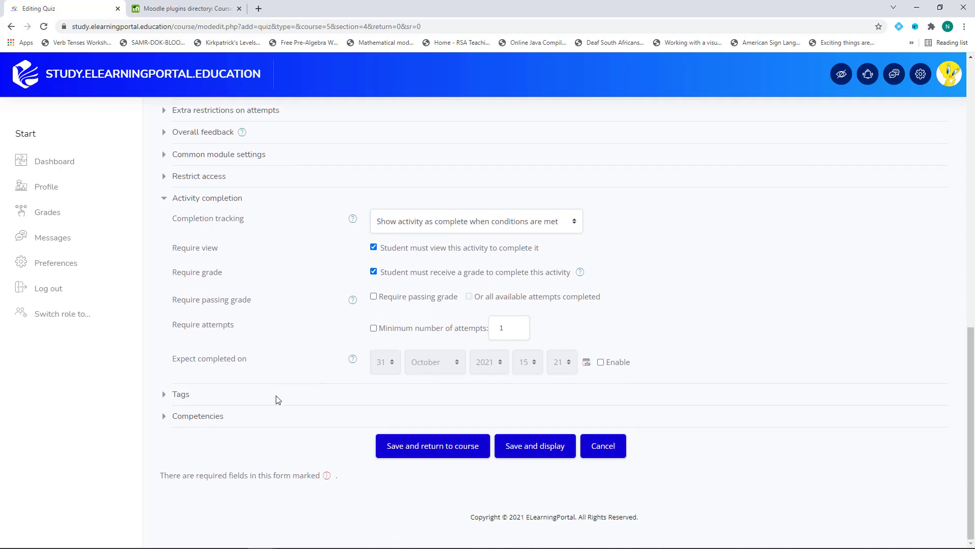
pyautogui.moveTo(433, 445)
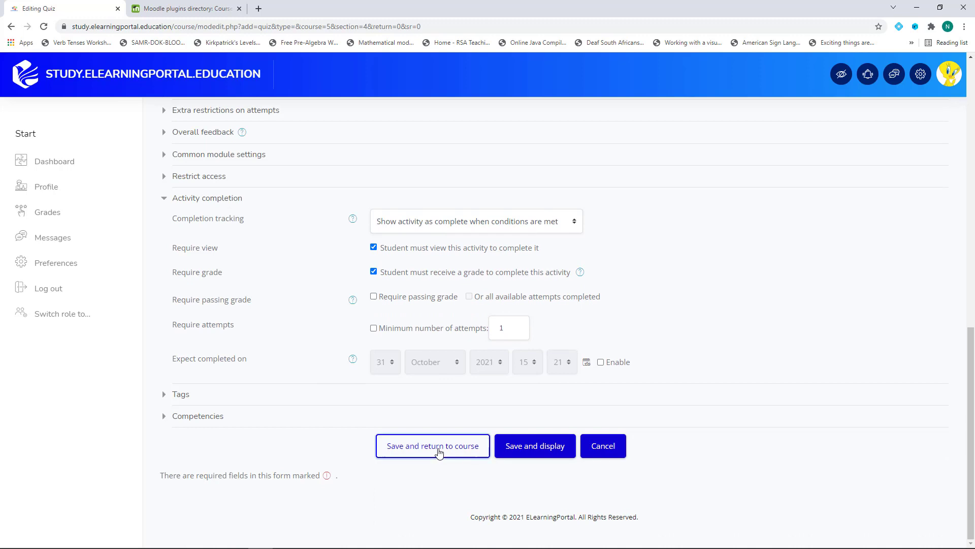
pyautogui.click(433, 445)
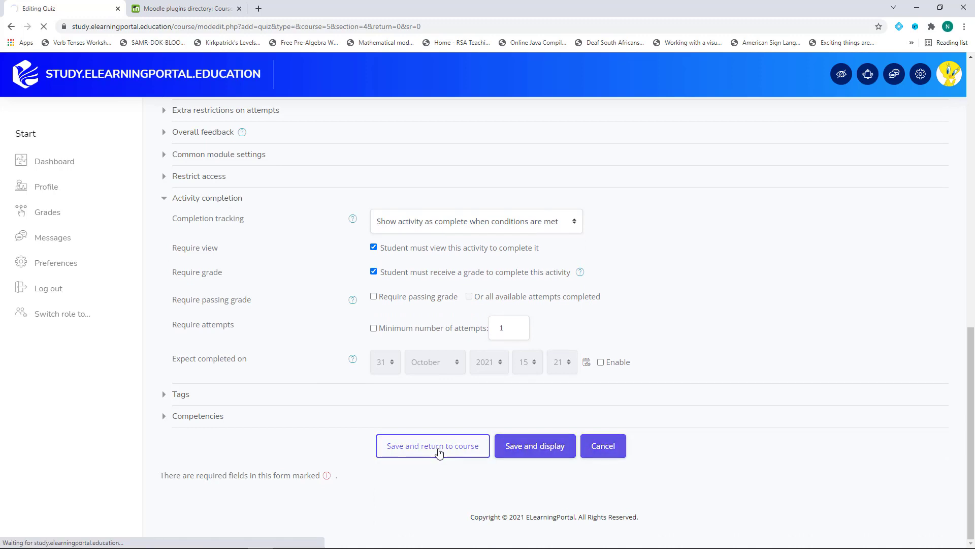
pyautogui.click(432, 445)
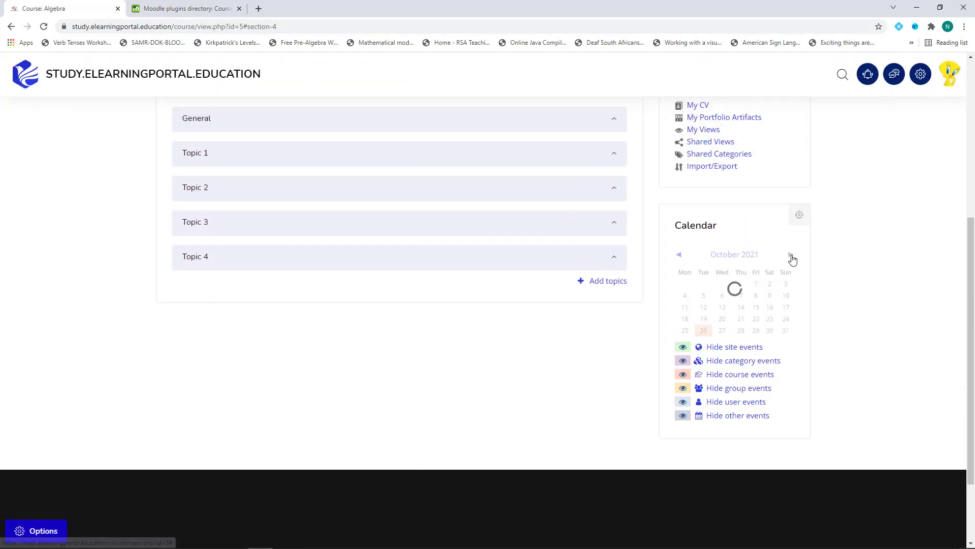
# Move the calendar to November 2021 and open the highlighted day Friday 5
pyautogui.click(790, 254)
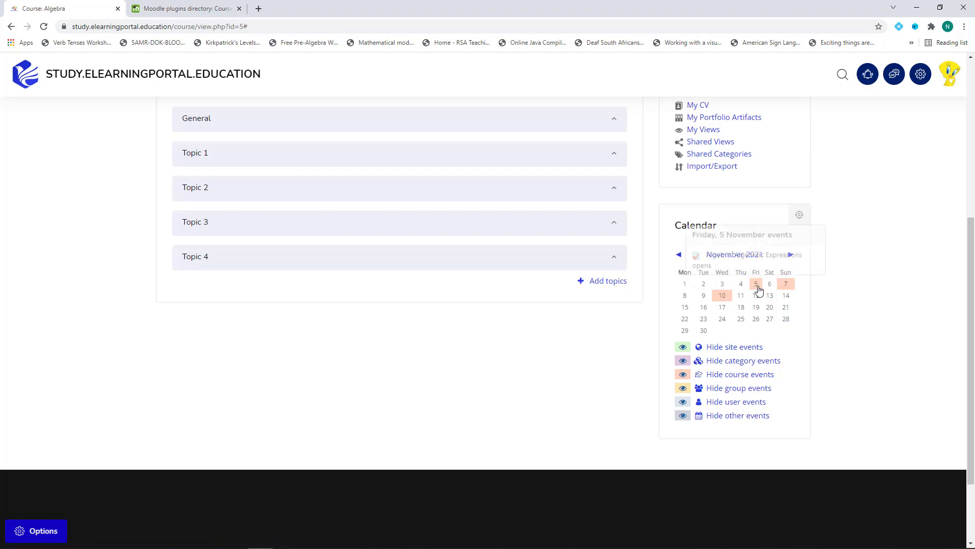
pyautogui.moveTo(756, 284)
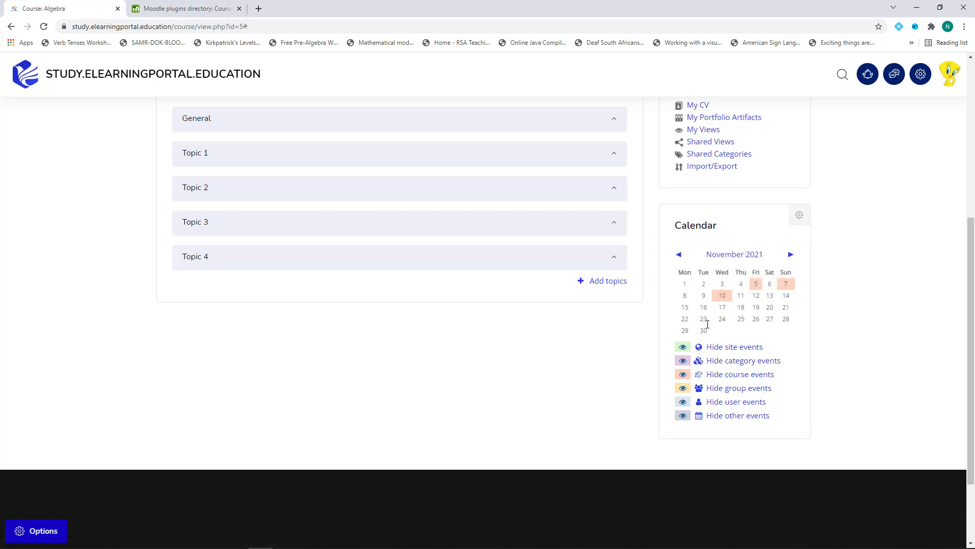
pyautogui.moveTo(755, 283)
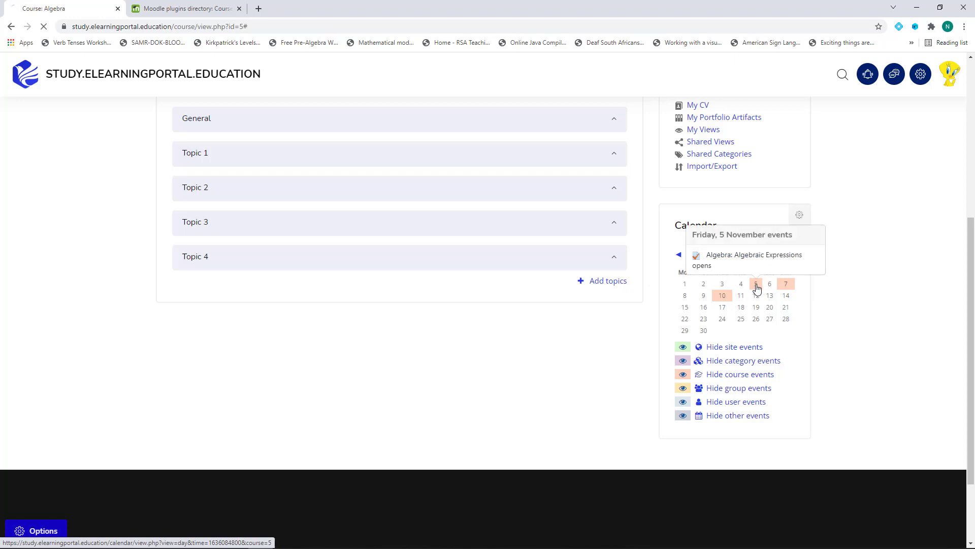
pyautogui.click(756, 284)
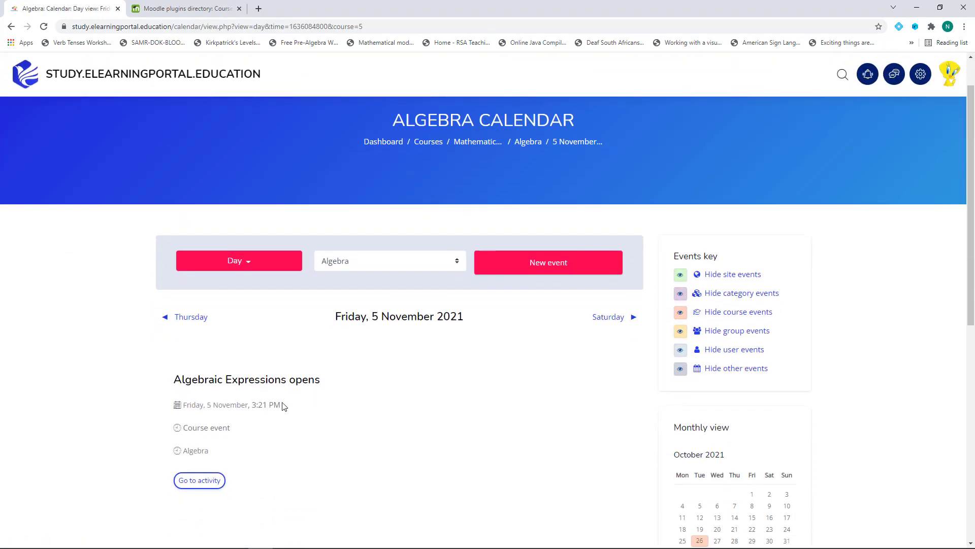
pyautogui.scroll(-3)
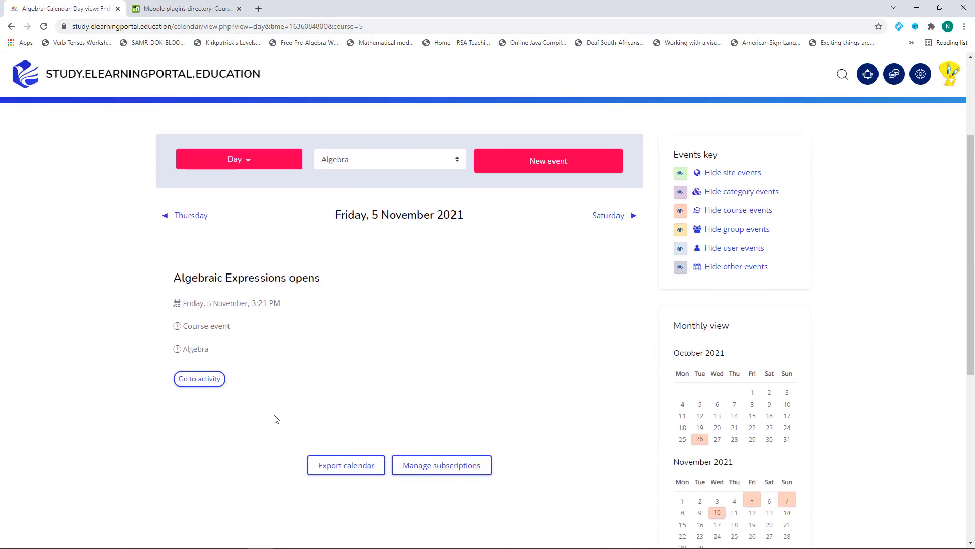
pyautogui.moveTo(352, 467)
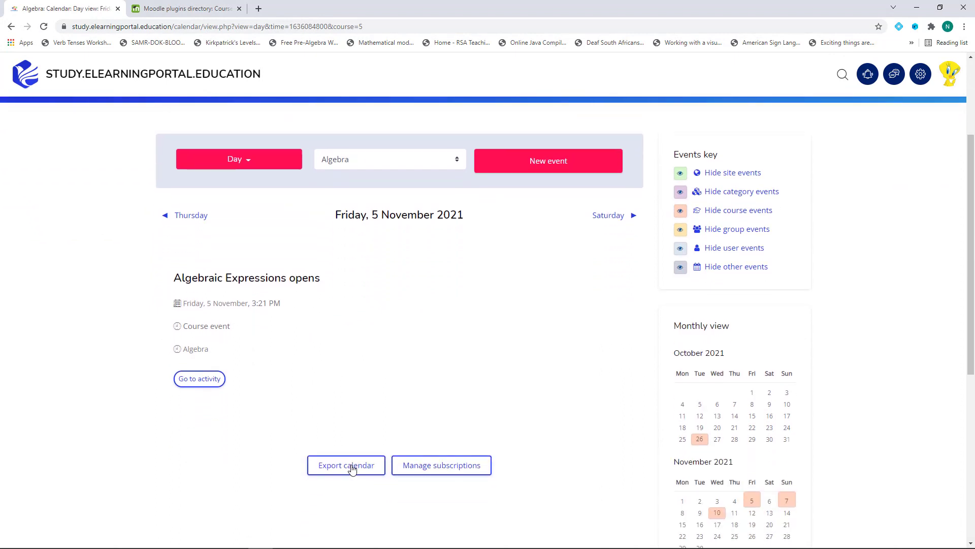
pyautogui.moveTo(358, 365)
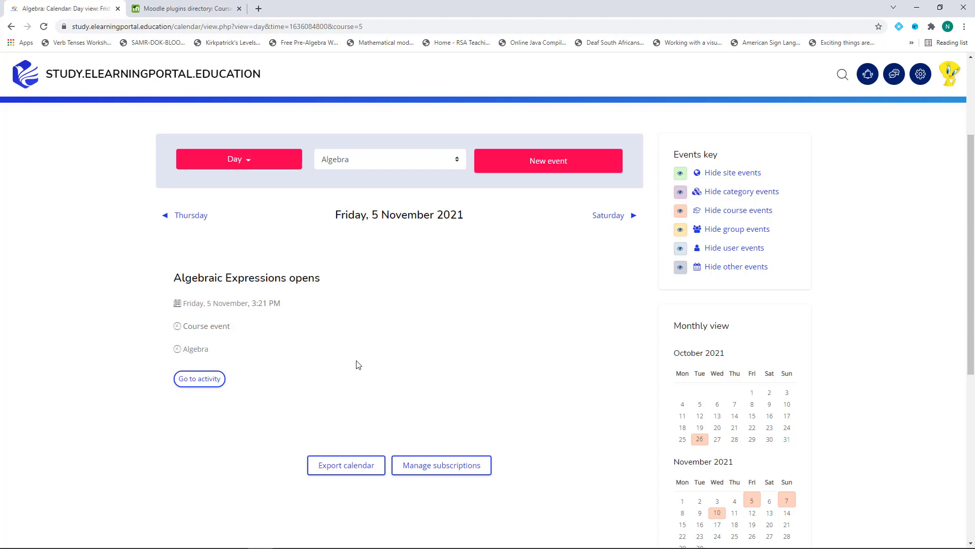
pyautogui.scroll(-3)
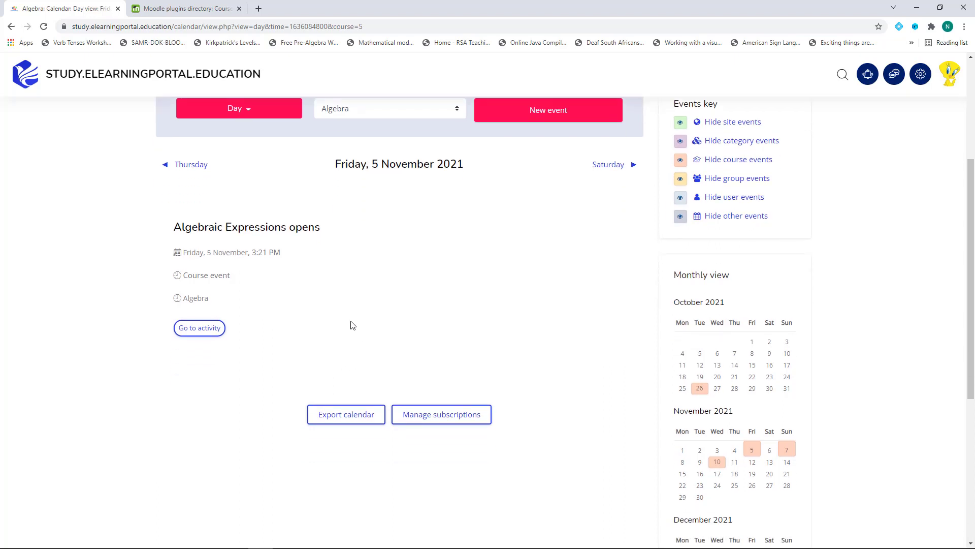
pyautogui.moveTo(379, 304)
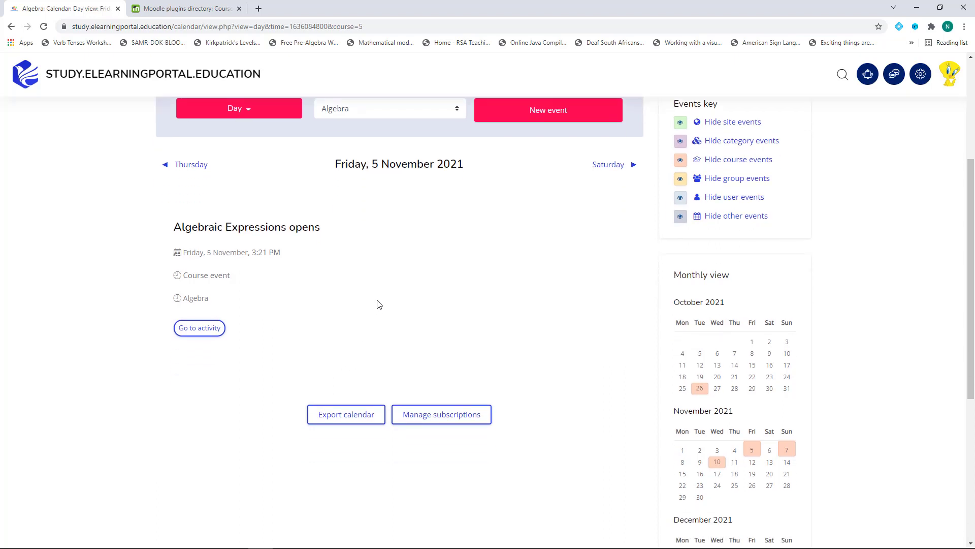
pyautogui.moveTo(365, 312)
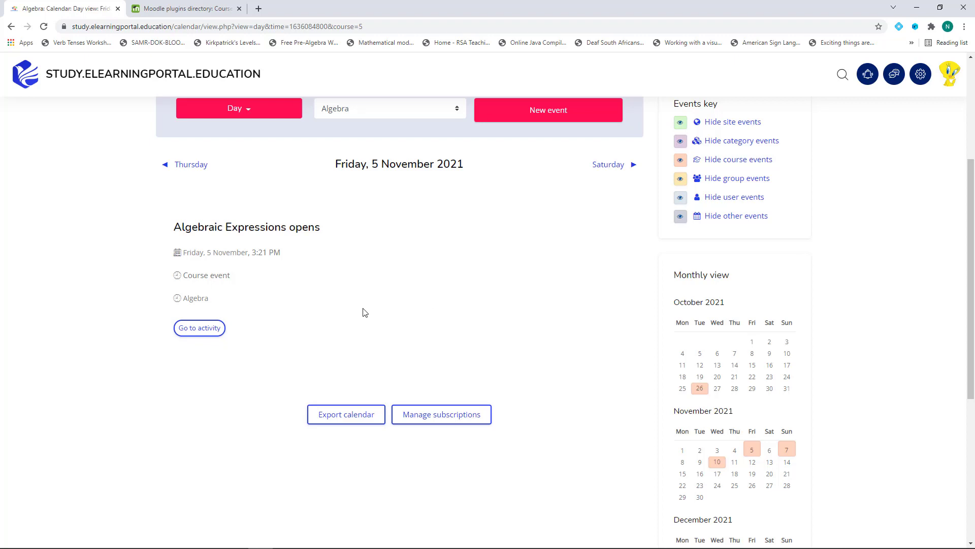
pyautogui.moveTo(406, 310)
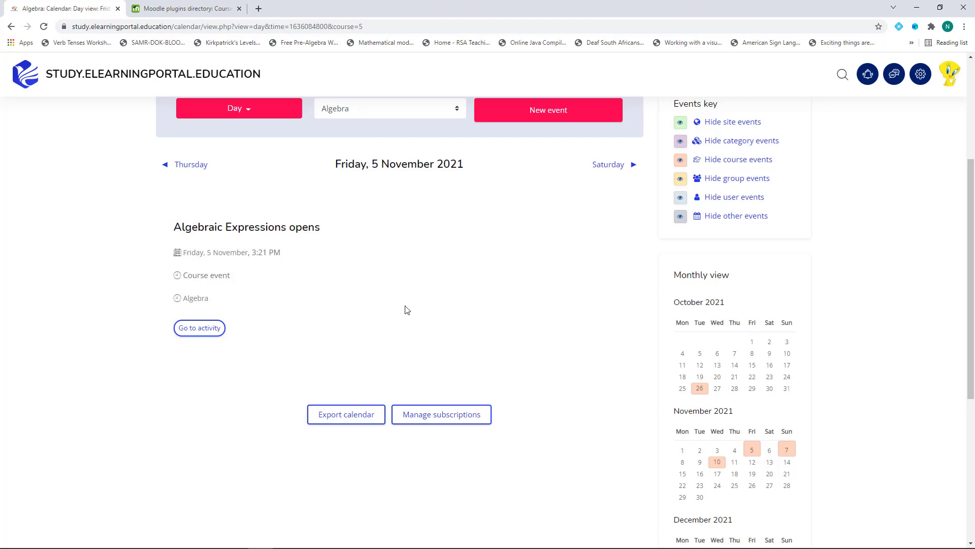
pyautogui.moveTo(688, 319)
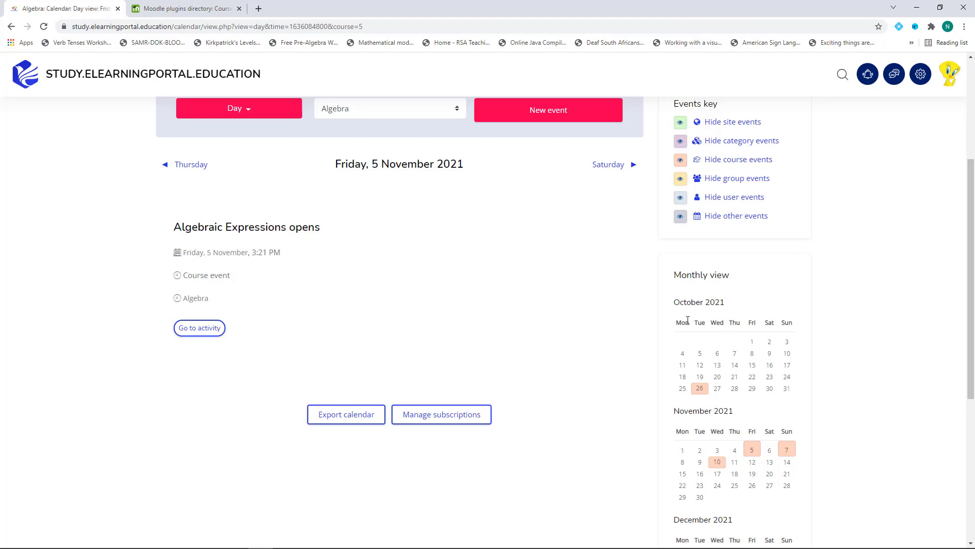
pyautogui.moveTo(713, 476)
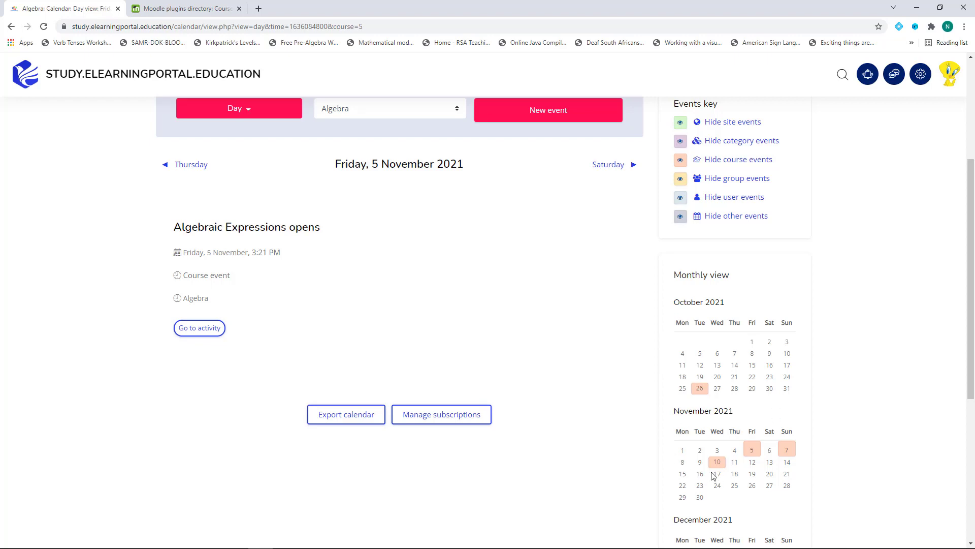
pyautogui.moveTo(404, 287)
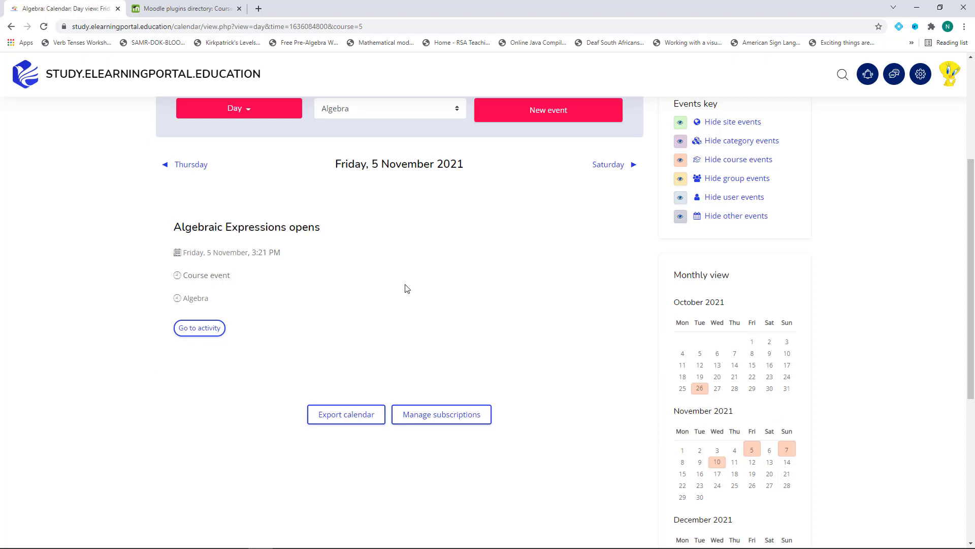
pyautogui.moveTo(491, 318)
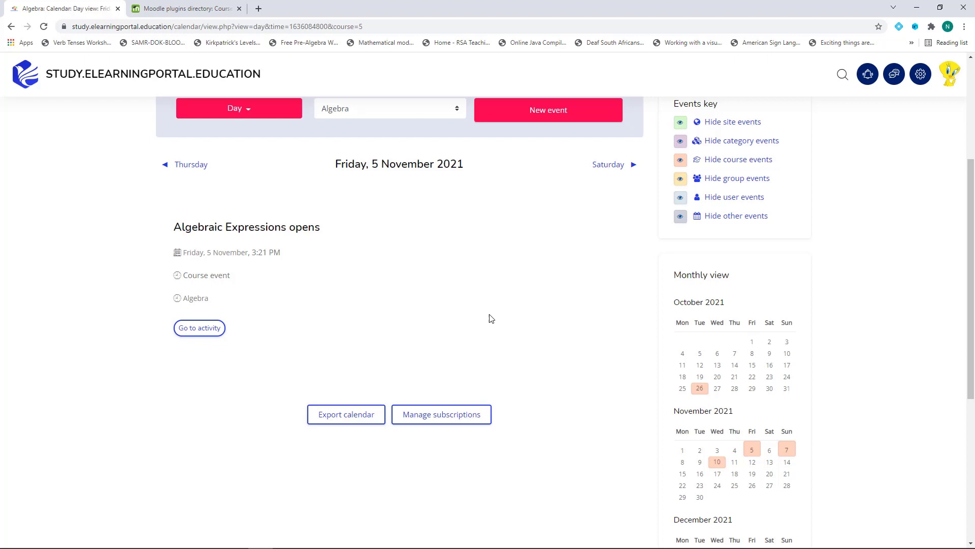